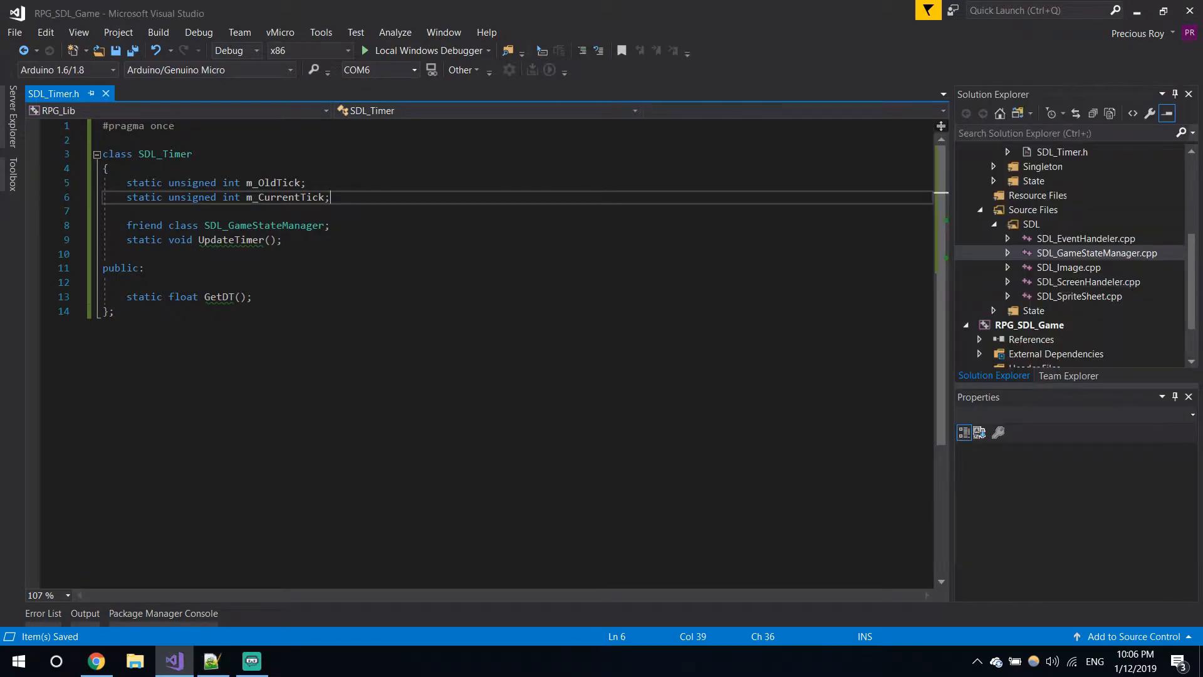
# Step: Create a stub definition of UpdateTimer in SDL_Timer.cpp via Quick Actions
pyautogui.doubleClick(164, 154)
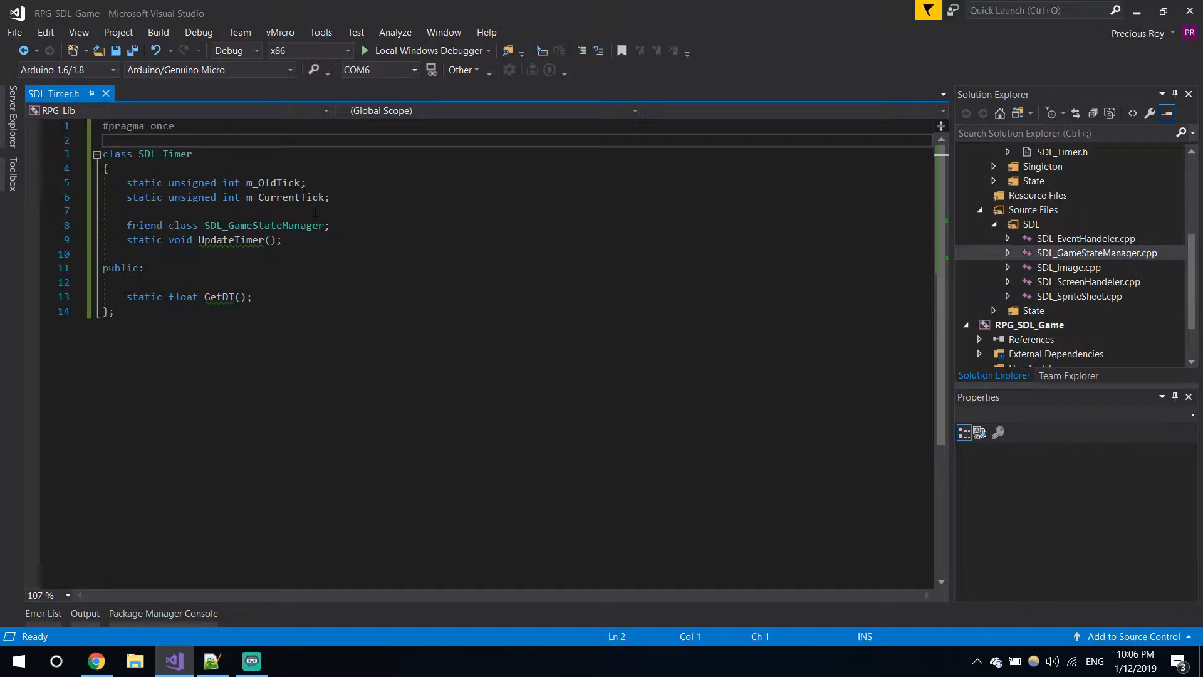
pyautogui.click(177, 182)
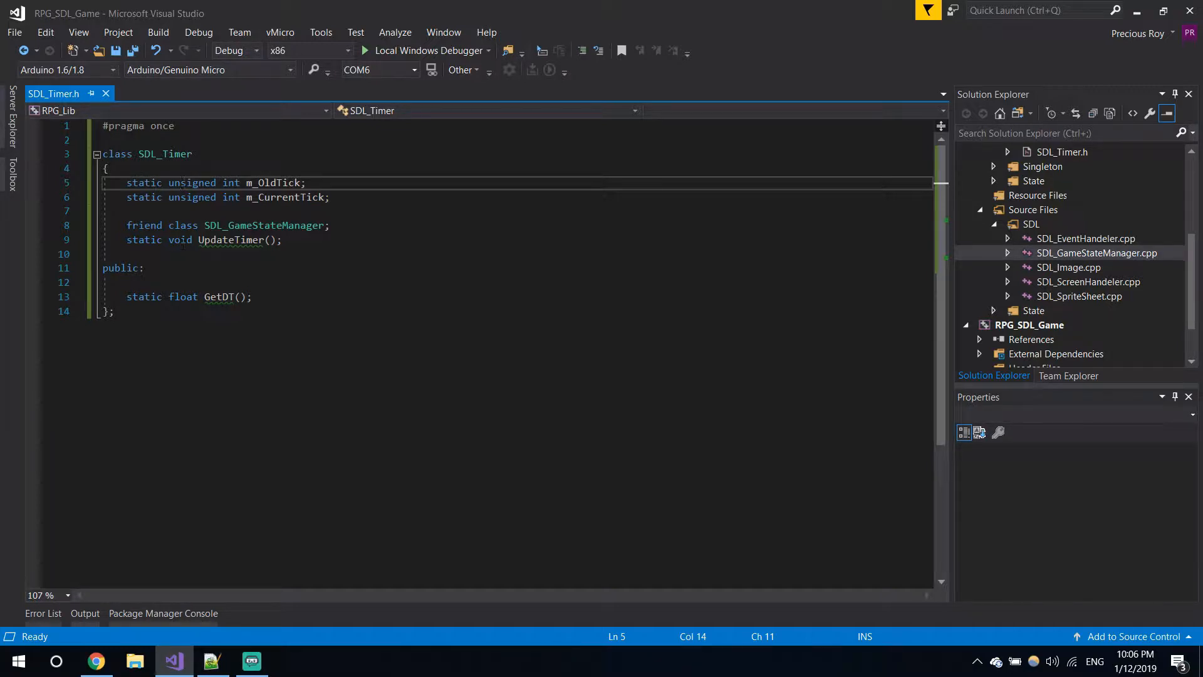
pyautogui.doubleClick(162, 154)
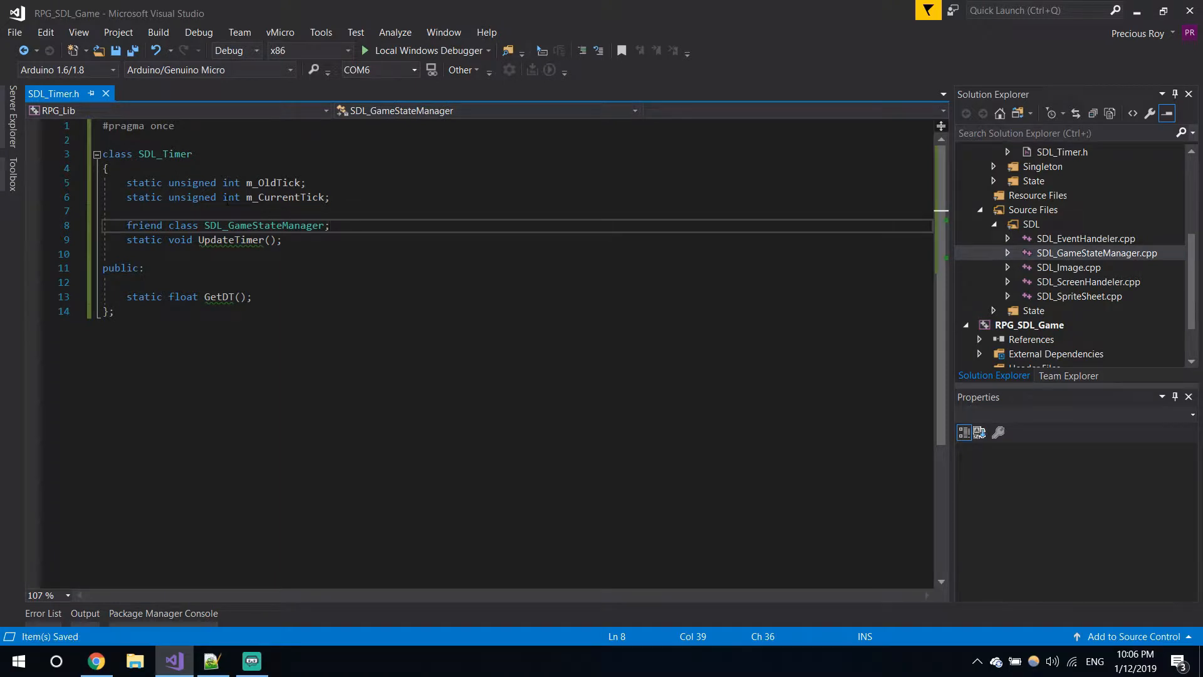
pyautogui.click(230, 240)
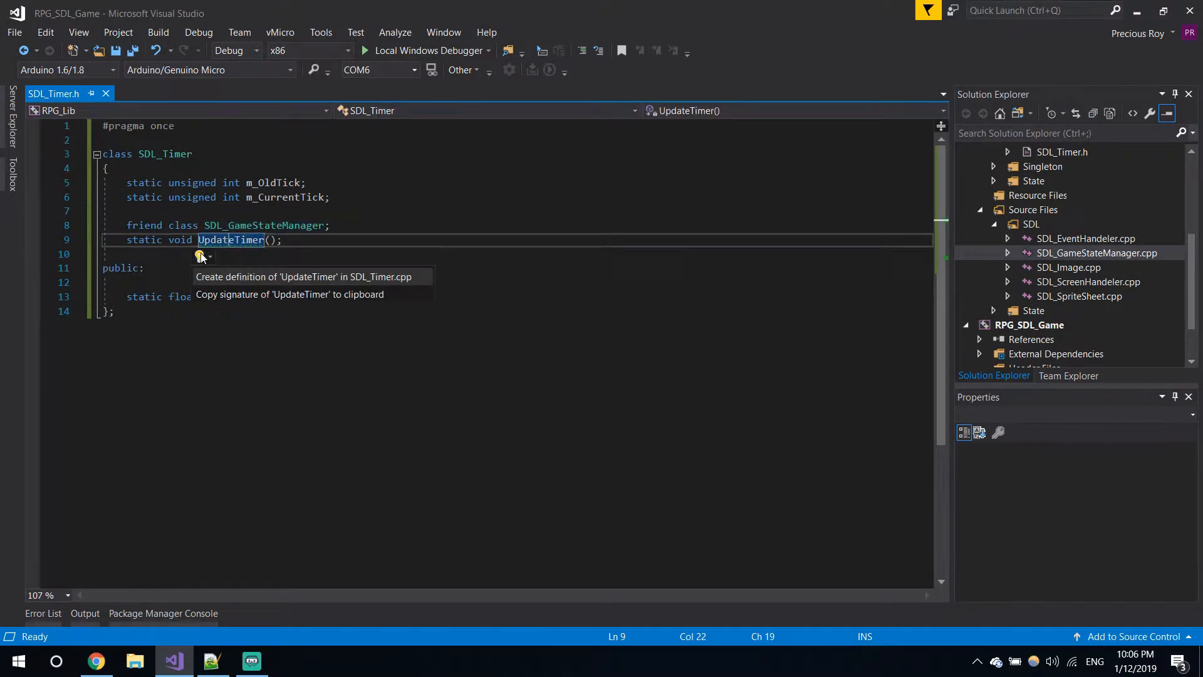
pyautogui.click(303, 277)
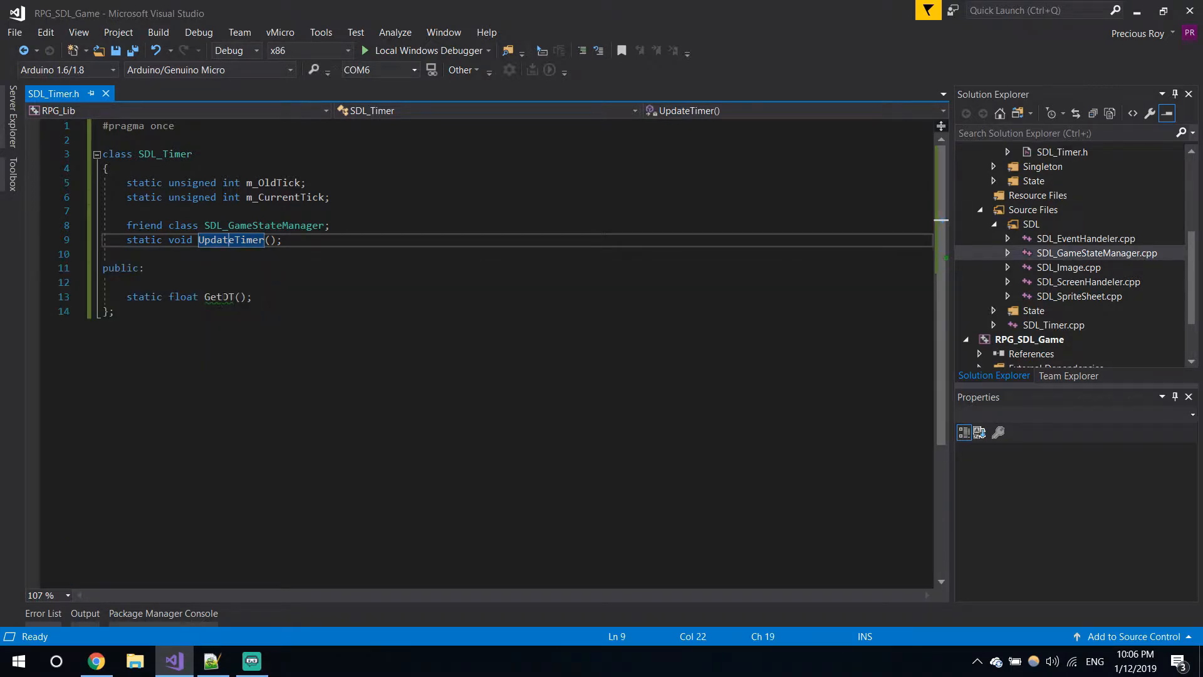
# Step: Create a GetDT stub definition in SDL_Timer.cpp and close its peek window
pyautogui.click(185, 313)
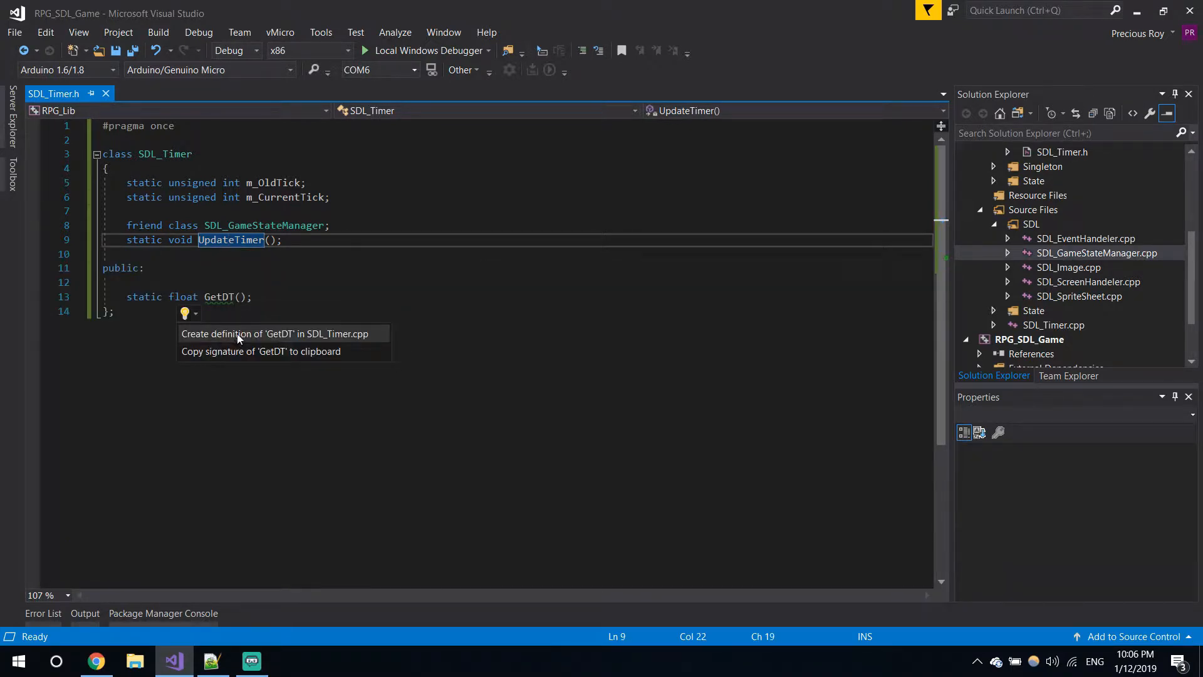
pyautogui.click(274, 332)
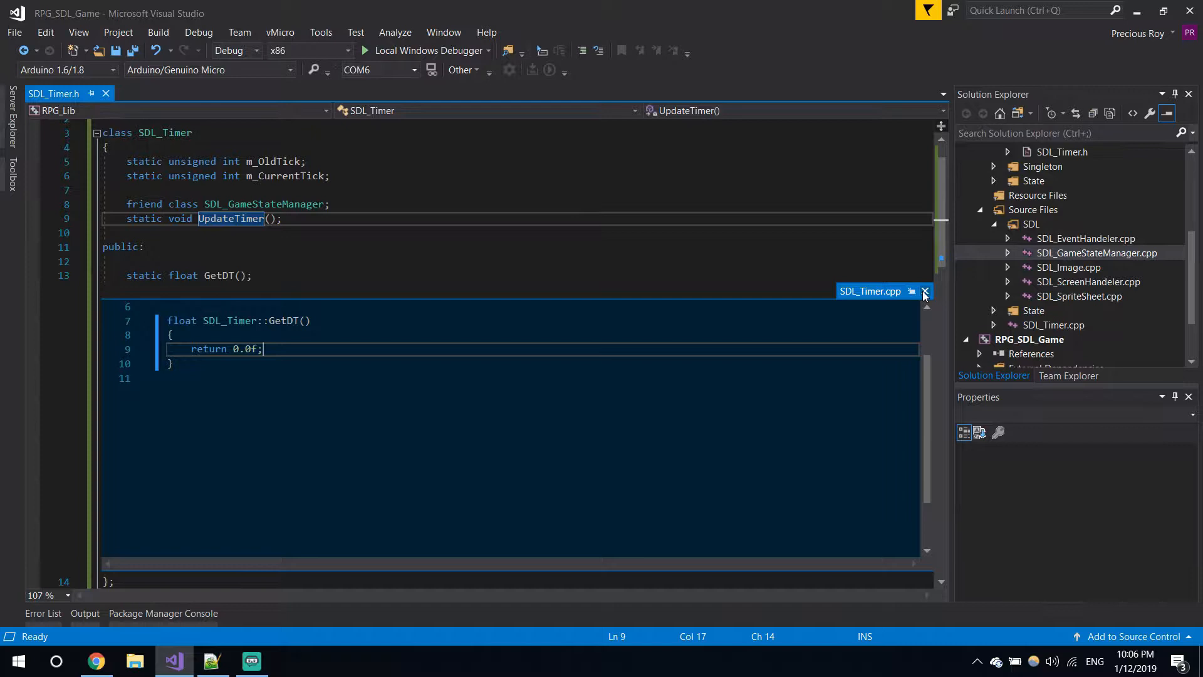
pyautogui.click(925, 291)
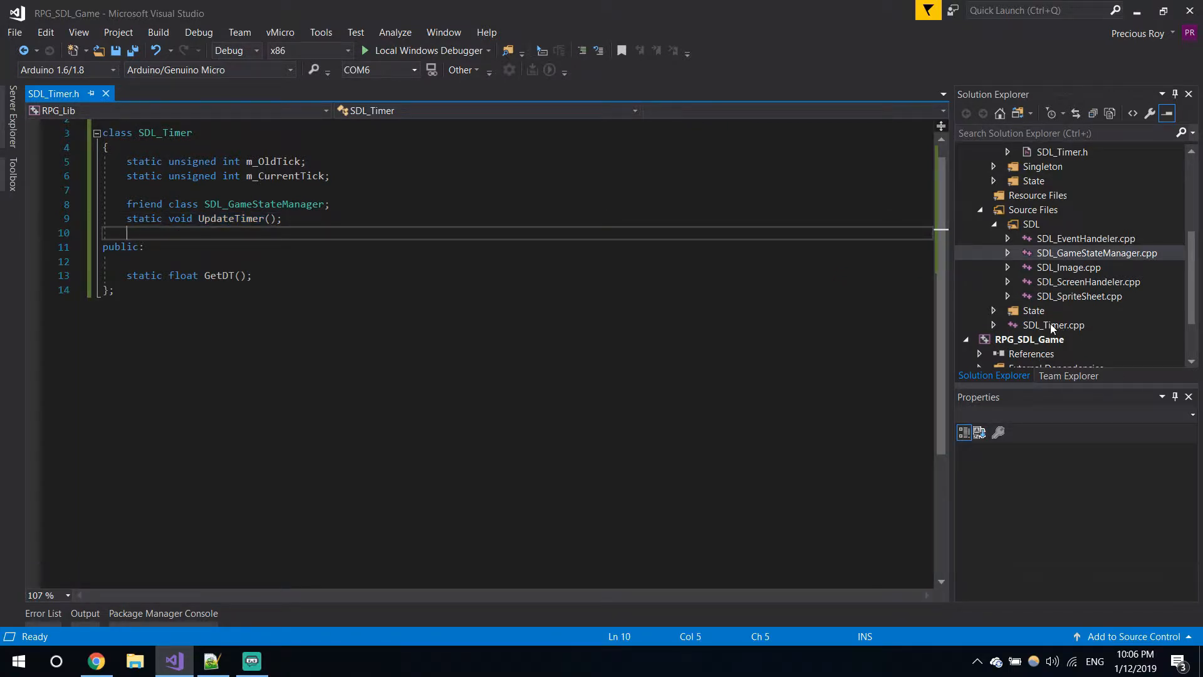
pyautogui.click(1067, 310)
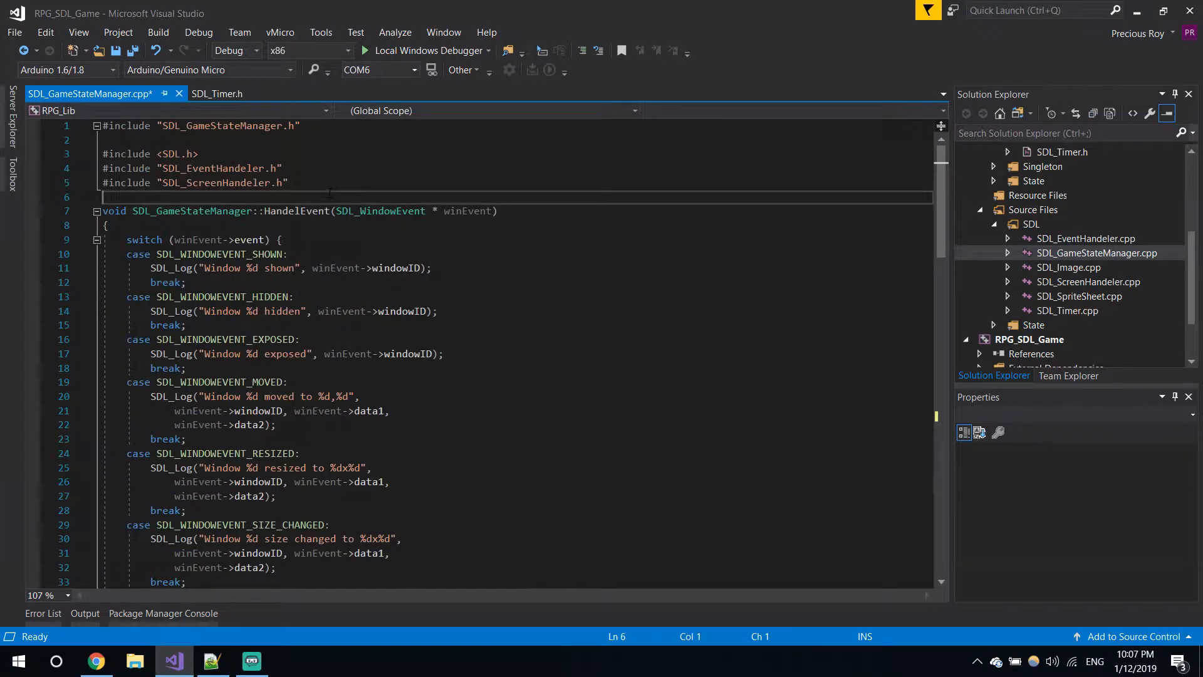
# Step: Add the include and call SDL_Timer::UpdateTimer(); under //game timer in Update()
pyautogui.write('#in')
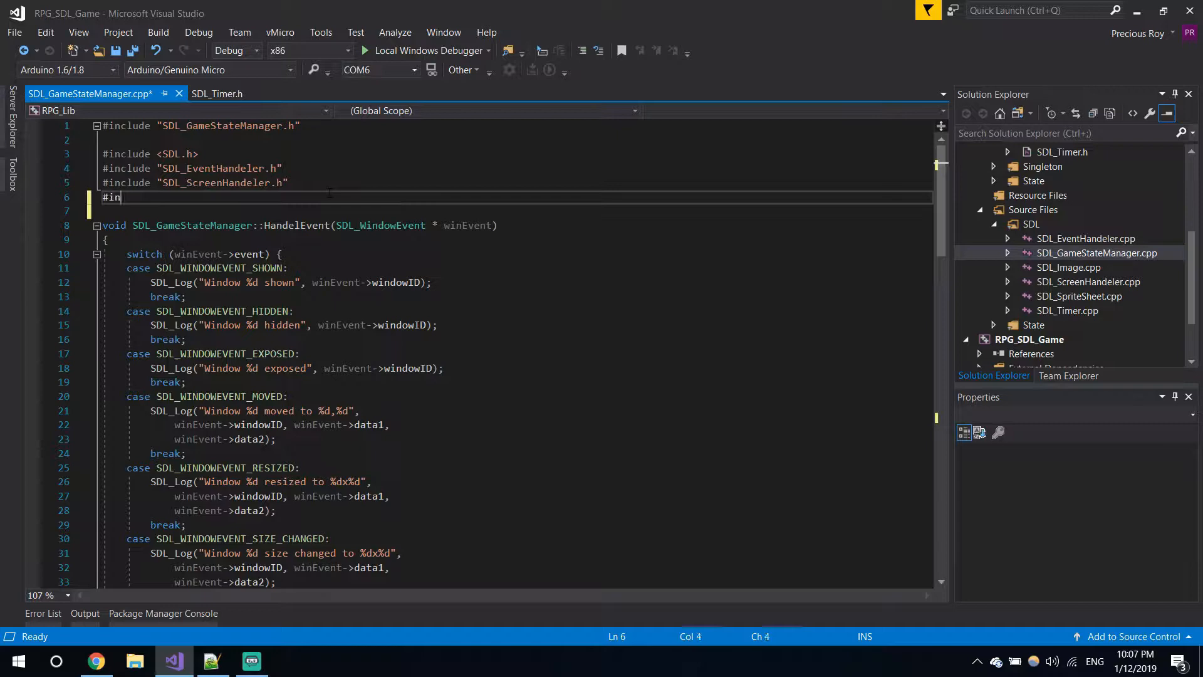
pyautogui.write('clude "')
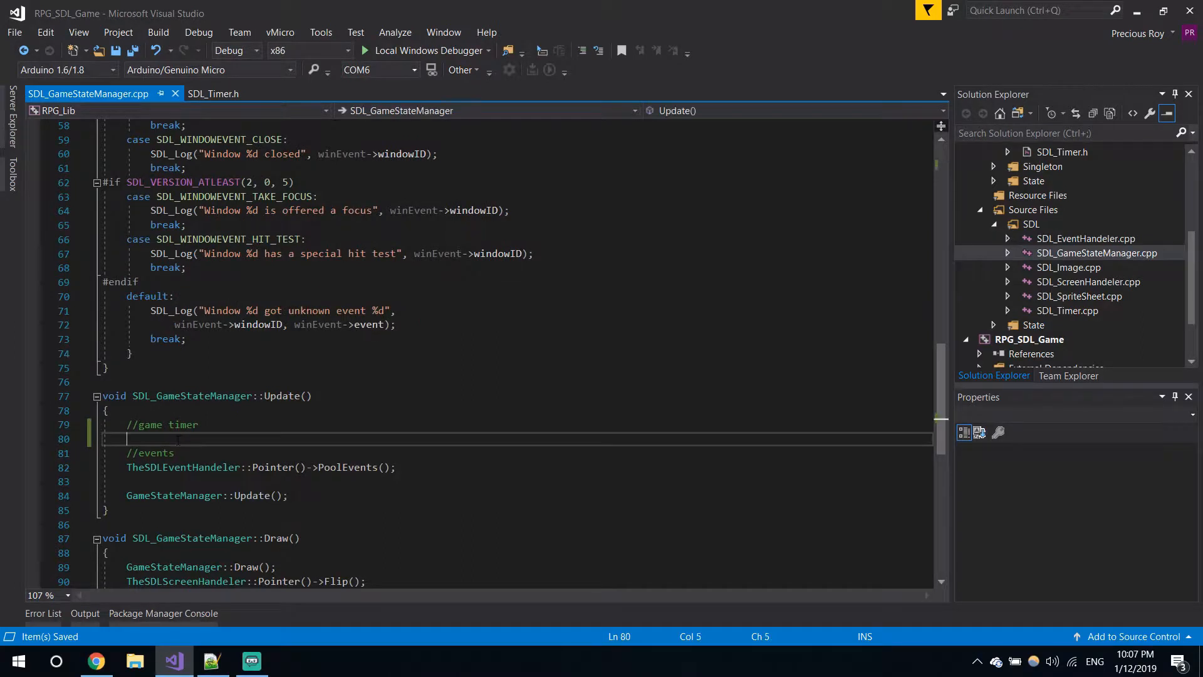
pyautogui.write('sdl_')
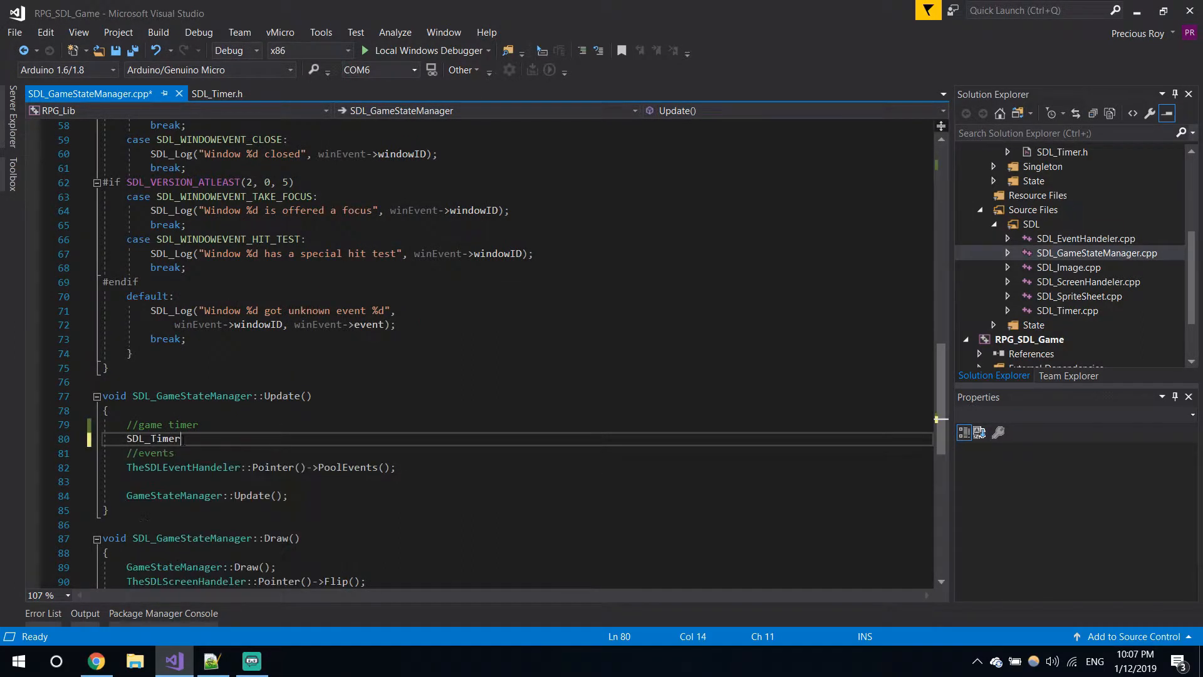
pyautogui.write('::UpdateTimer(')
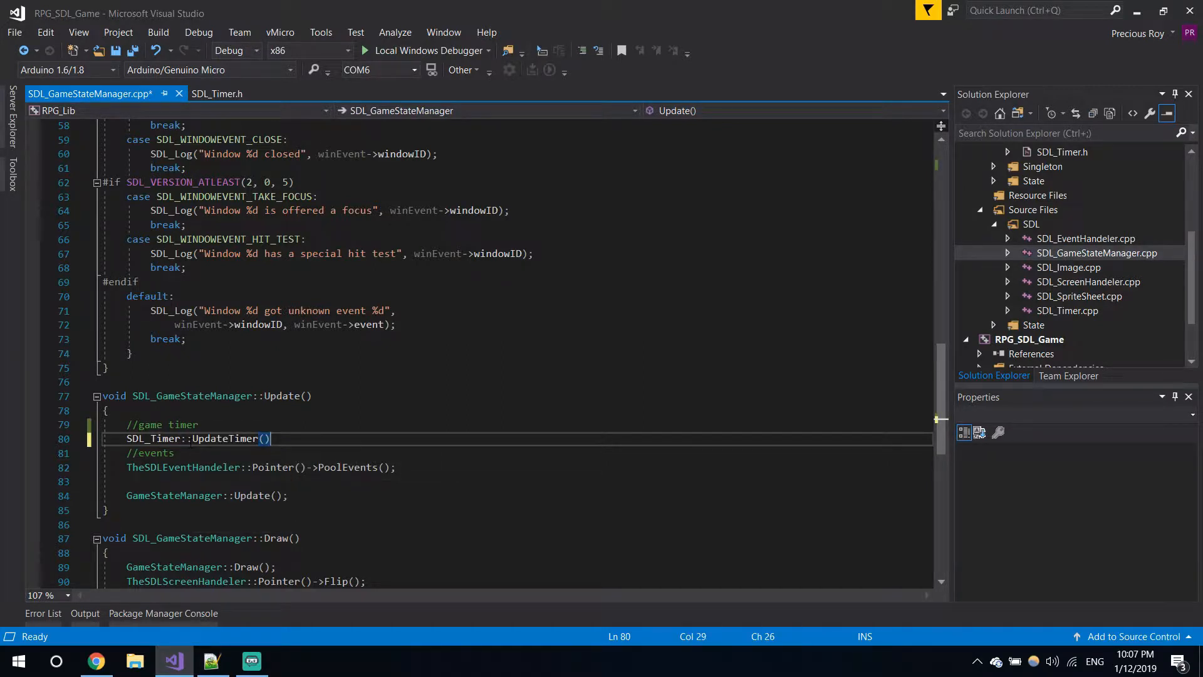
pyautogui.write(';')
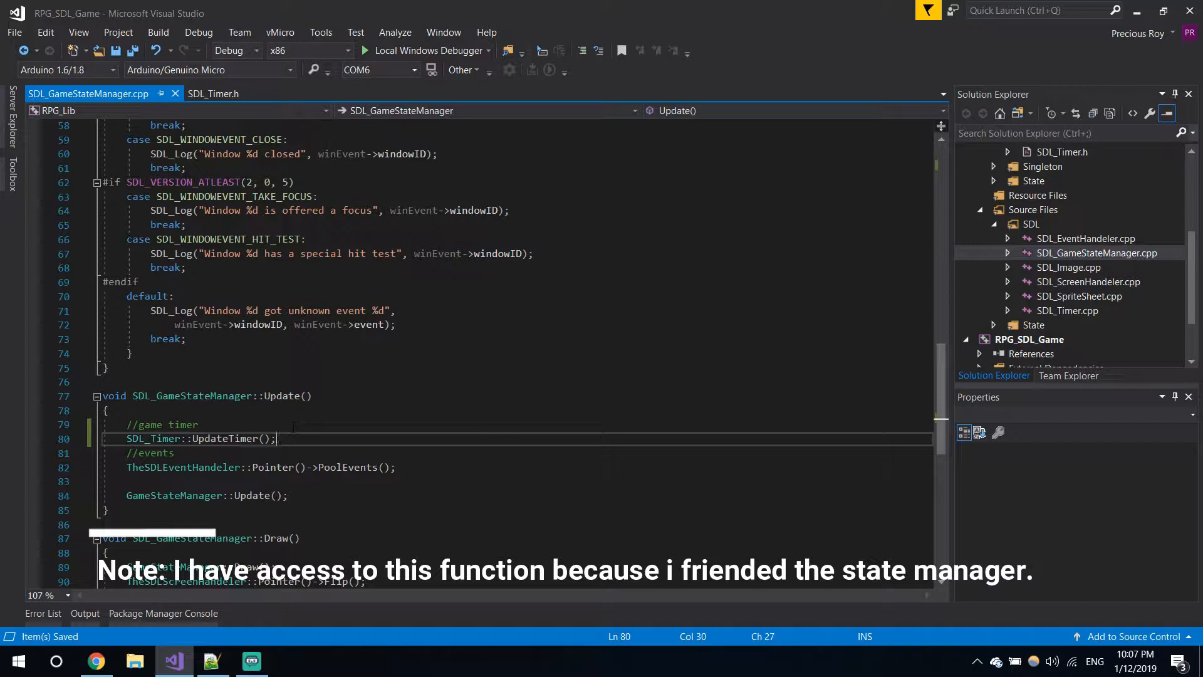
pyautogui.click(213, 94)
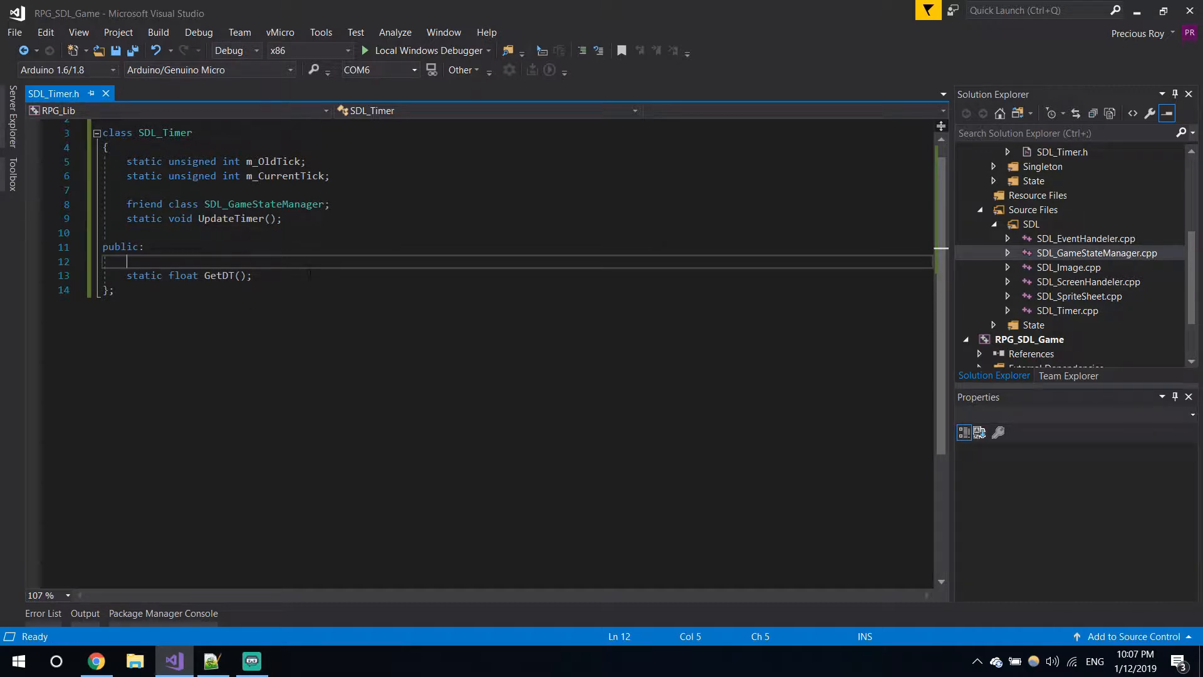
# Step: Go from UpdateTimer in SDL_Timer.h to its empty definition in SDL_Timer.cpp
pyautogui.doubleClick(230, 218)
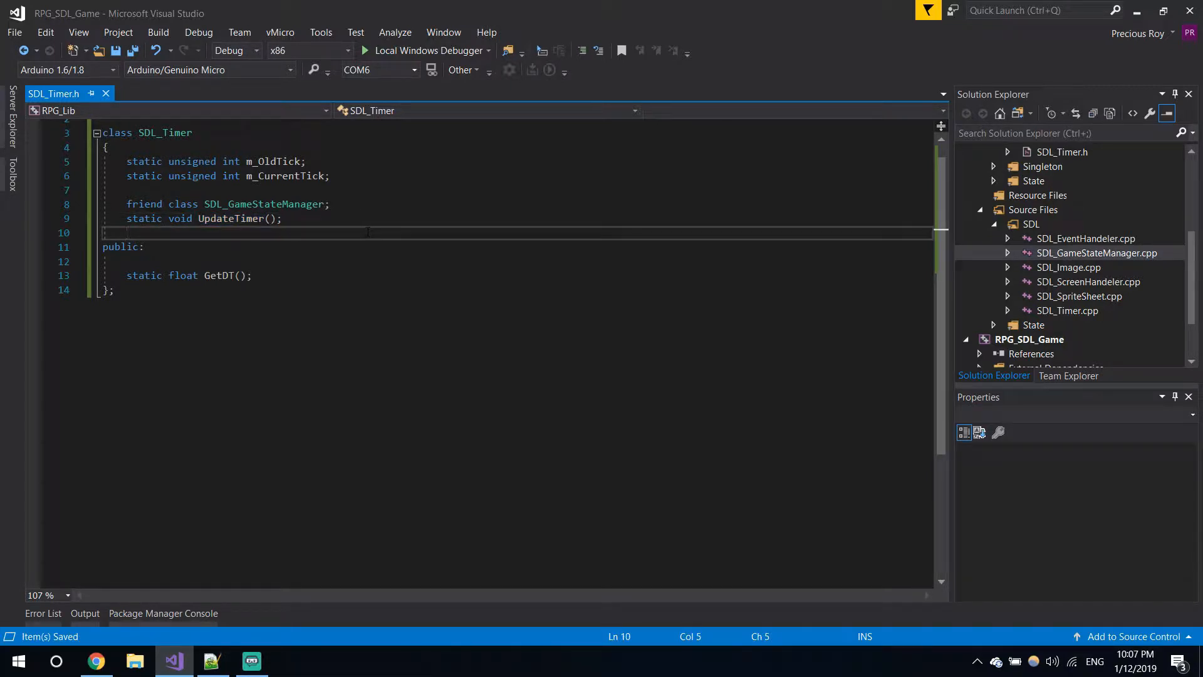
pyautogui.click(282, 218)
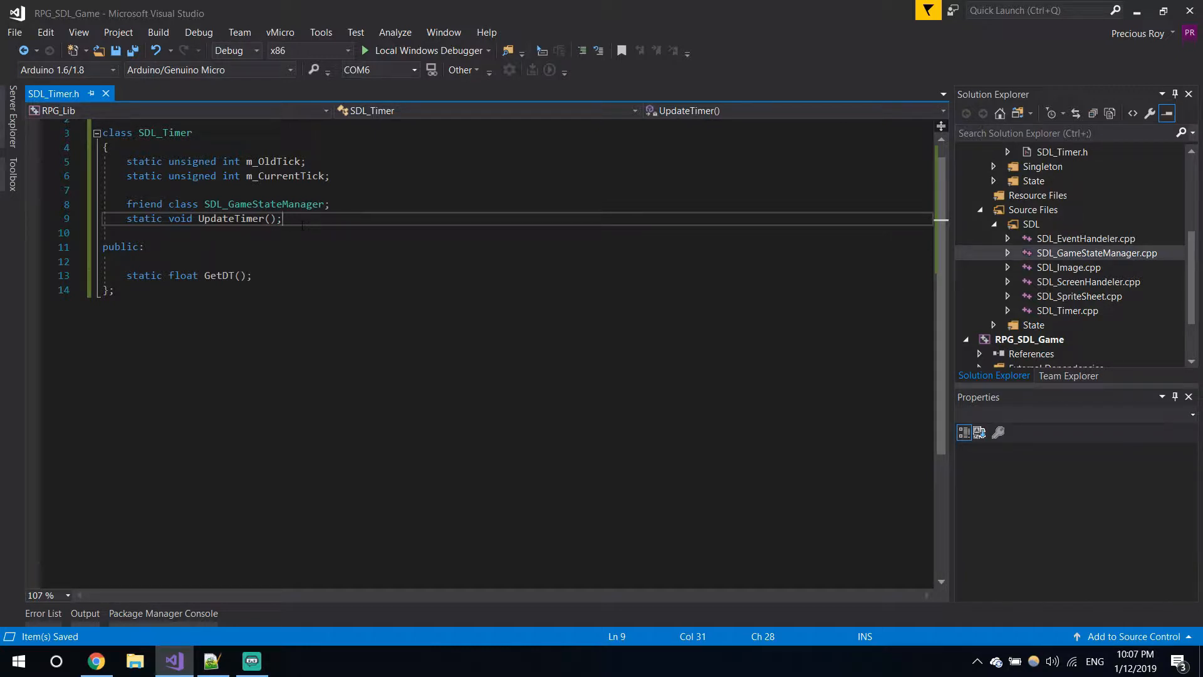
pyautogui.rightClick(230, 218)
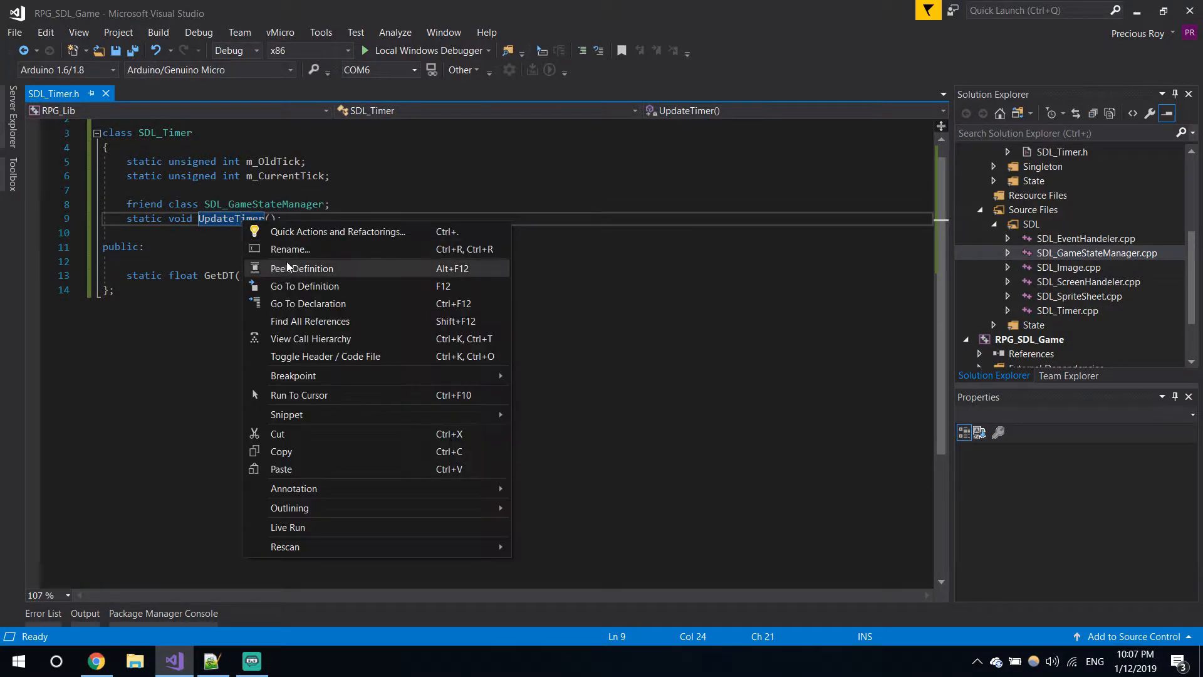
pyautogui.click(304, 286)
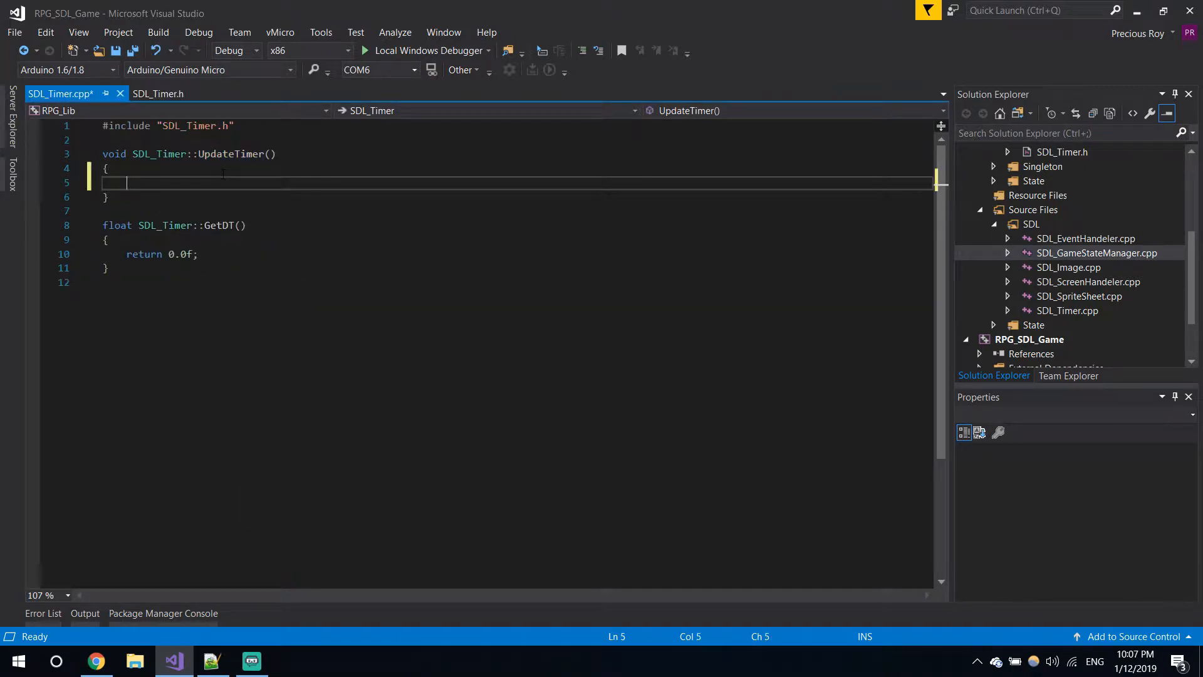
# Step: Include <SDL.h> and set m_CurrentTick = SDL_GetTicks() inside UpdateTimer
pyautogui.write('m')
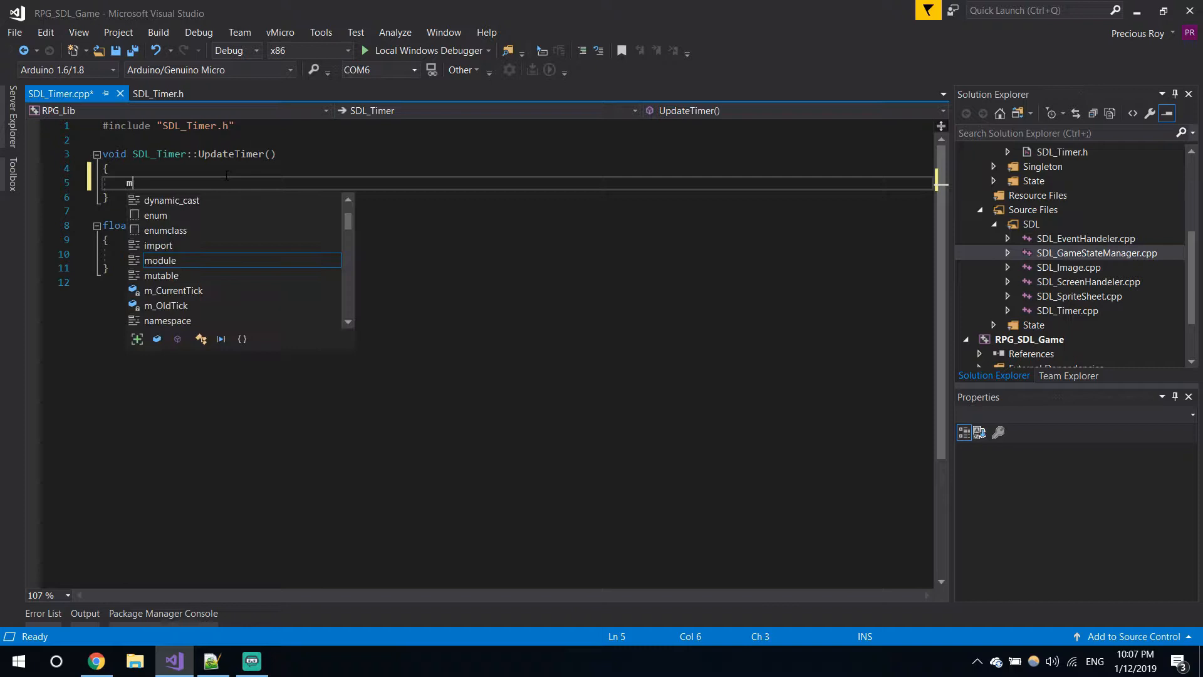
pyautogui.write('m')
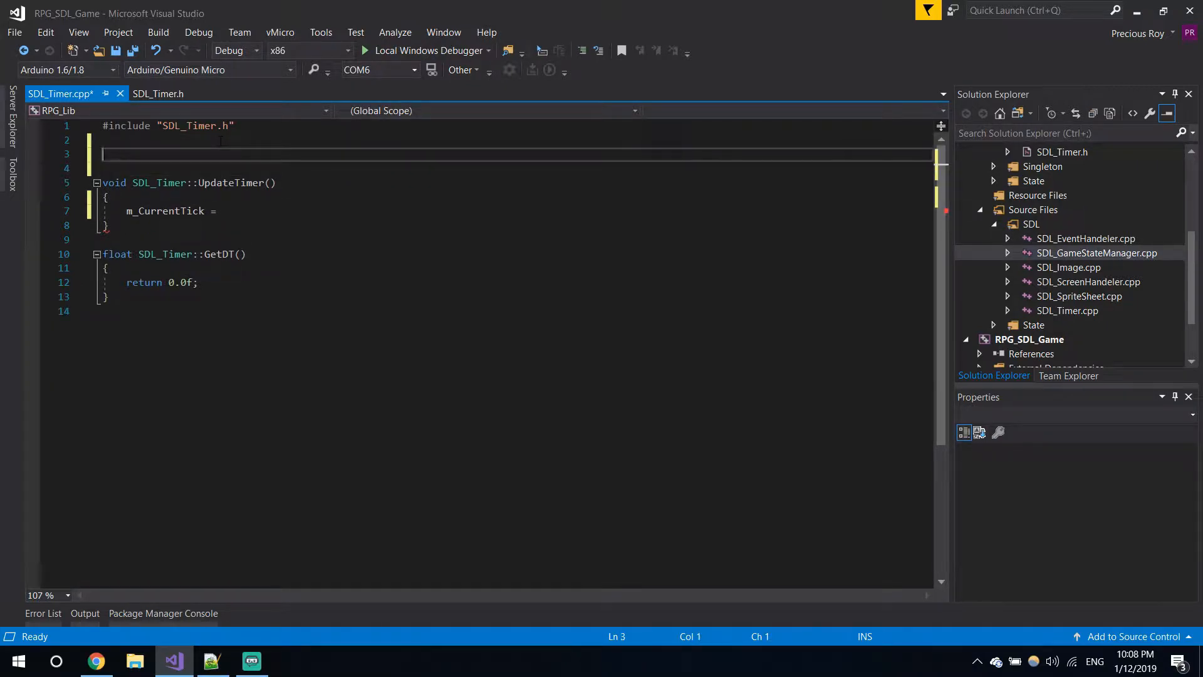
pyautogui.write('#include')
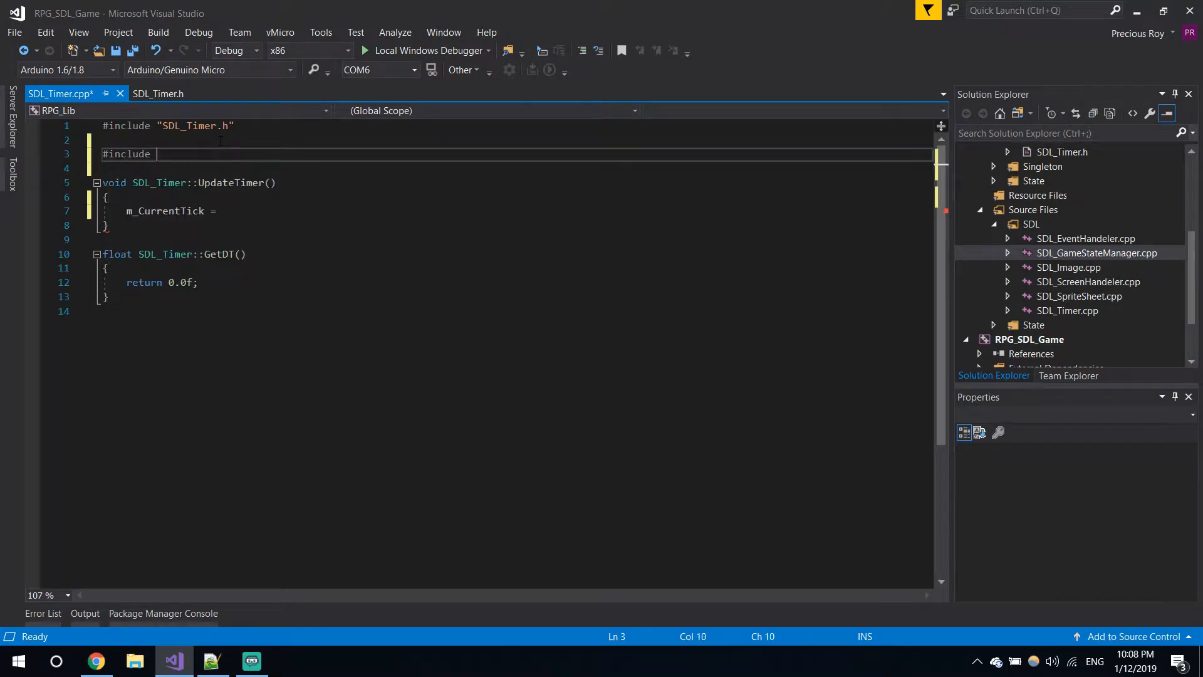
pyautogui.write('<sdl>')
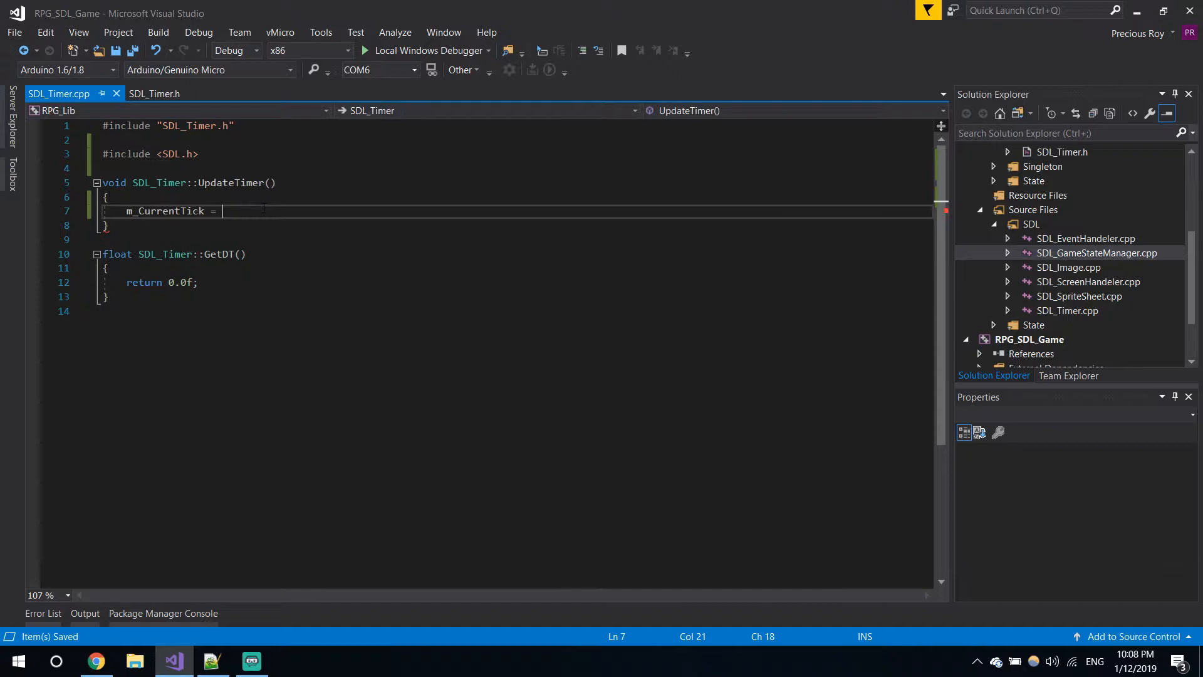
pyautogui.write('sdl')
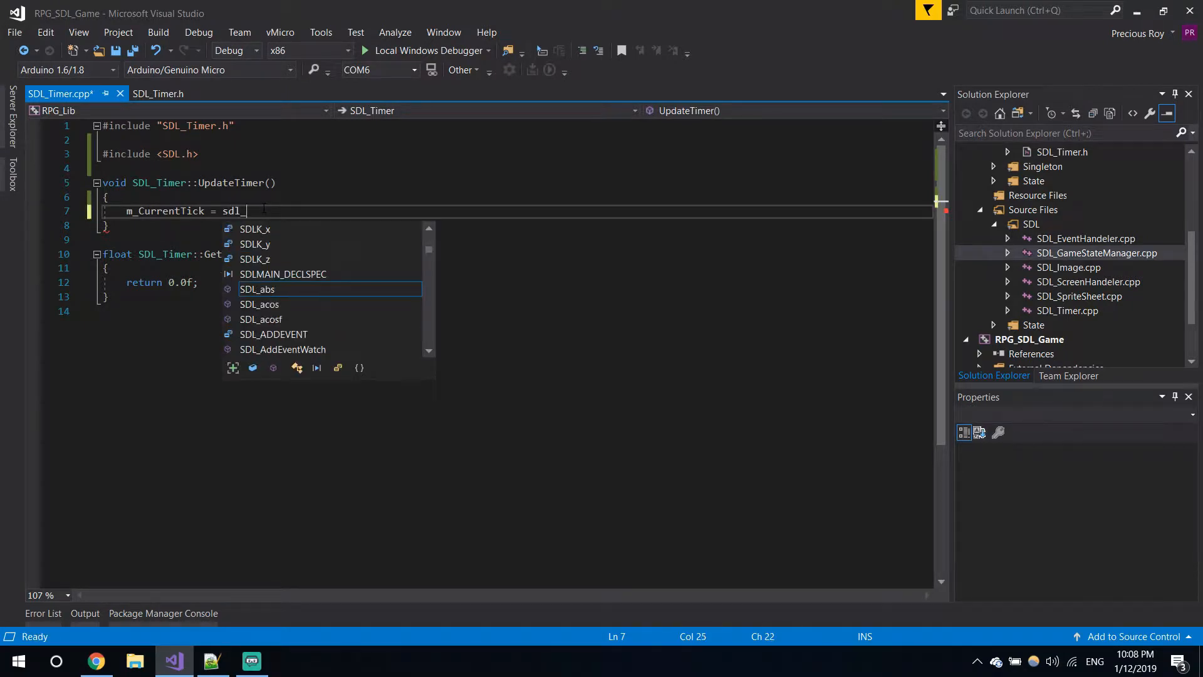
pyautogui.write('_get')
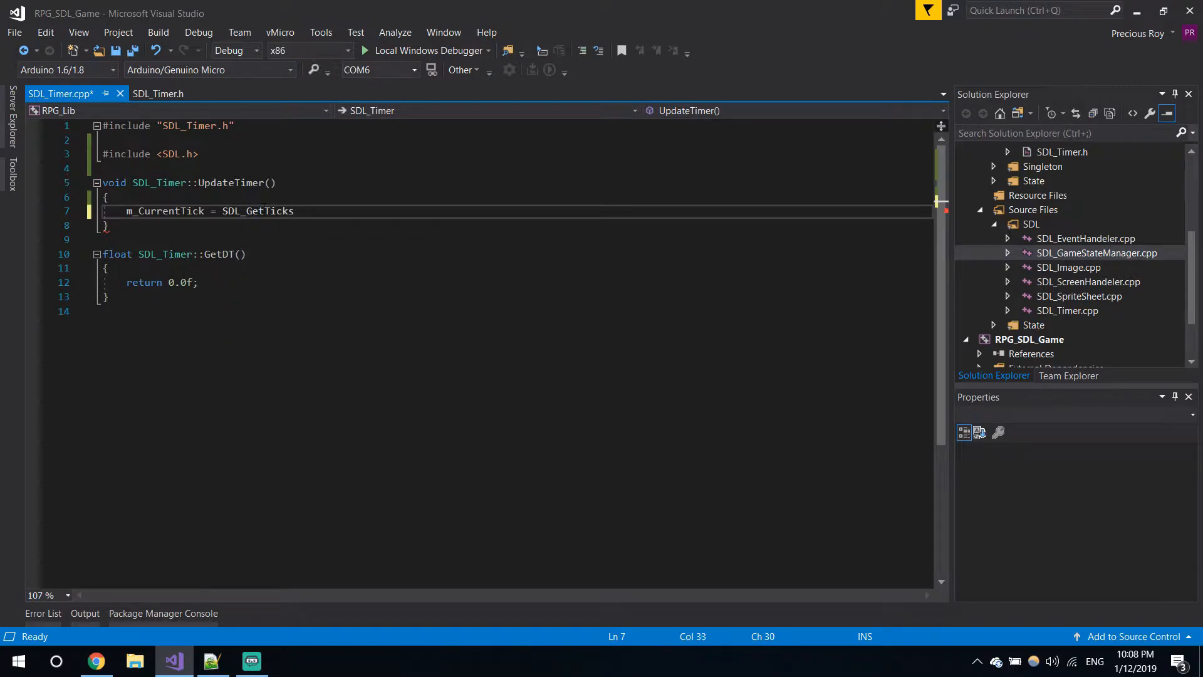
pyautogui.write('();')
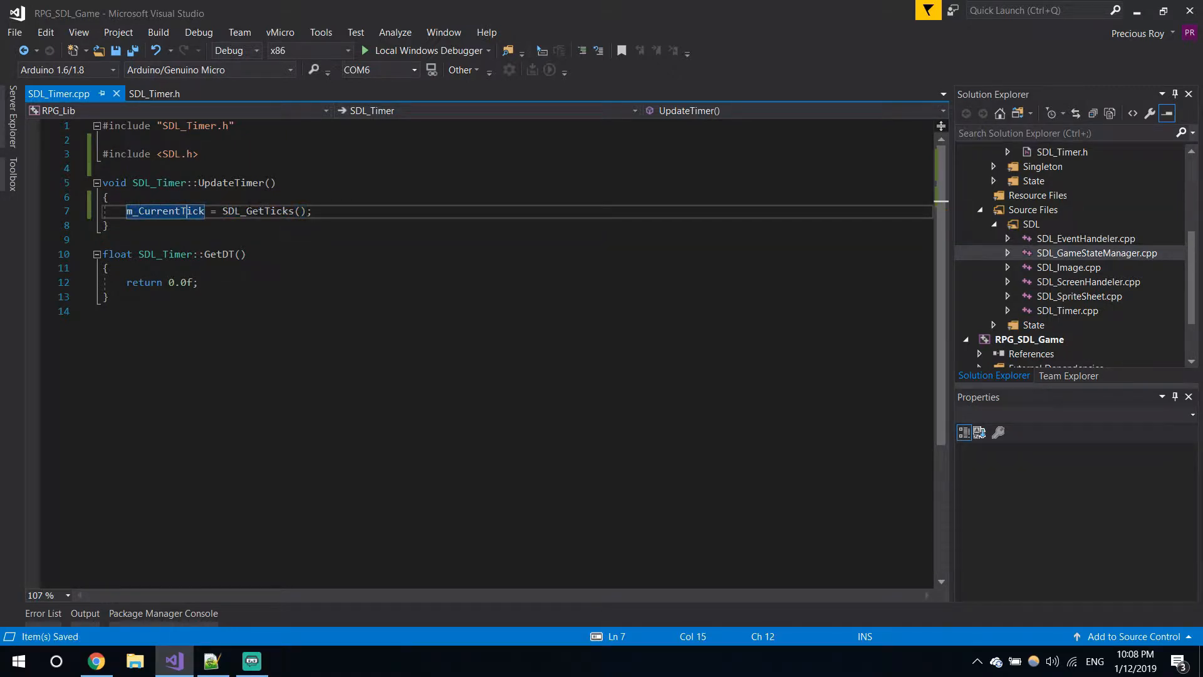
# Step: Delete GetDT's 0.0f return value and add blank lines above the return
pyautogui.click(198, 283)
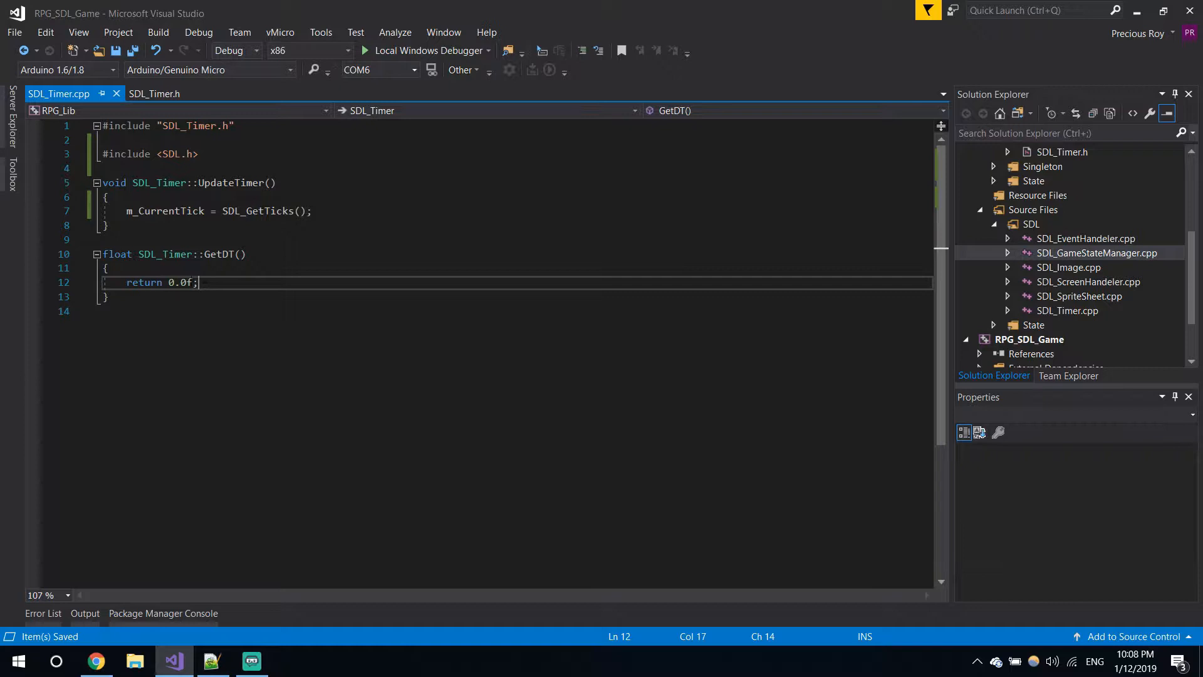
pyautogui.press('Backspace')
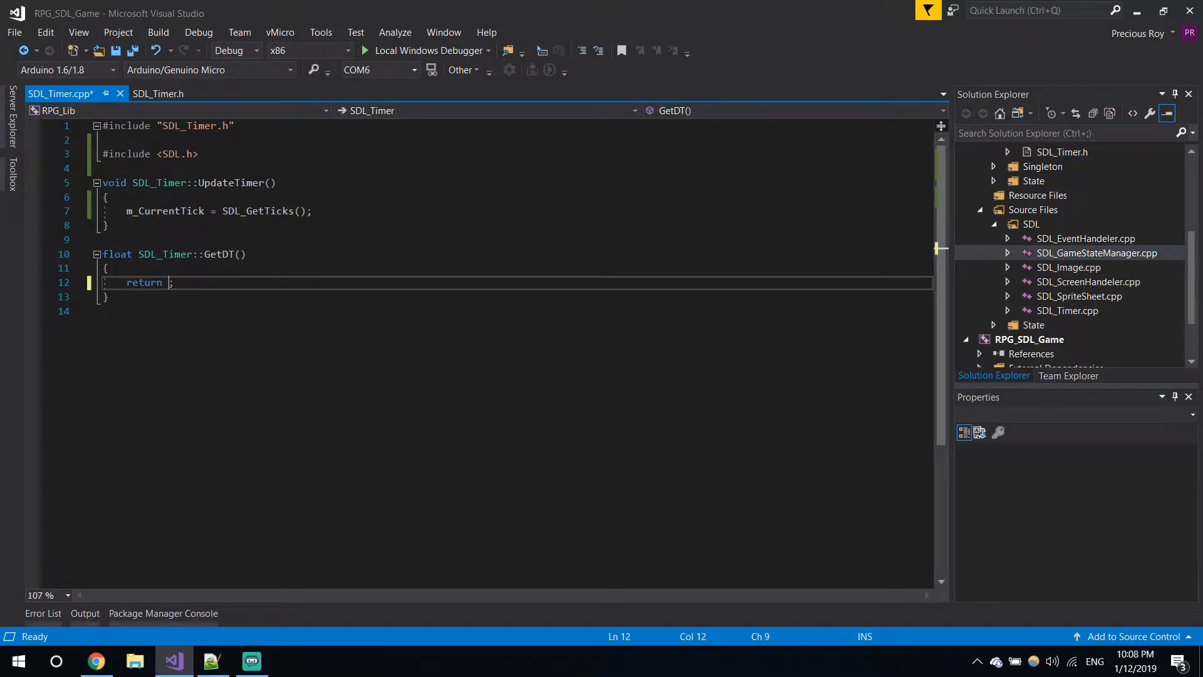
pyautogui.press('Return')
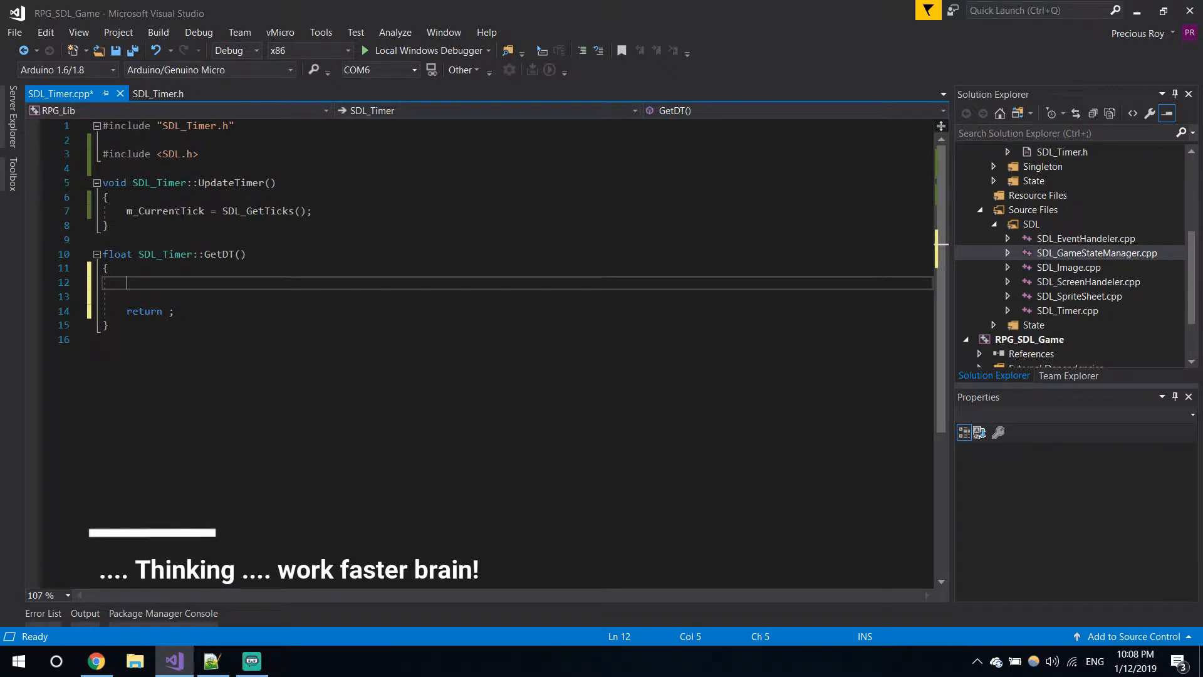
# Step: Assign m_OldTick = m_CurrentTick; above the SDL_GetTicks line in UpdateTimer
pyautogui.click(106, 196)
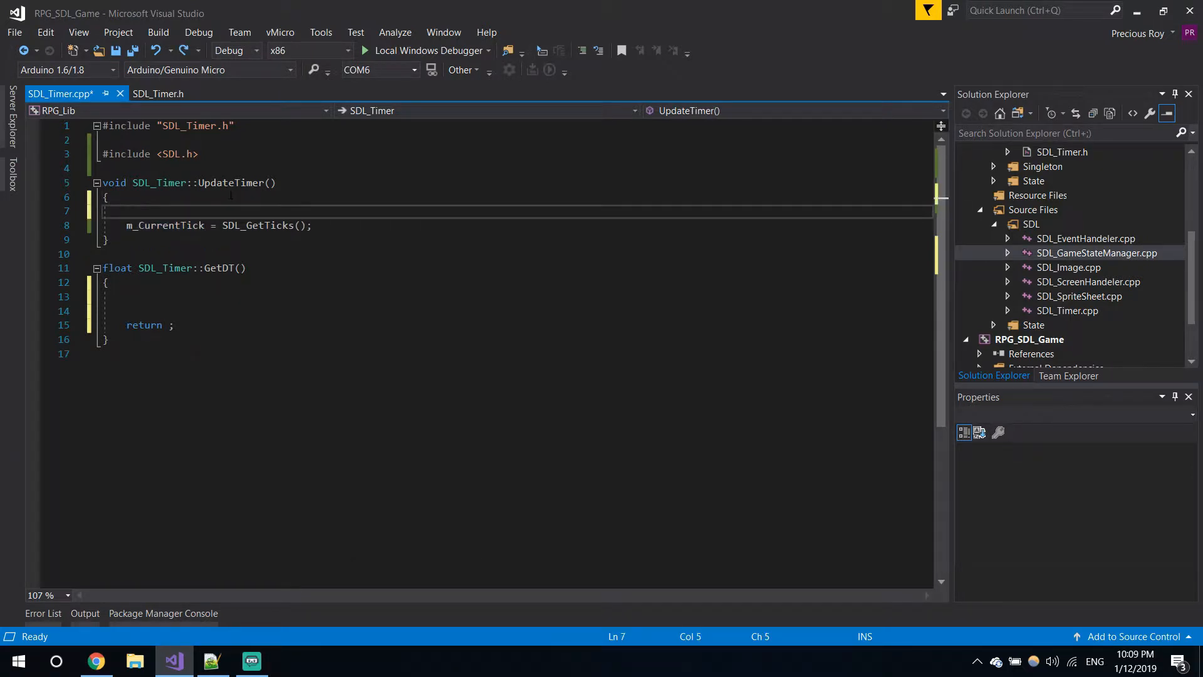
pyautogui.write('m_OldTick =')
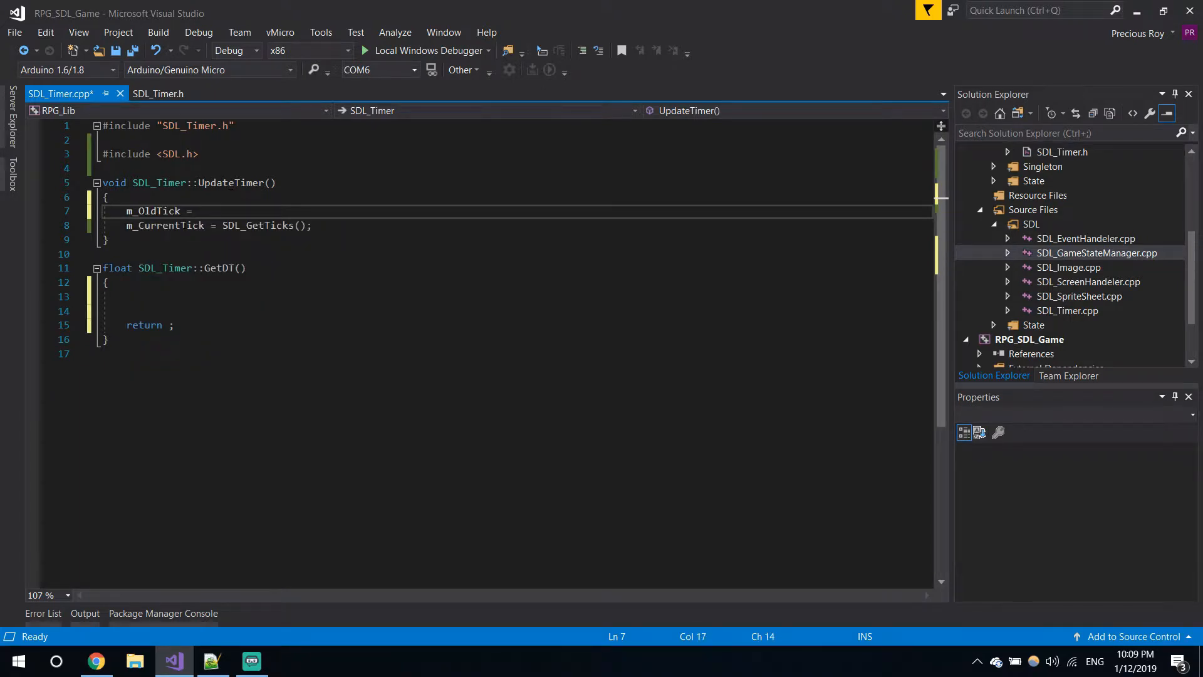
pyautogui.write('m_CurrentTick;')
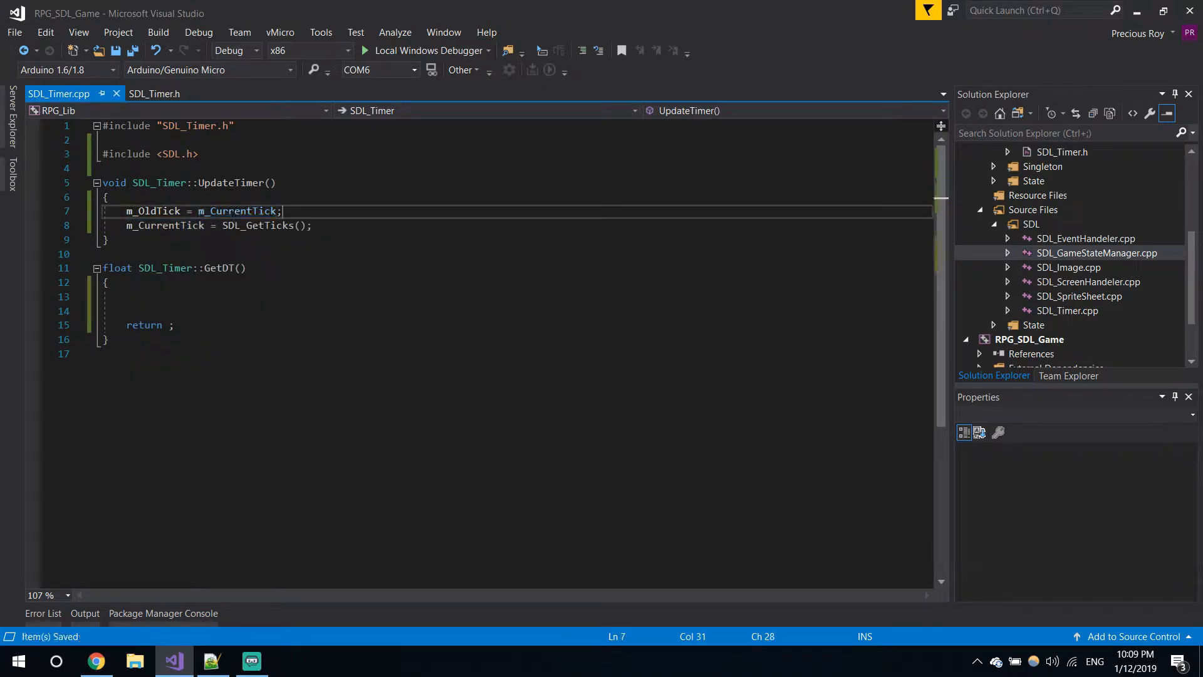
pyautogui.click(138, 296)
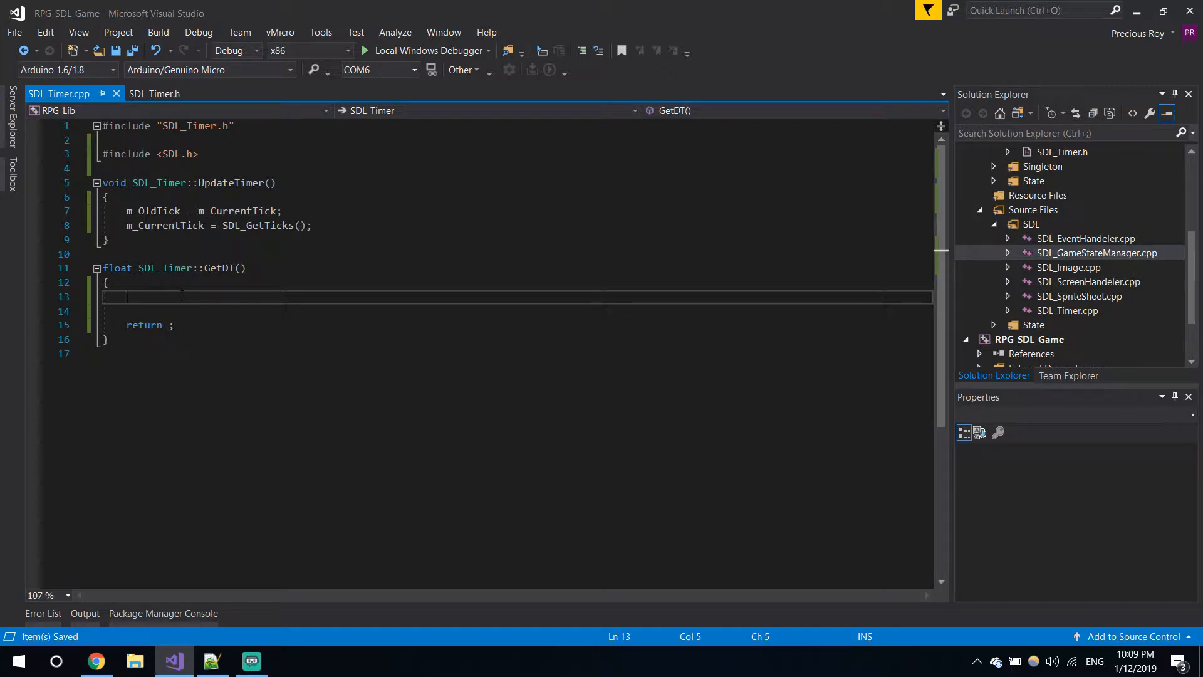
# Step: Compute float res = (m_CurrentTick - m_OldTick) * 1000.0f; in GetDT and save
pyautogui.write('float')
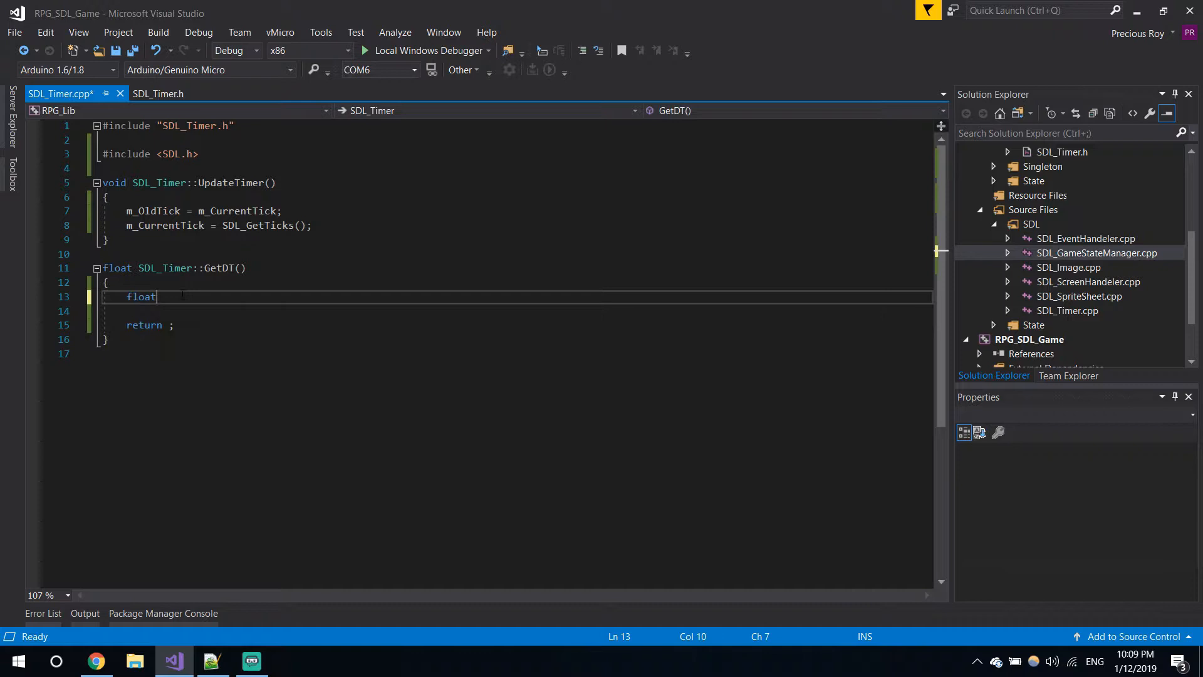
pyautogui.write('res')
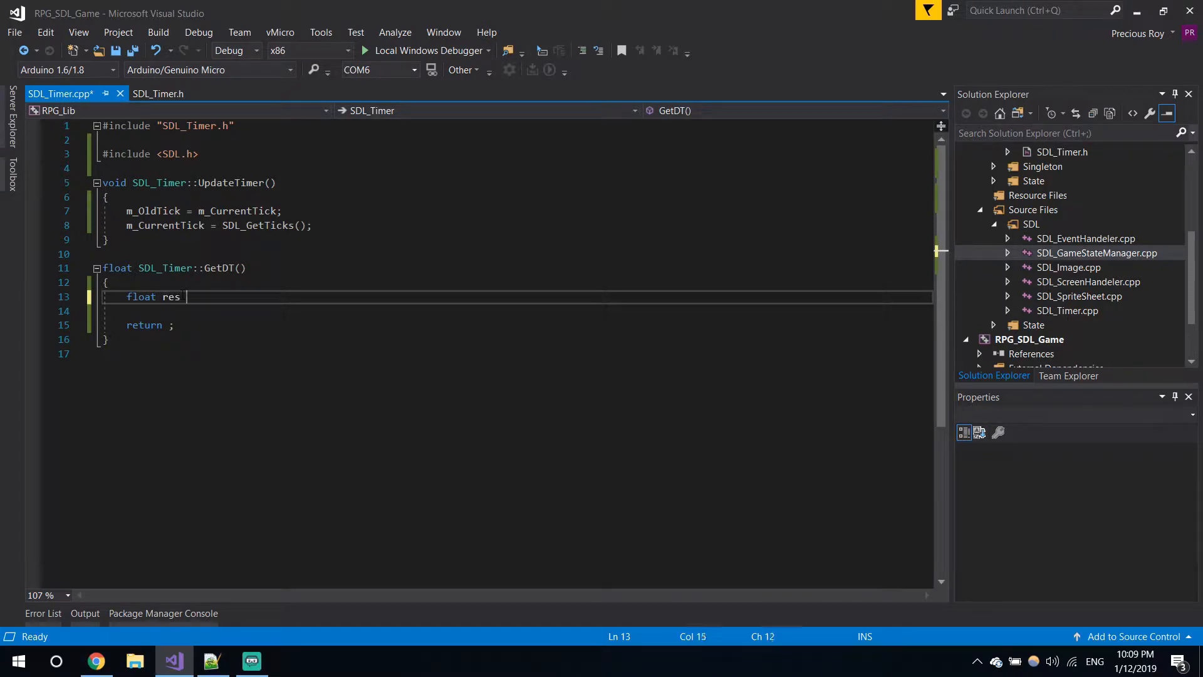
pyautogui.write('=')
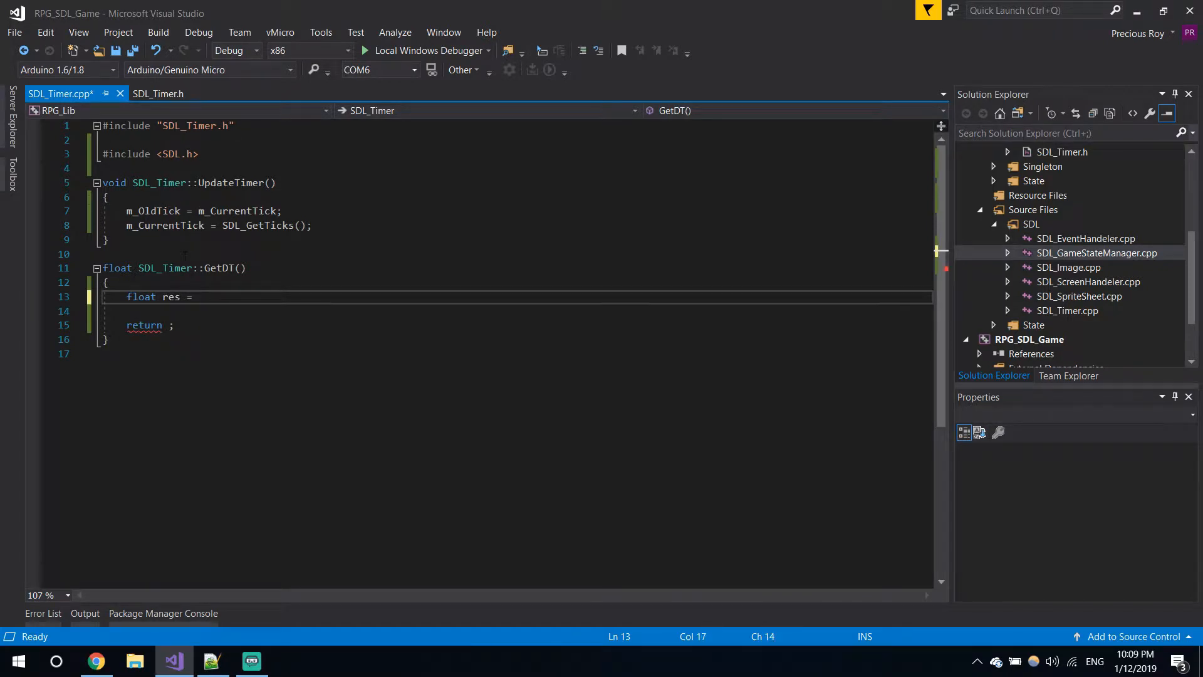
pyautogui.doubleClick(165, 225)
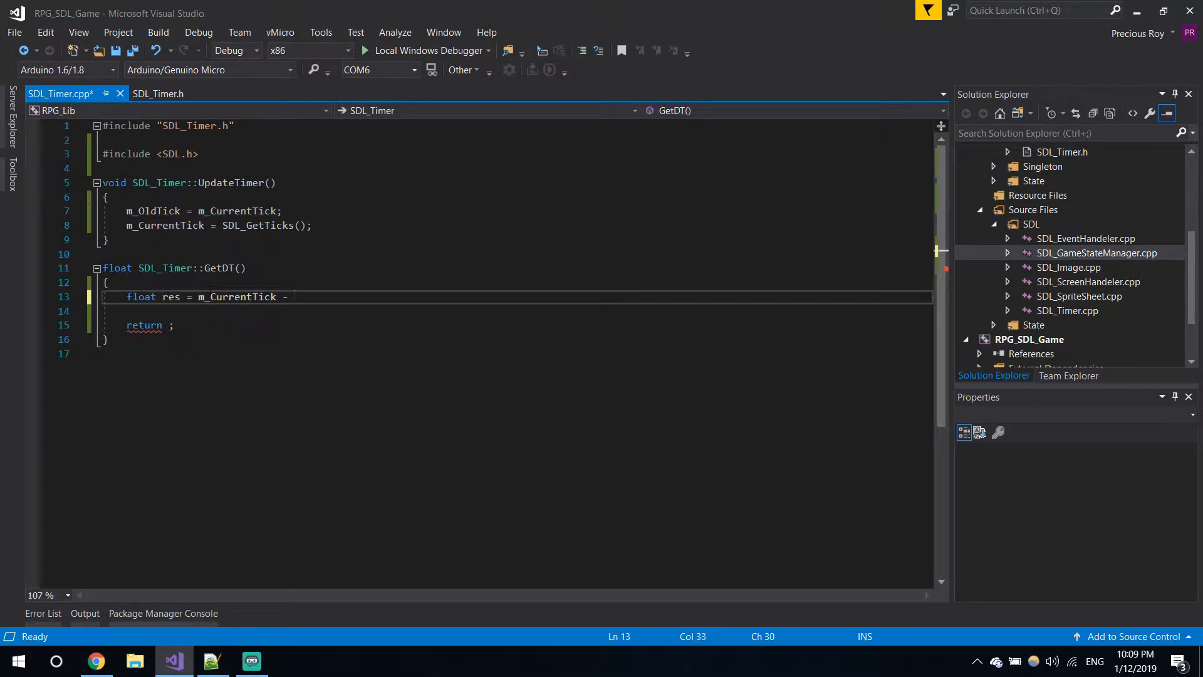
pyautogui.doubleClick(153, 210)
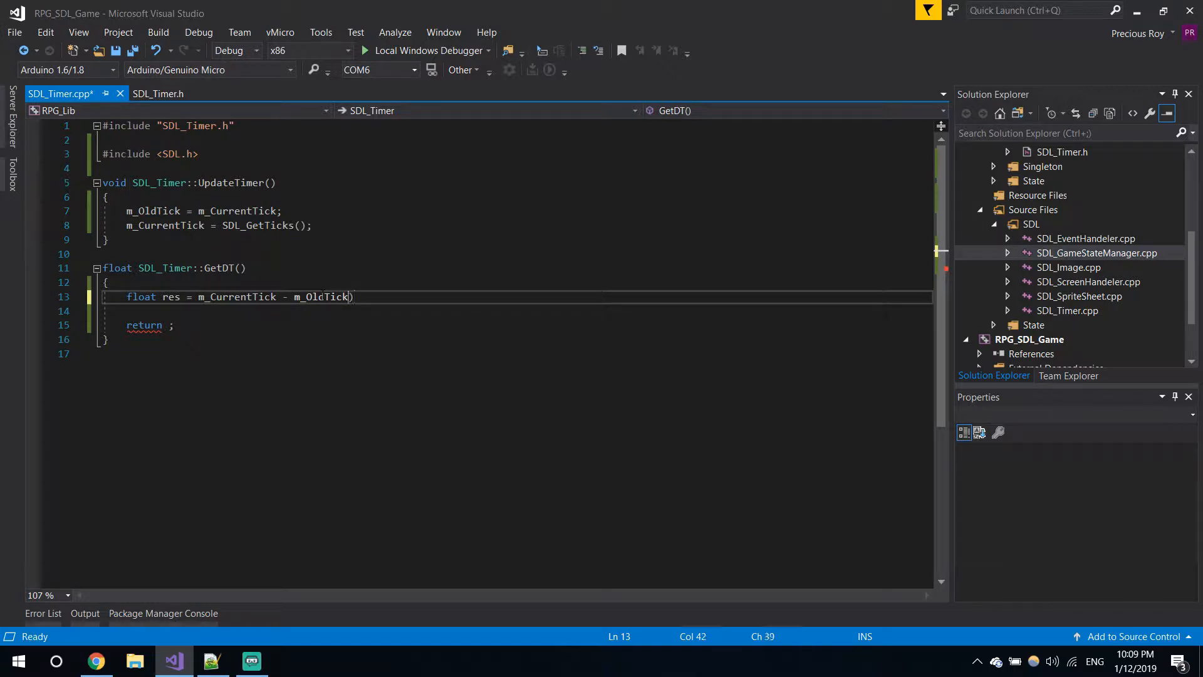
pyautogui.doubleClick(236, 298)
pyautogui.write('(')
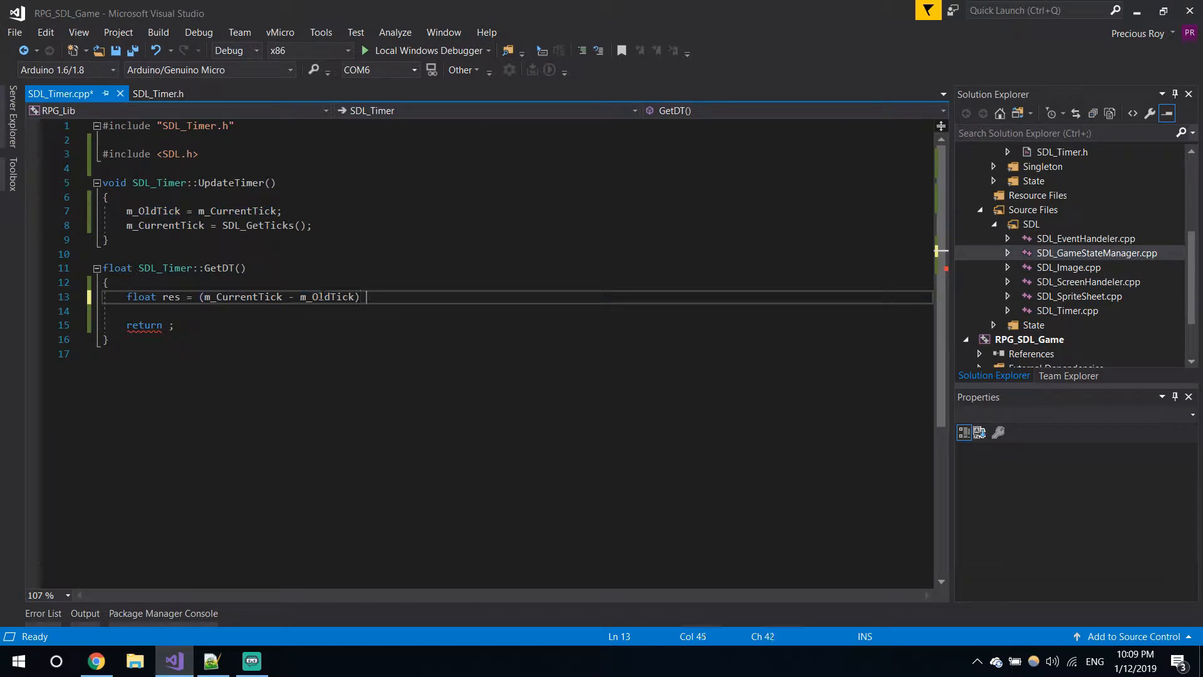
pyautogui.write('*')
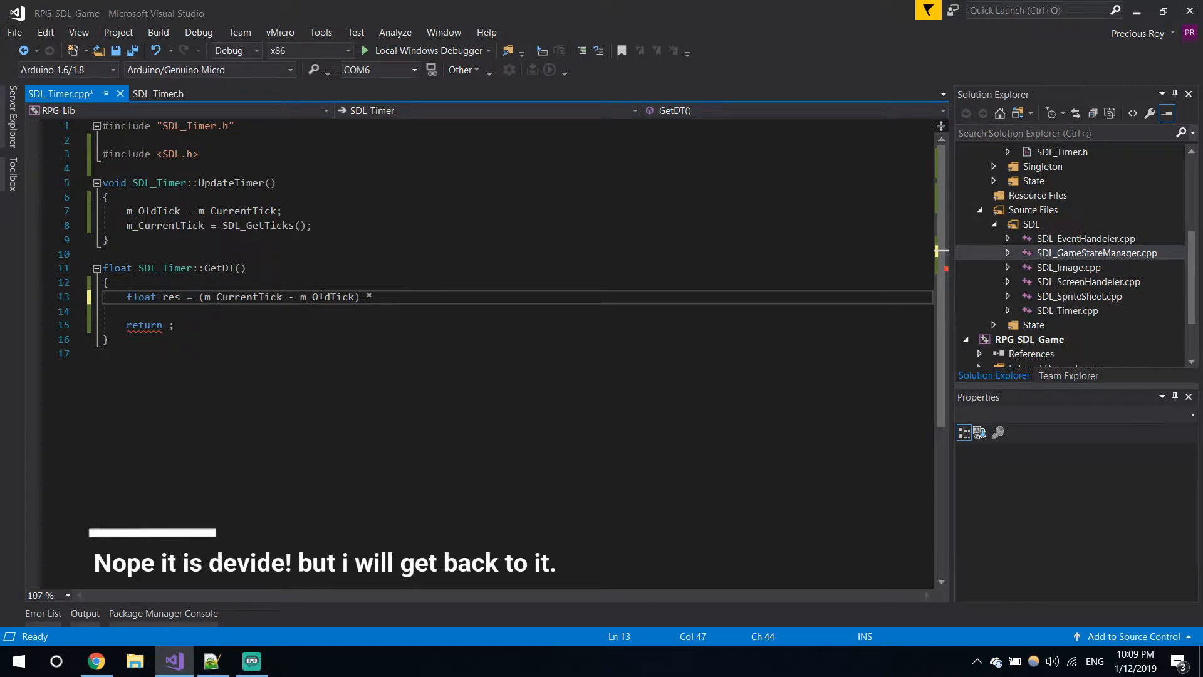
pyautogui.write('1000')
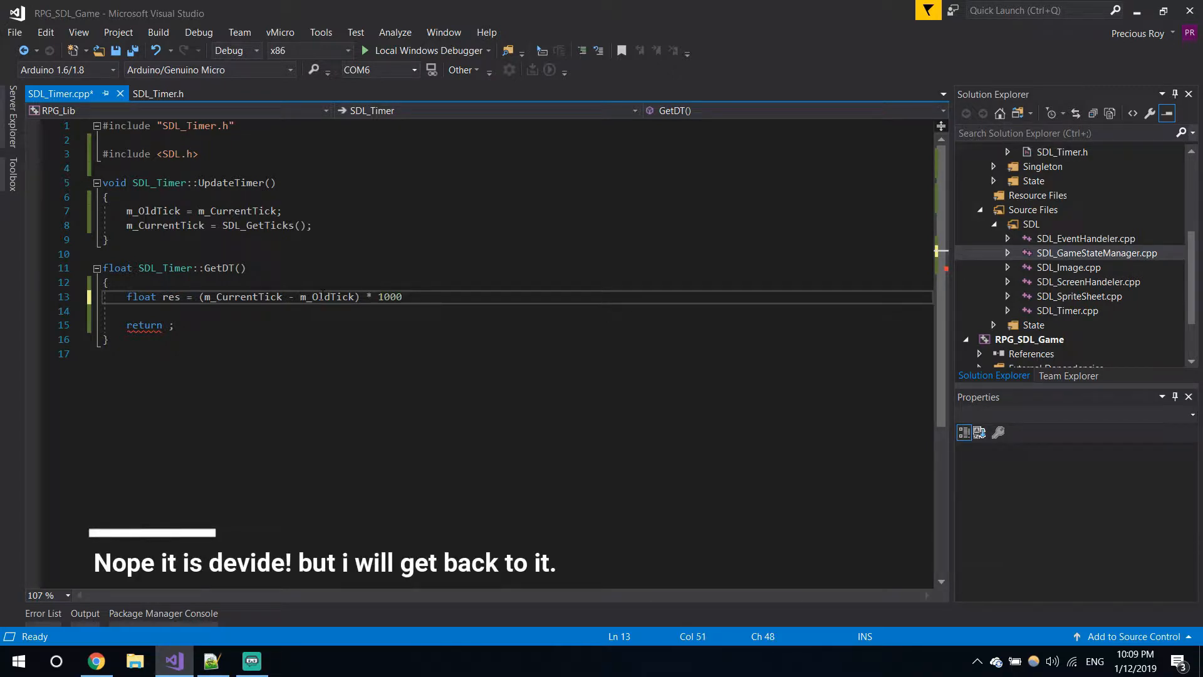
pyautogui.write('.0')
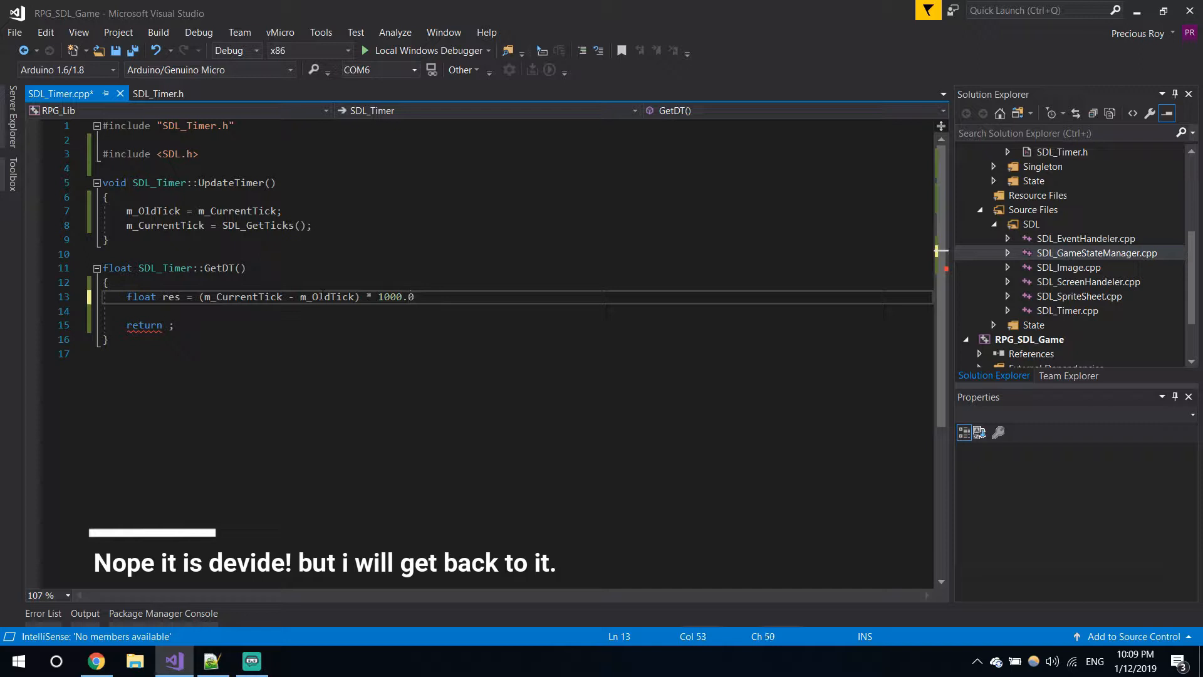
pyautogui.write('f;')
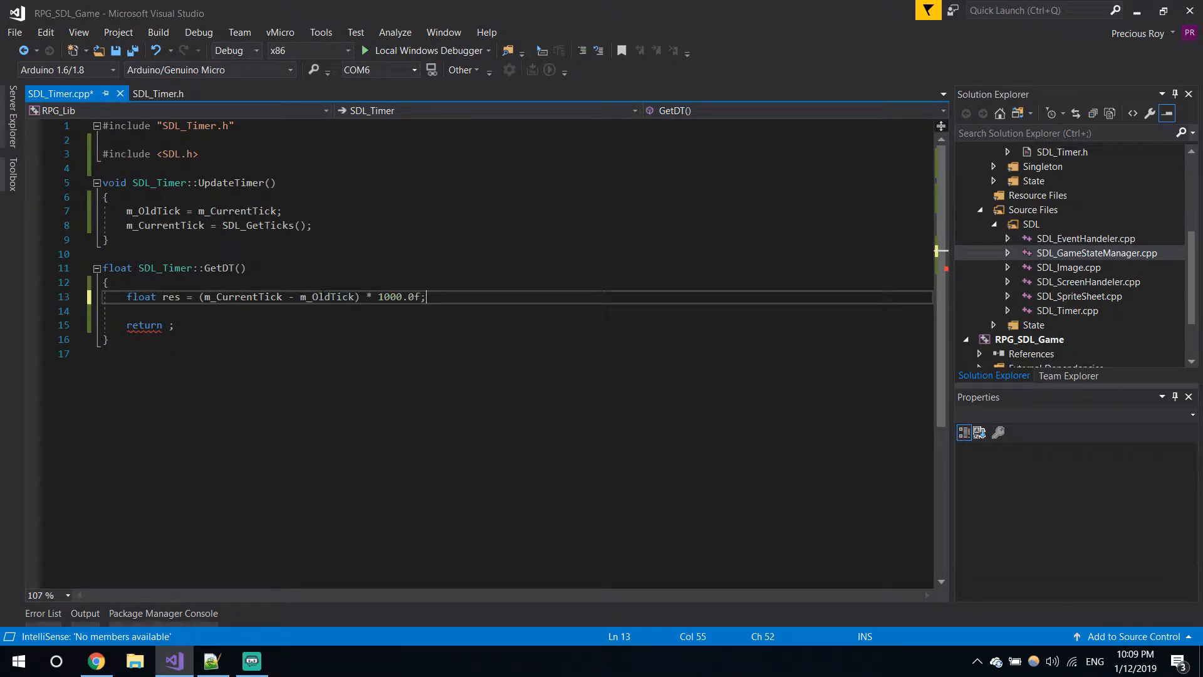
pyautogui.press('ctrl+s')
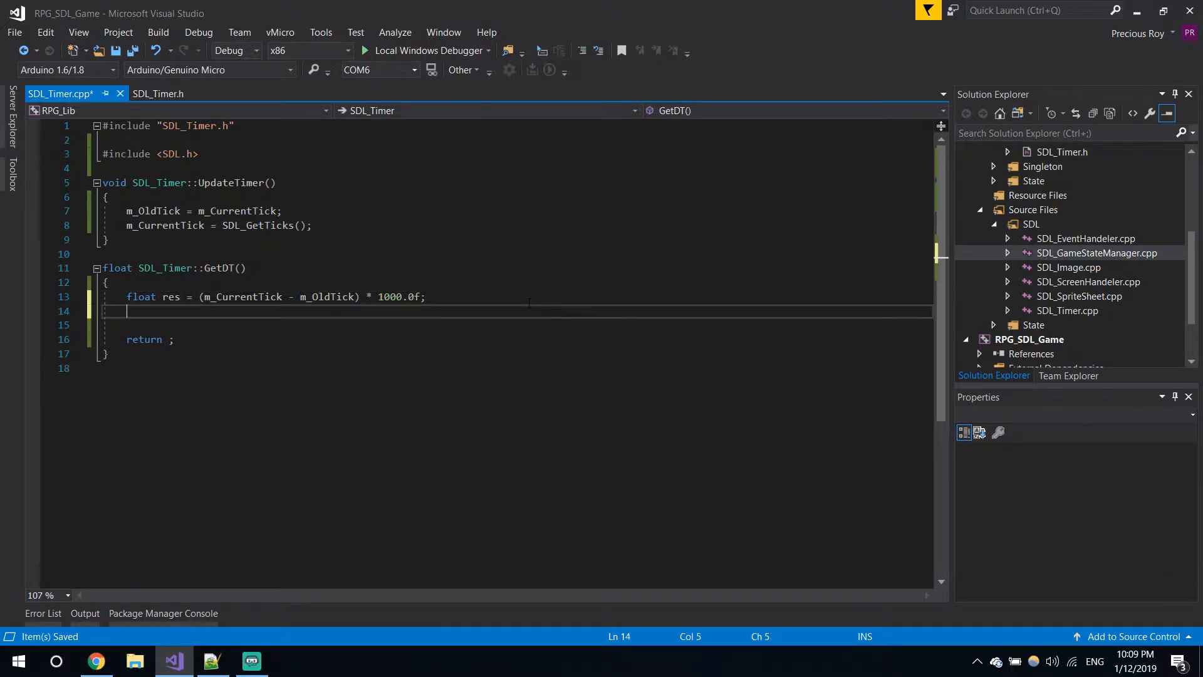
# Step: Cap the delta with if (res > 0.2f) res = 0.2f; in GetDT
pyautogui.write('if(')
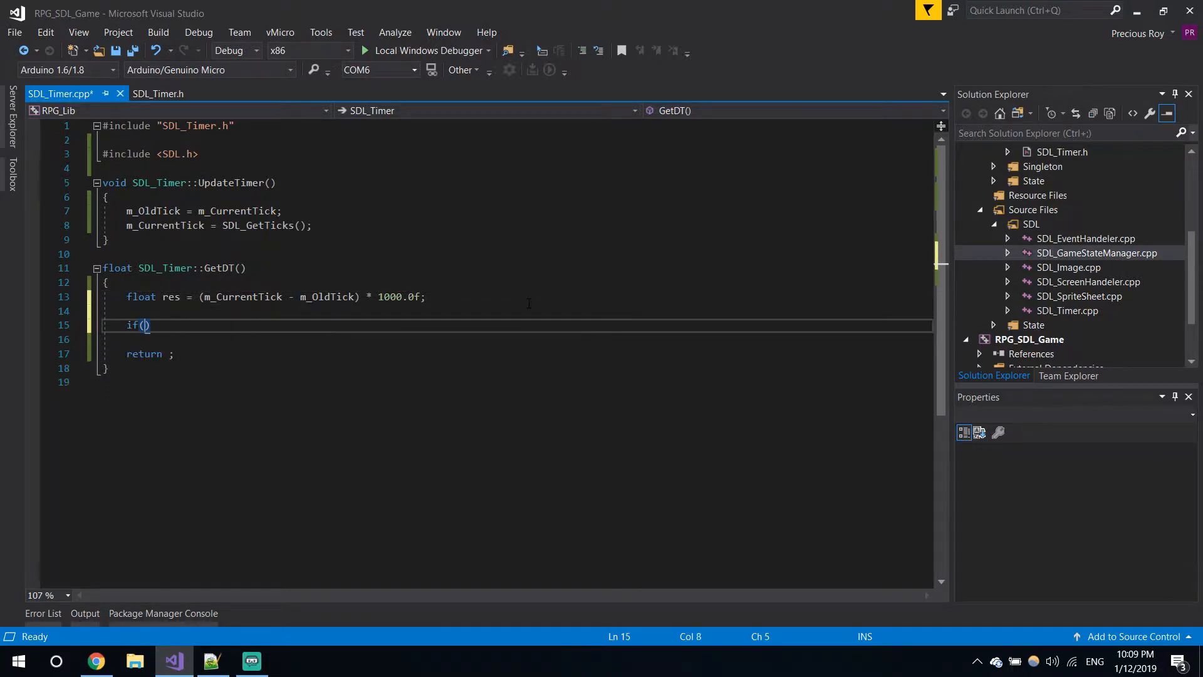
pyautogui.write('res >')
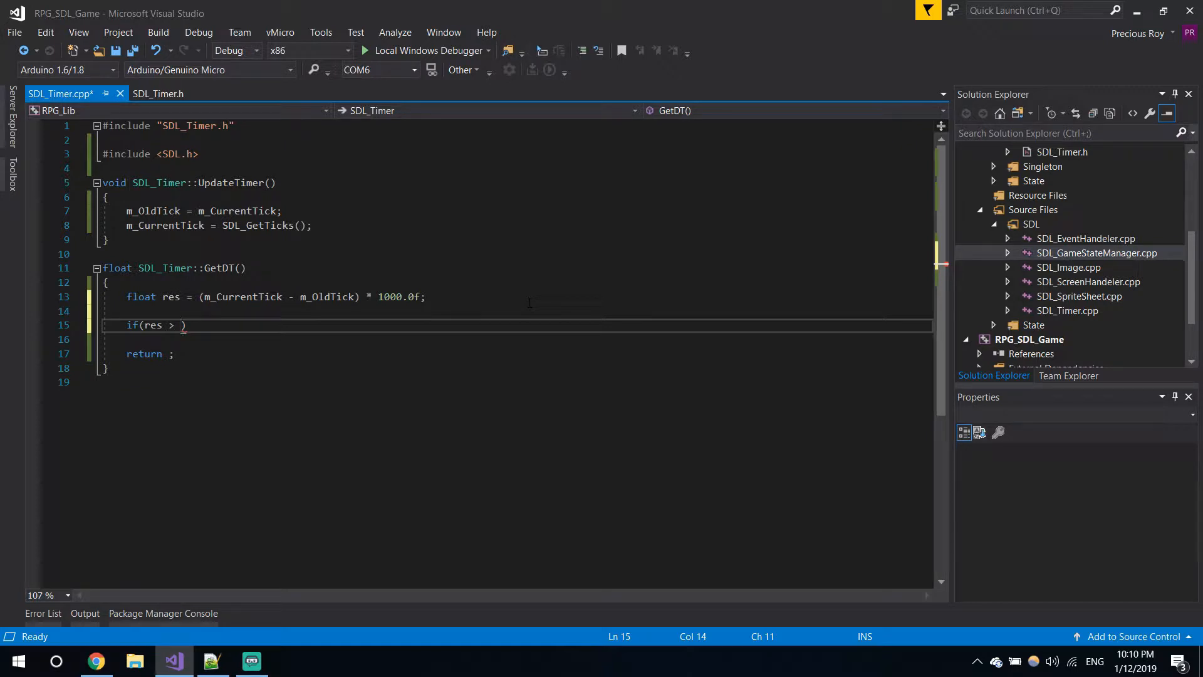
pyautogui.write('0')
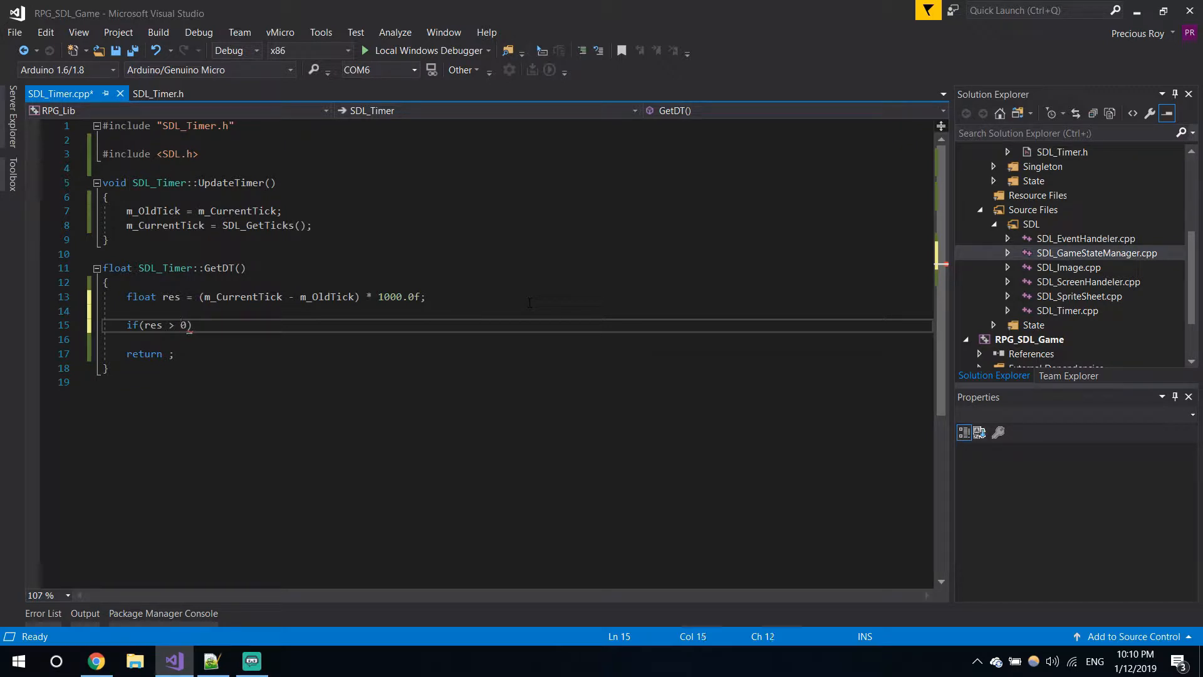
pyautogui.write('.2f')
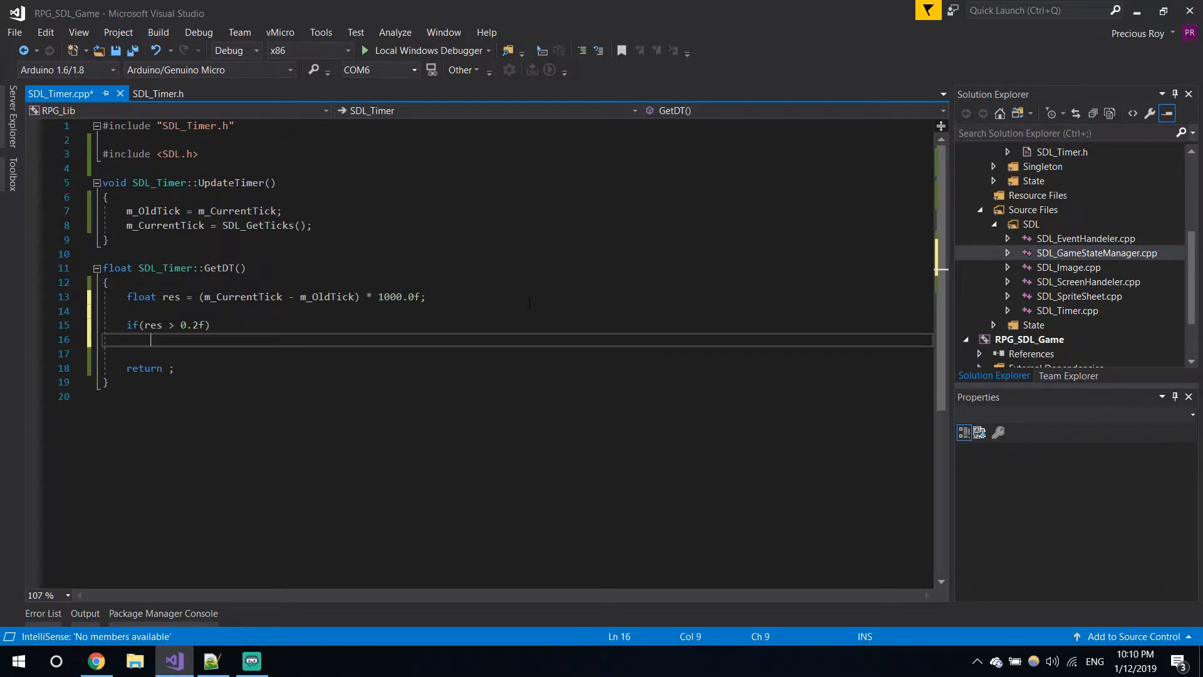
pyautogui.write('res = 0')
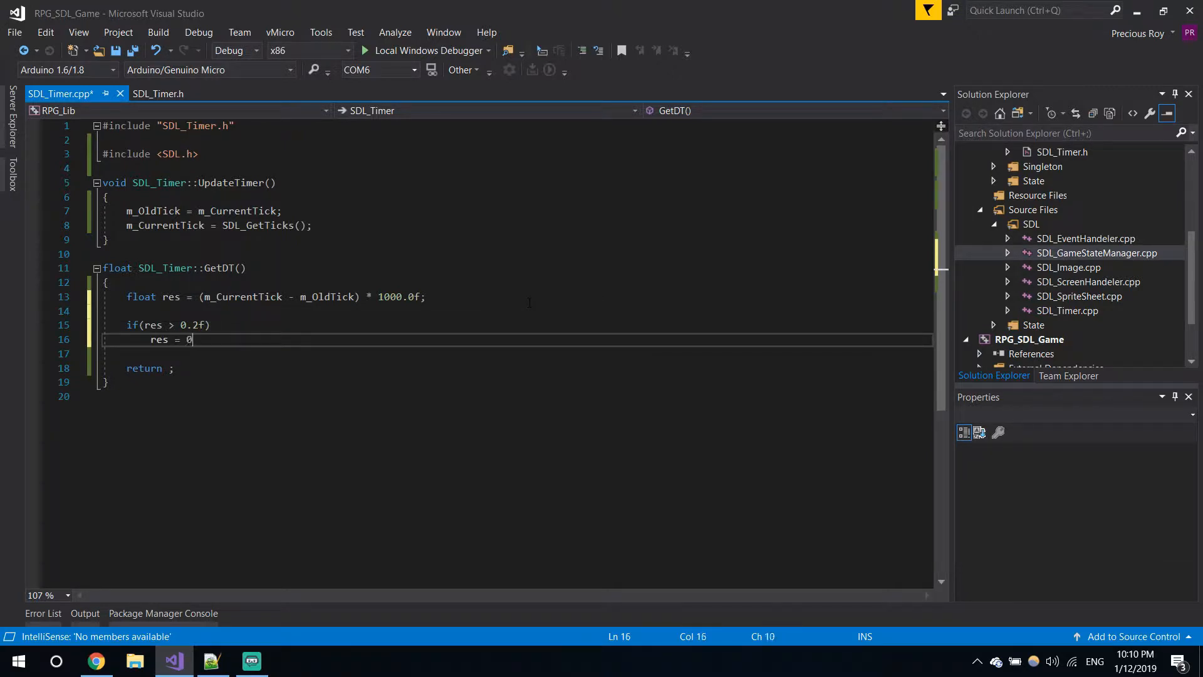
pyautogui.write('.2f;')
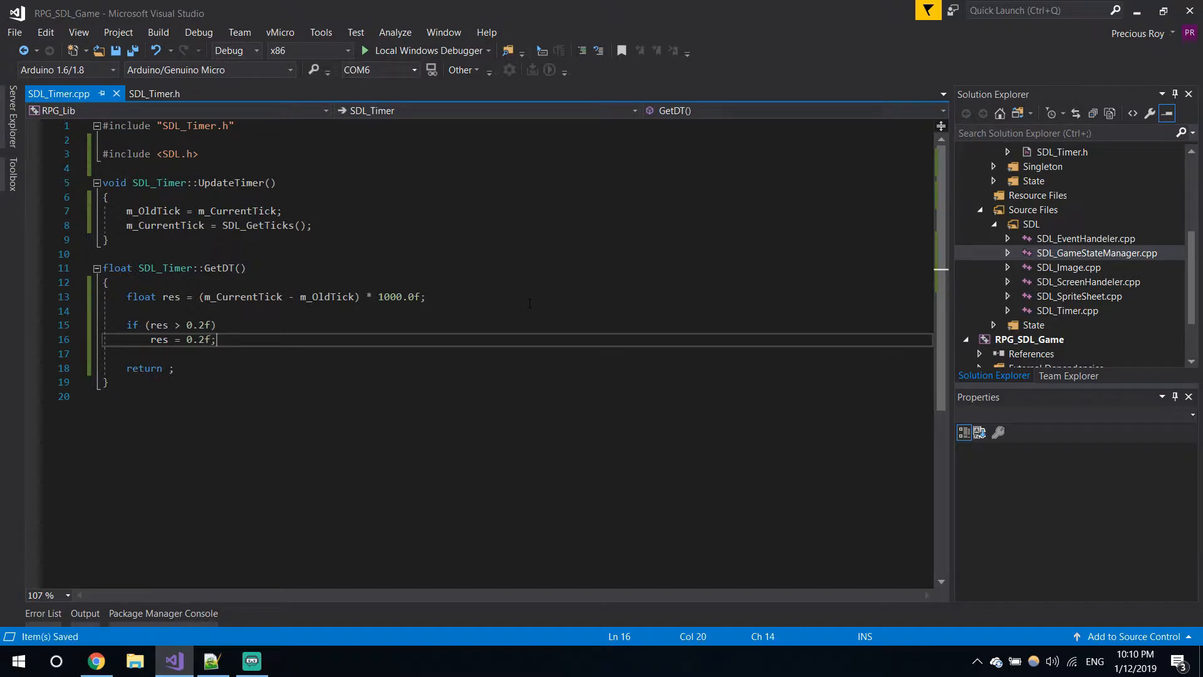
# Step: Make GetDT return res, save, and bring up Main.cpp
pyautogui.doubleClick(170, 297)
pyautogui.write('res')
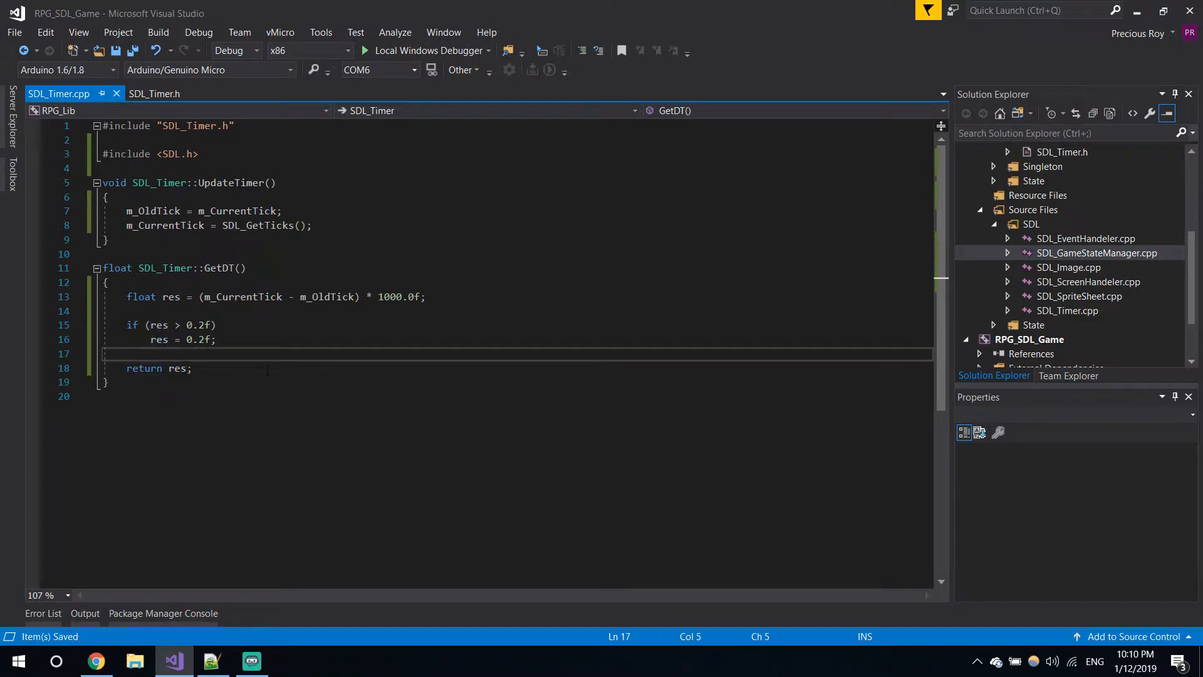
pyautogui.click(191, 368)
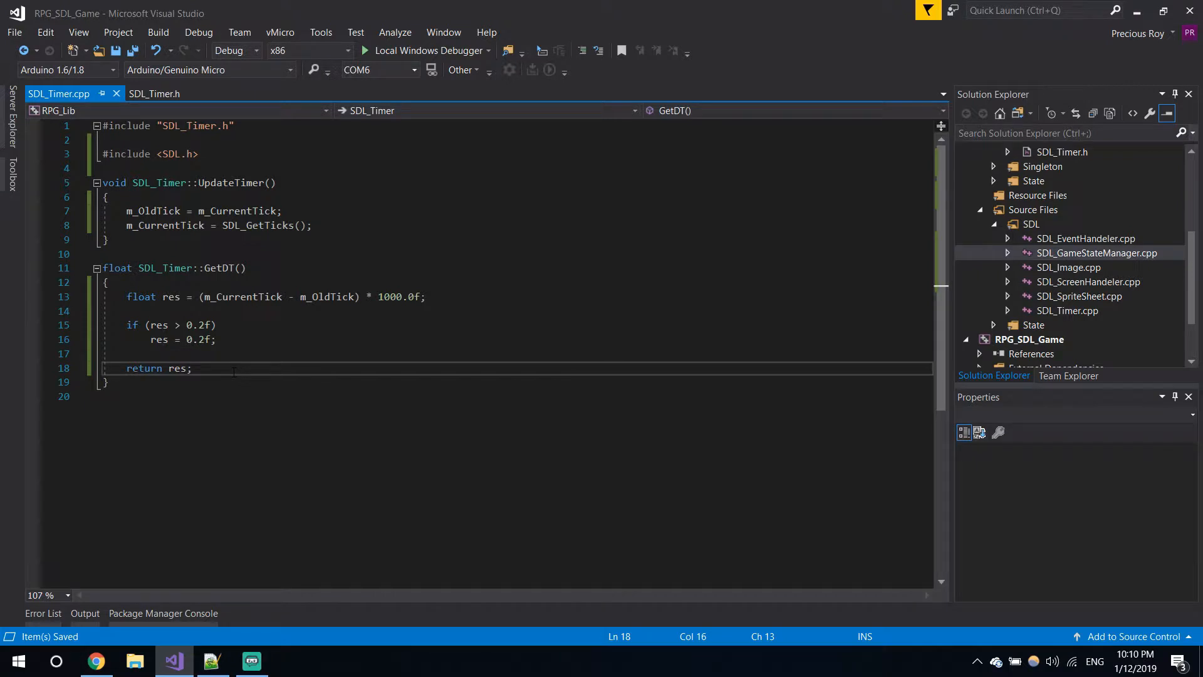
pyautogui.click(217, 339)
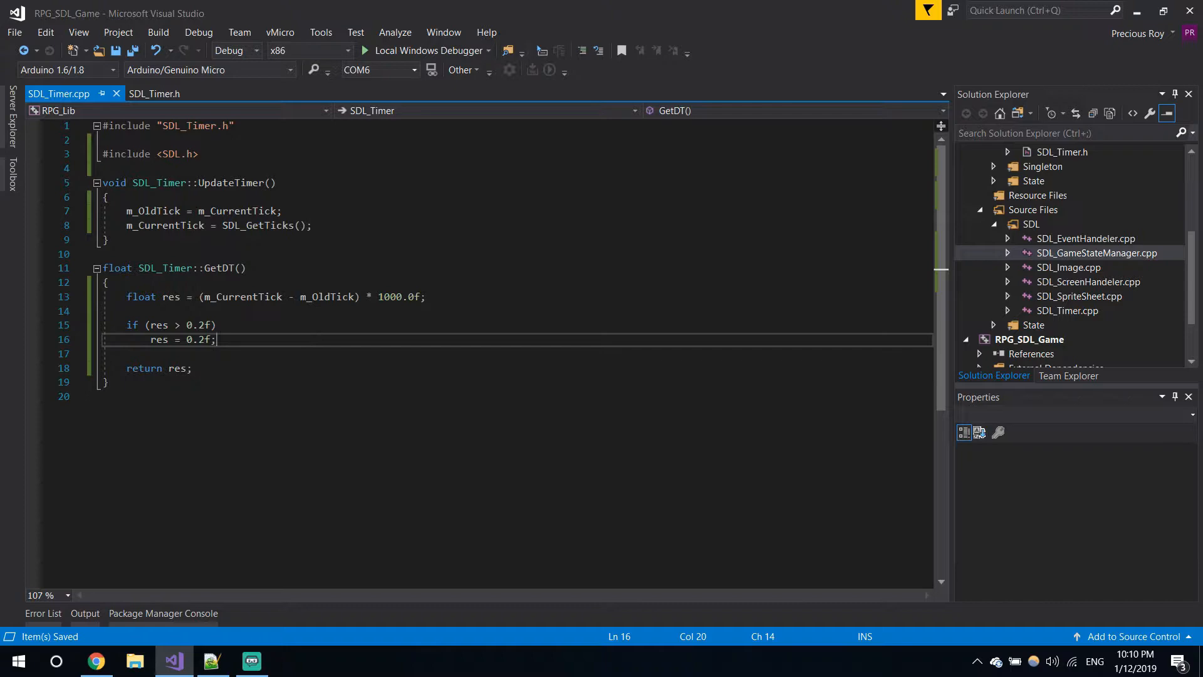
pyautogui.scroll(-3)
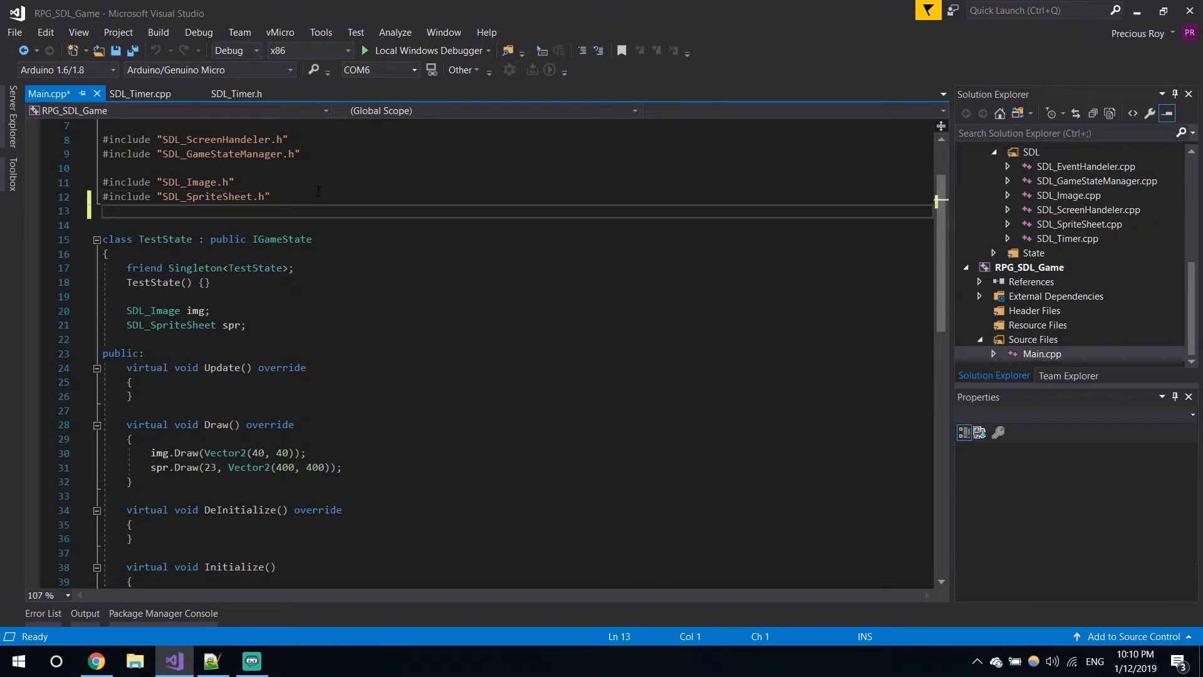
# Step: Include SDL_Timer.h at the top of Main.cpp
pyautogui.write('#include')
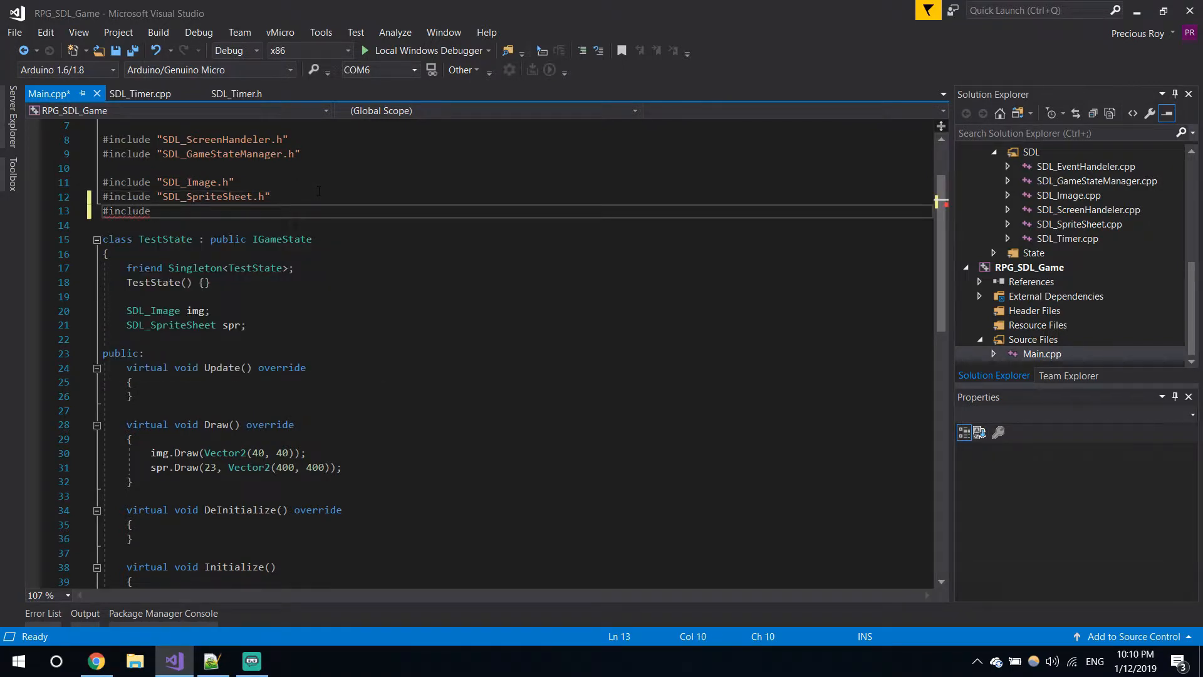
pyautogui.write('"sd')
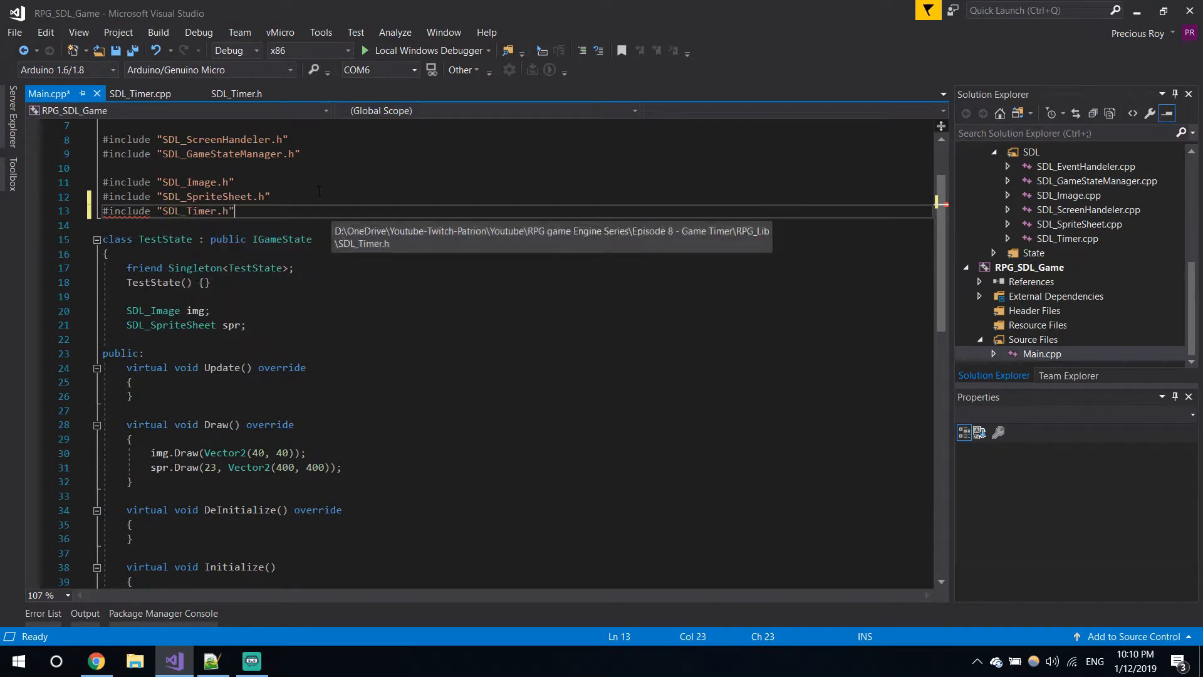
pyautogui.press('ctrl+s')
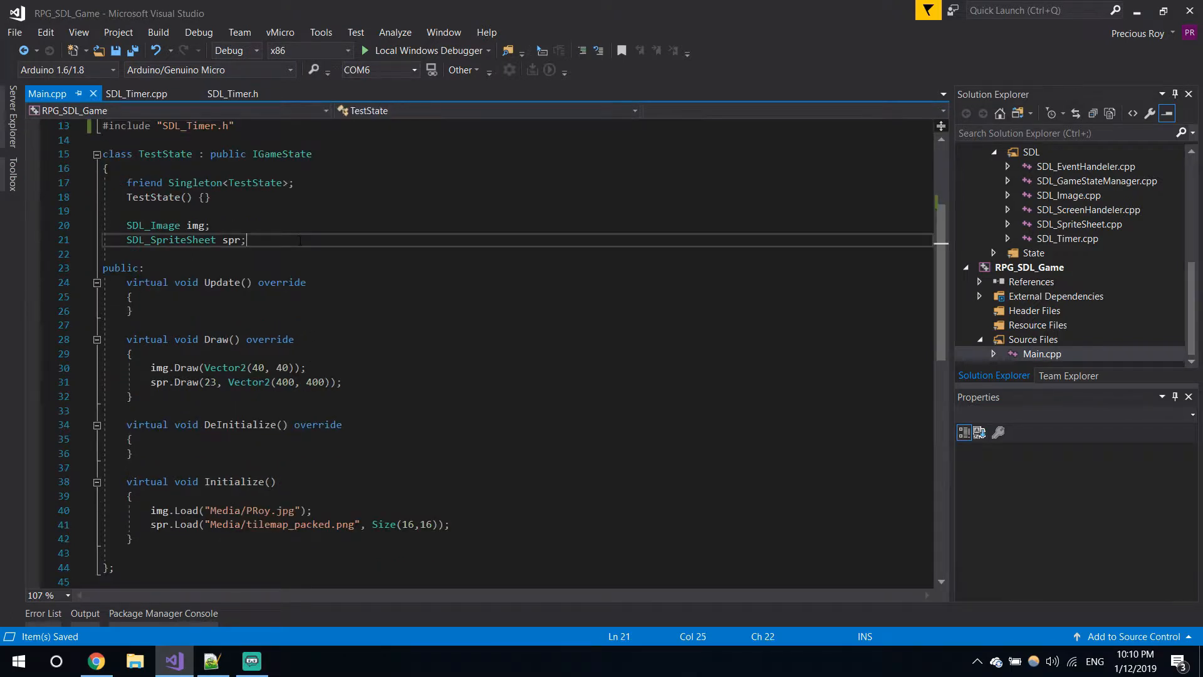
# Step: Add a Vector2 location member to TestState and select the sprite's fixed draw position
pyautogui.write('vev')
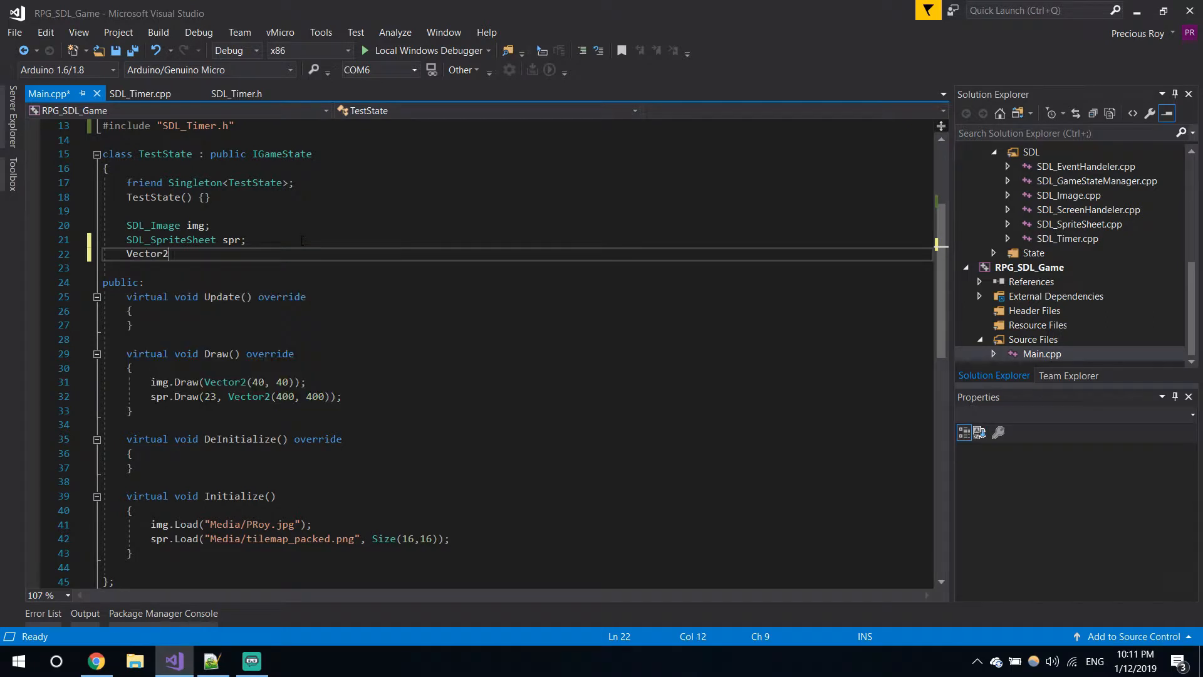
pyautogui.write('locatio')
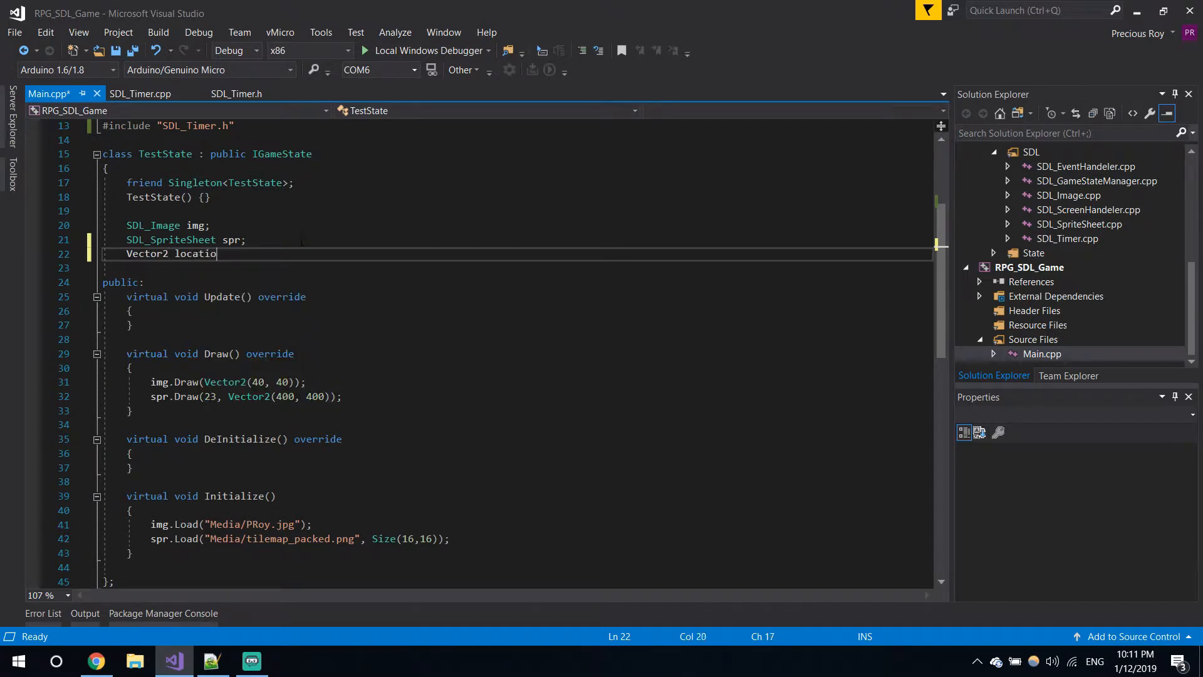
pyautogui.write('n;')
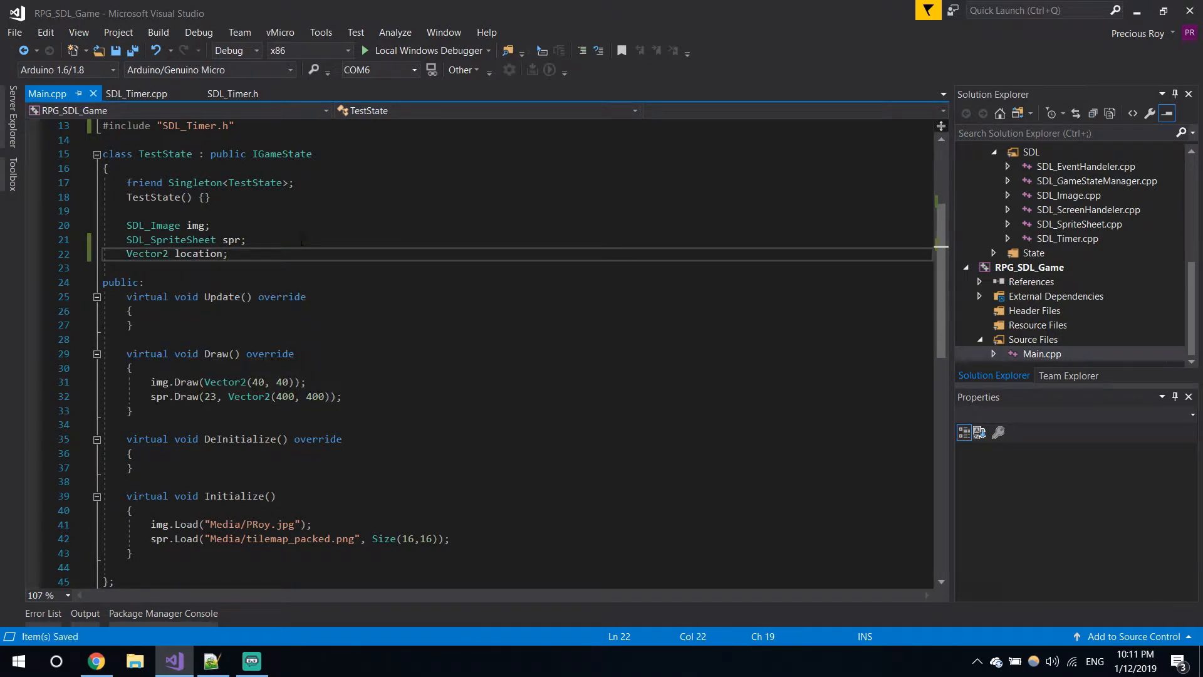
pyautogui.doubleClick(198, 254)
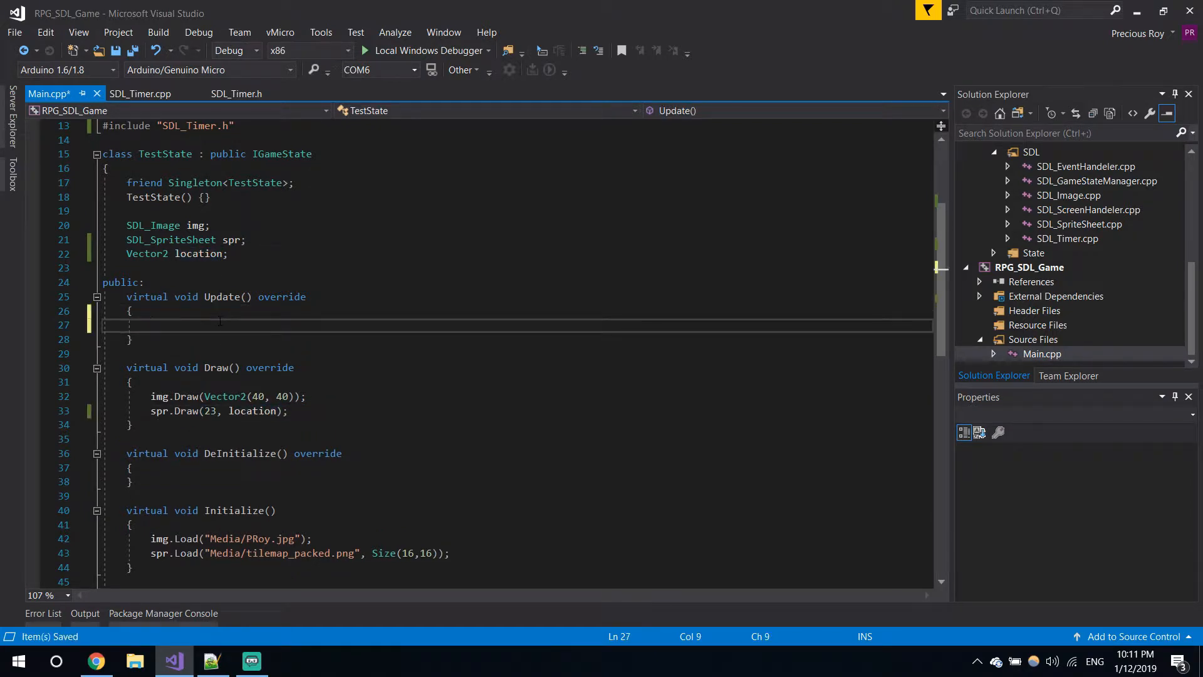
# Step: Set location = (10, 300) at the end of TestState's Initialize
pyautogui.doubleClick(199, 253)
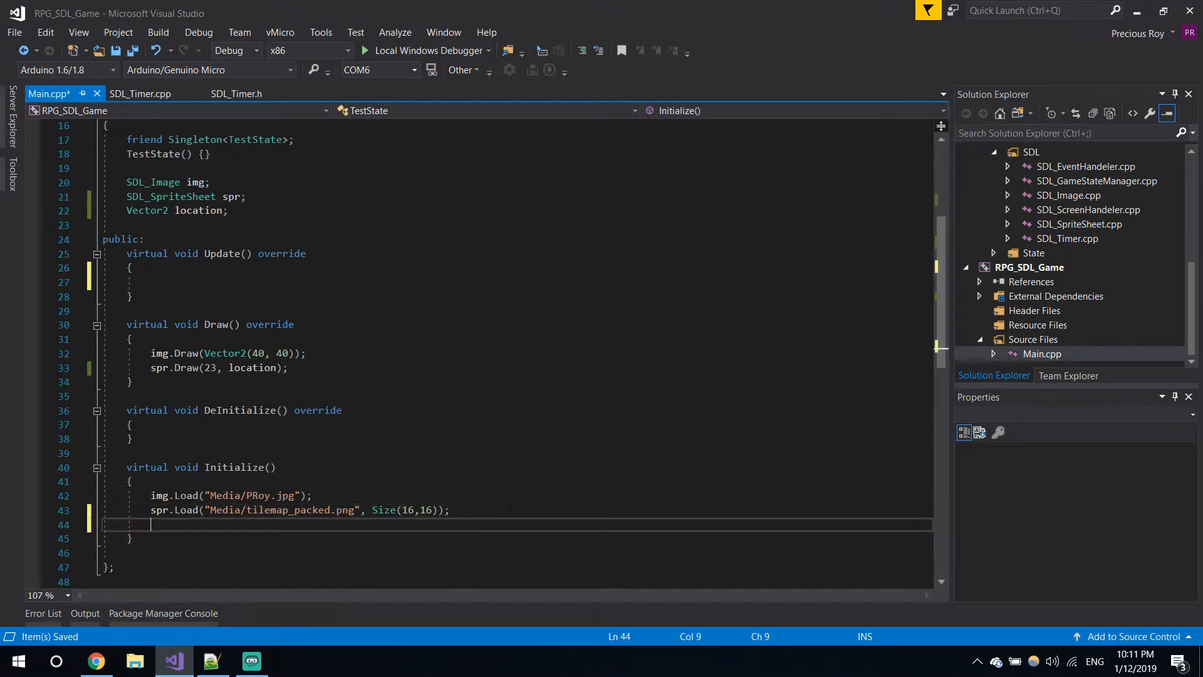
pyautogui.write('location =')
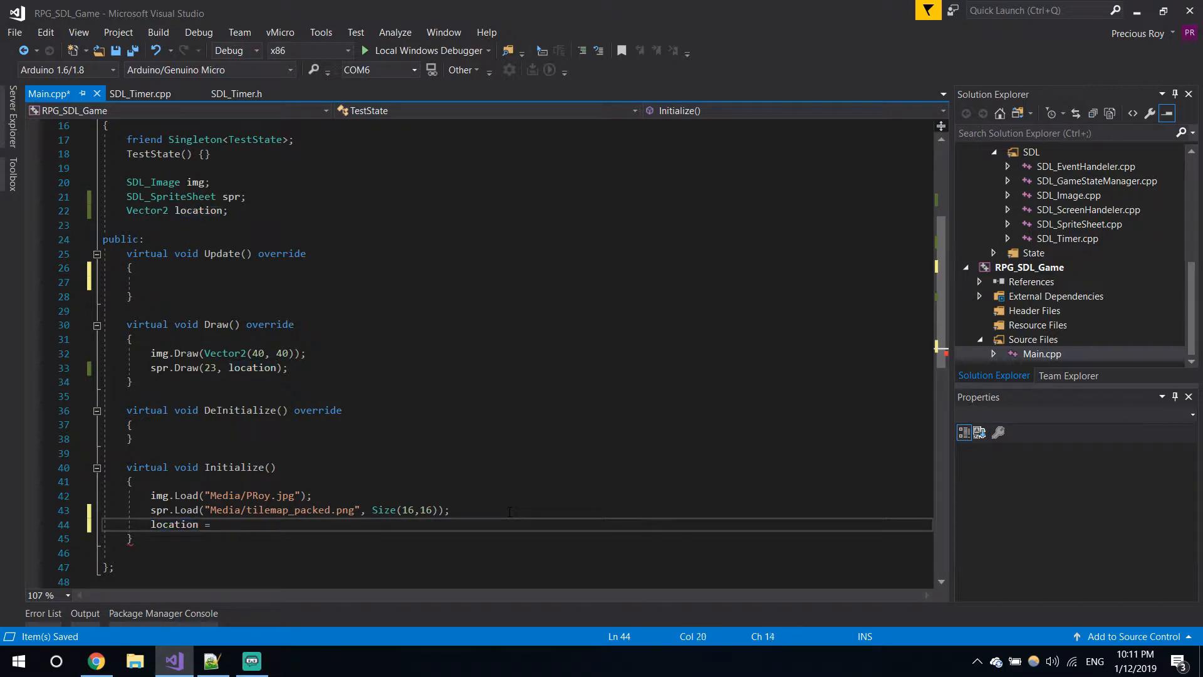
pyautogui.write('();')
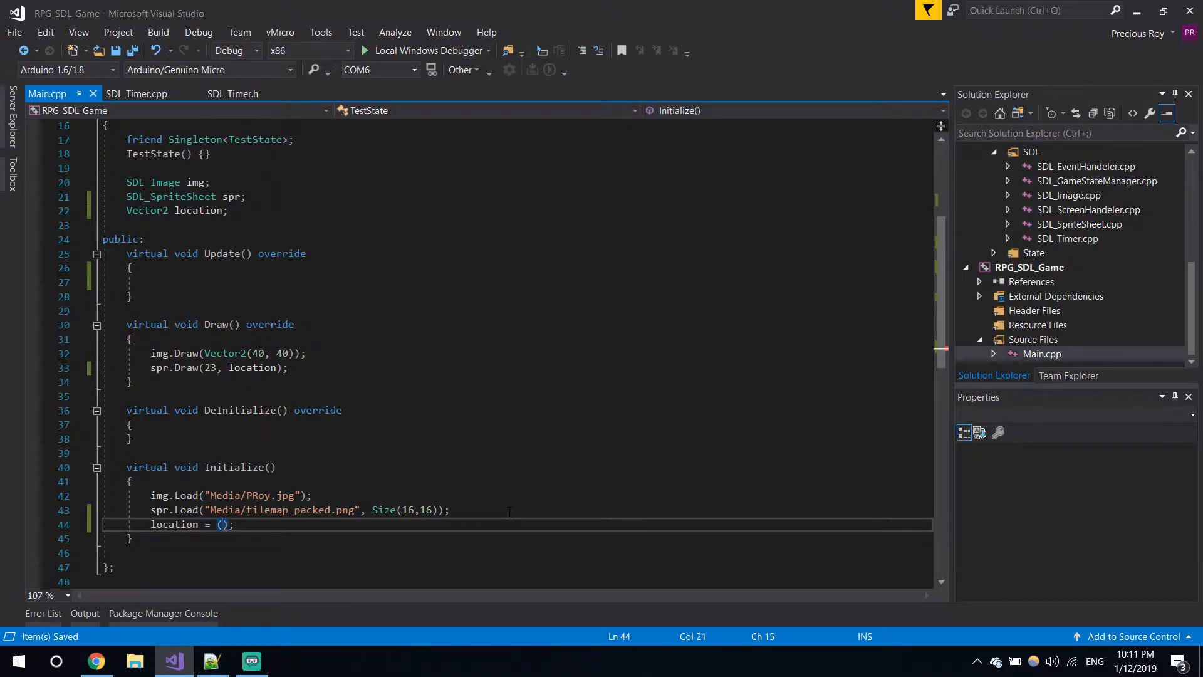
pyautogui.write('10,')
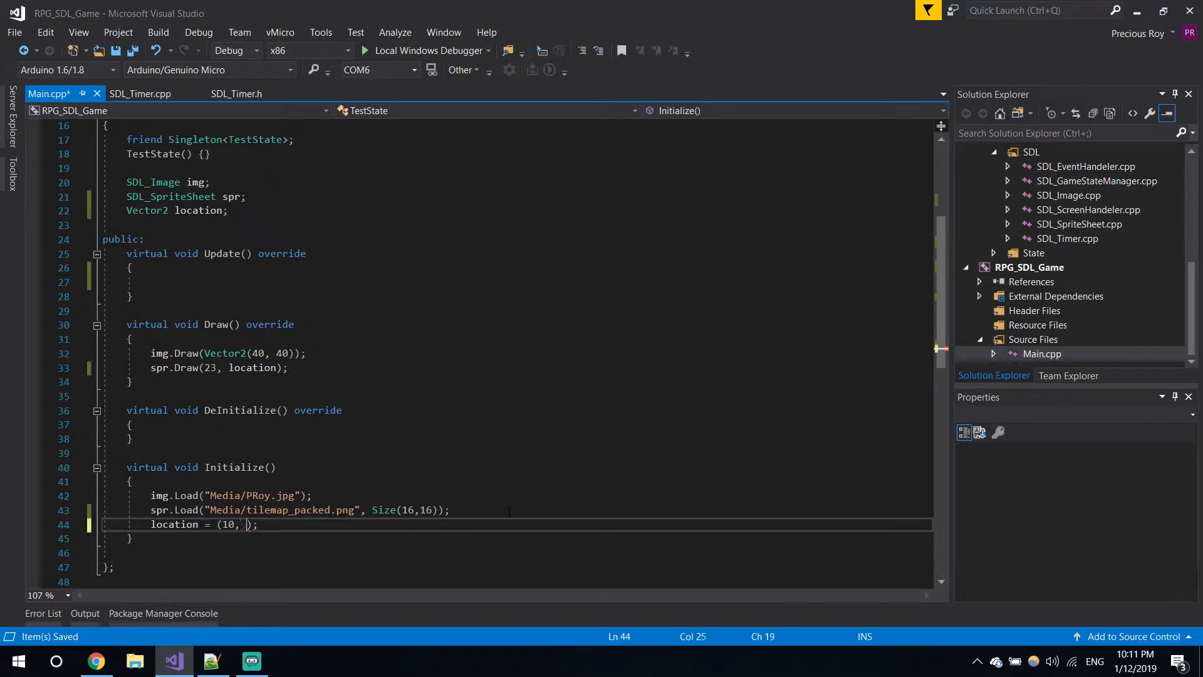
pyautogui.write('300')
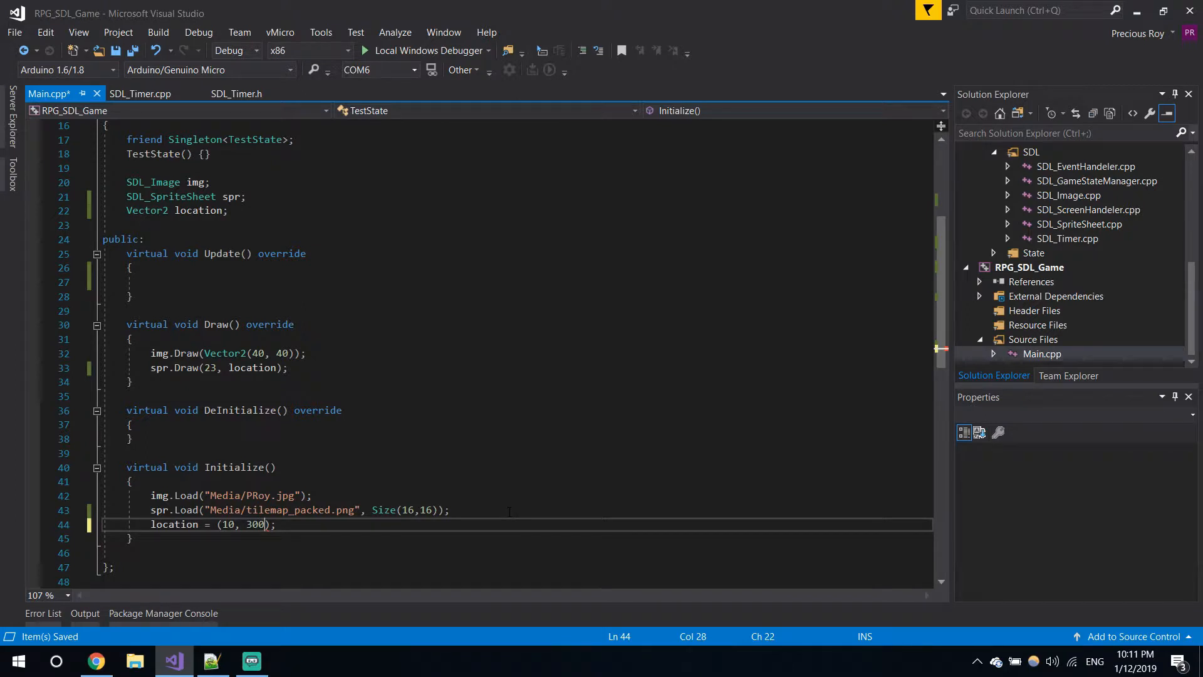
pyautogui.click(151, 281)
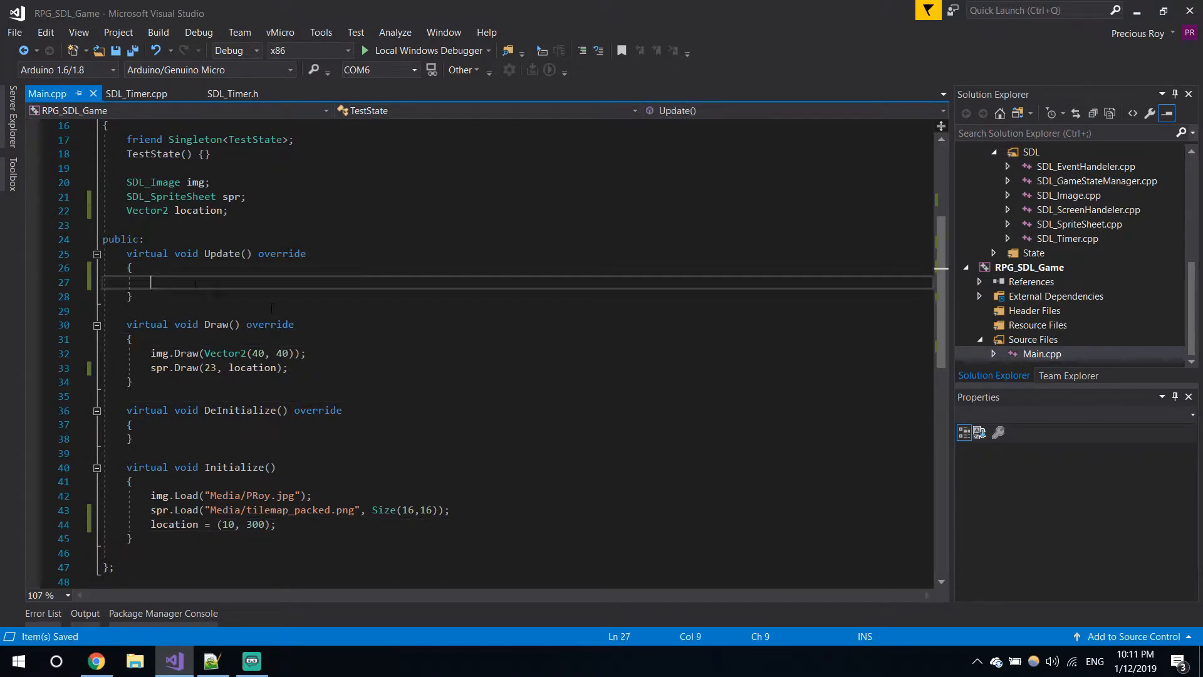
# Step: Write 'location.X += SDL_Timer::GetDT() * 100;' in TestState's Update function
pyautogui.doubleClick(198, 211)
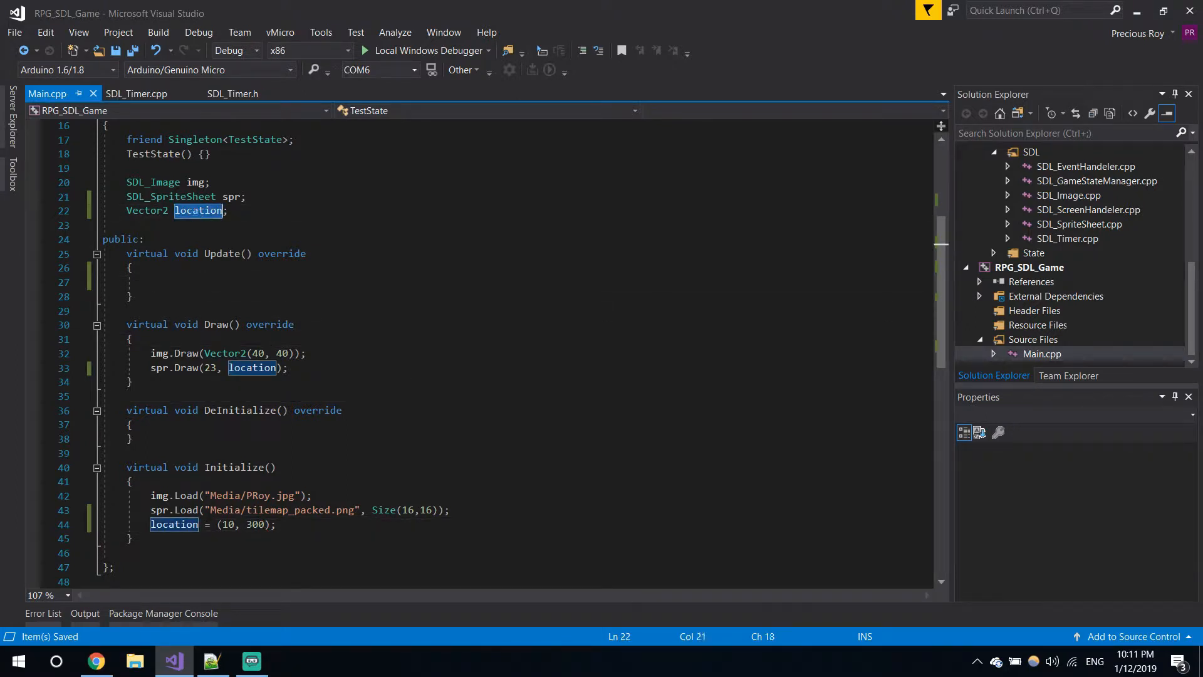
pyautogui.write('location.')
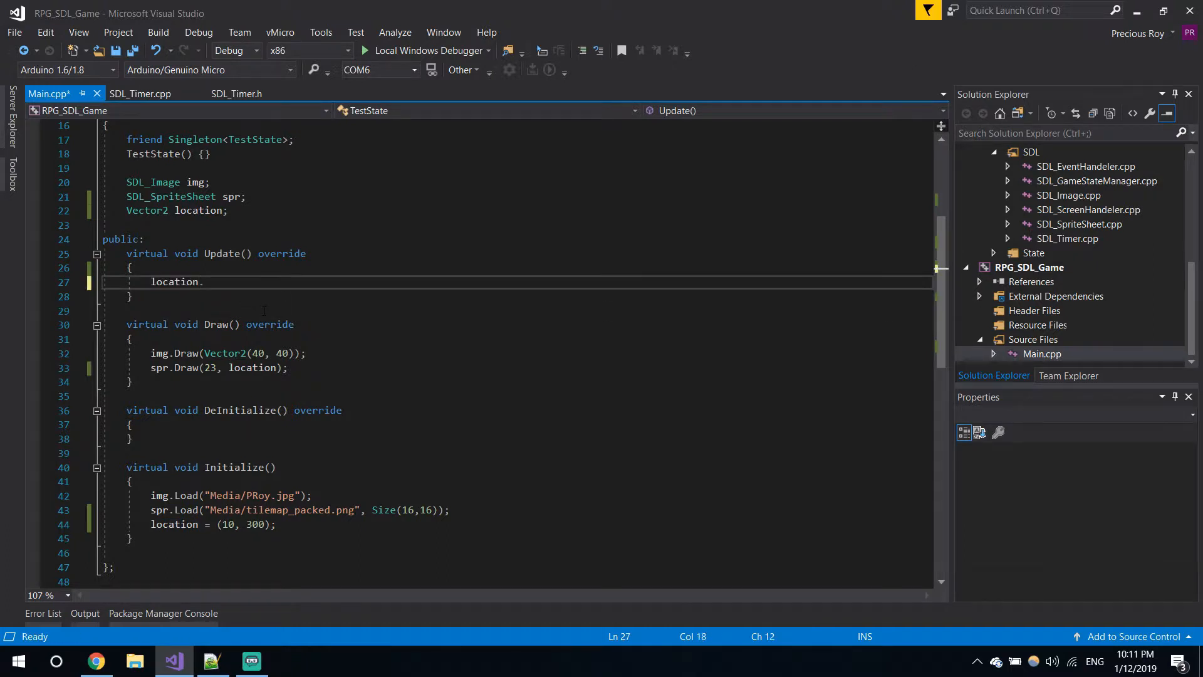
pyautogui.write('X +=')
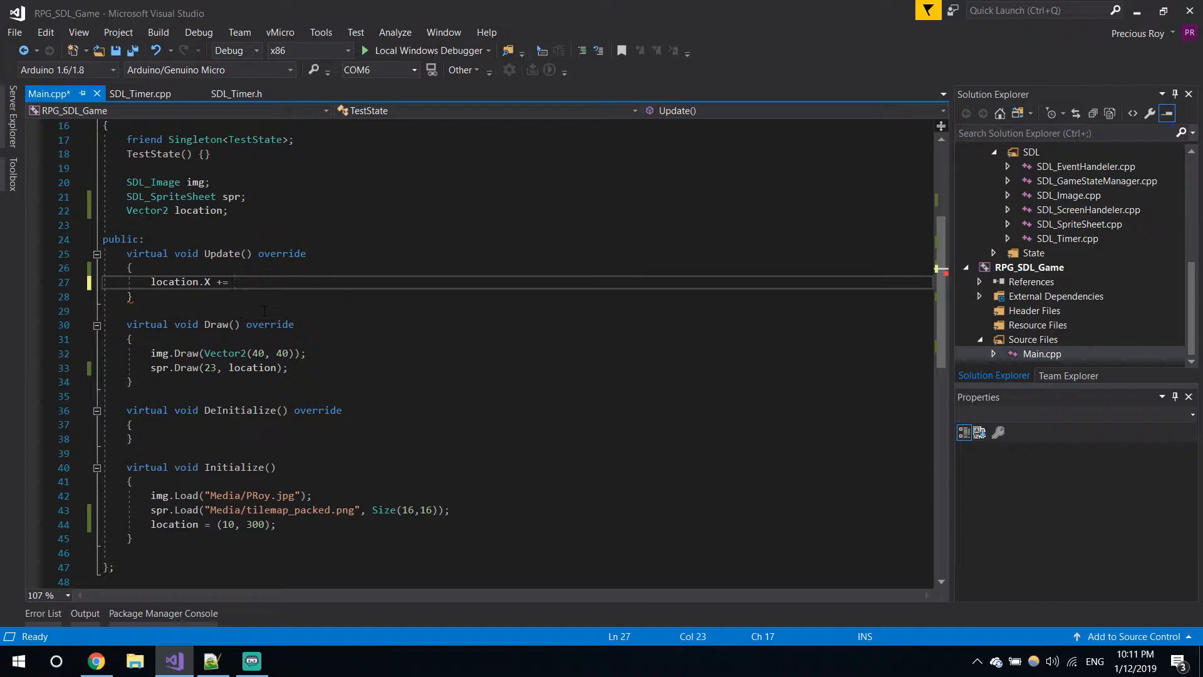
pyautogui.write('s')
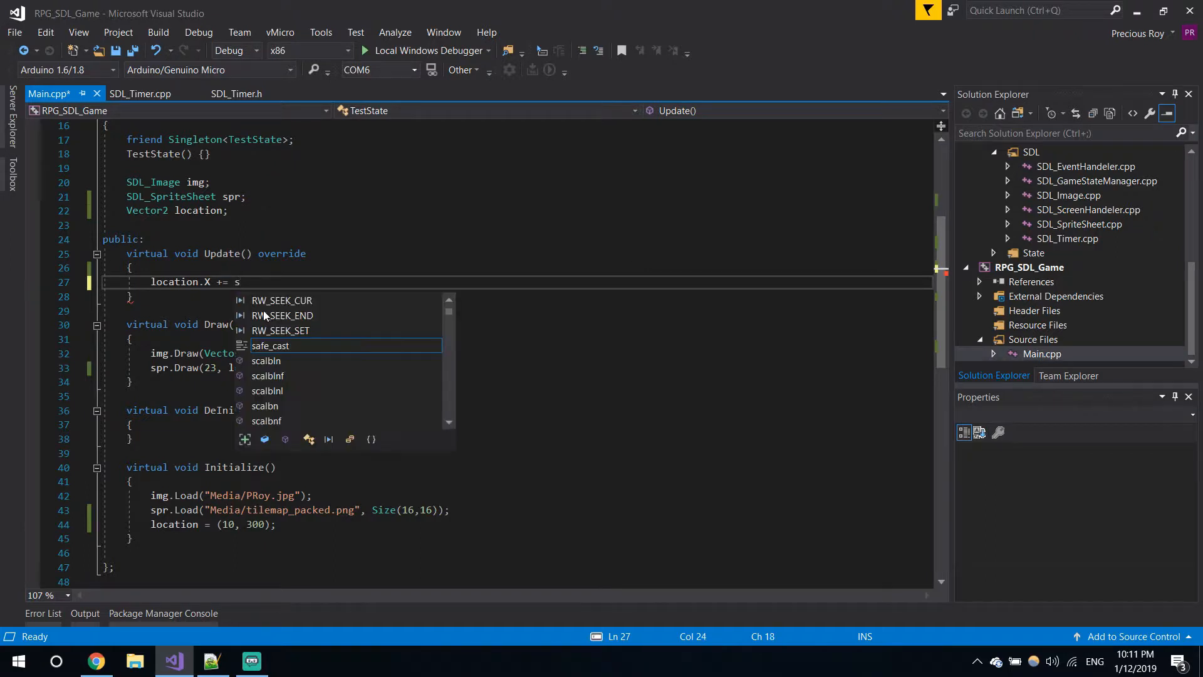
pyautogui.write('dl_')
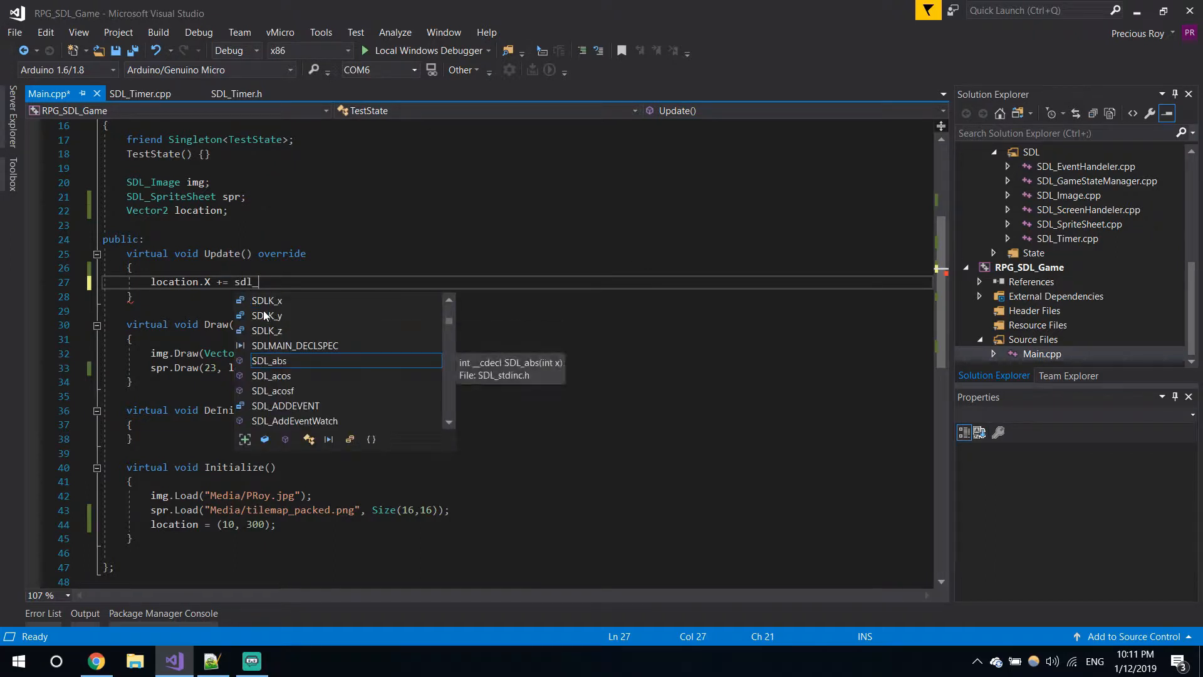
pyautogui.write('time')
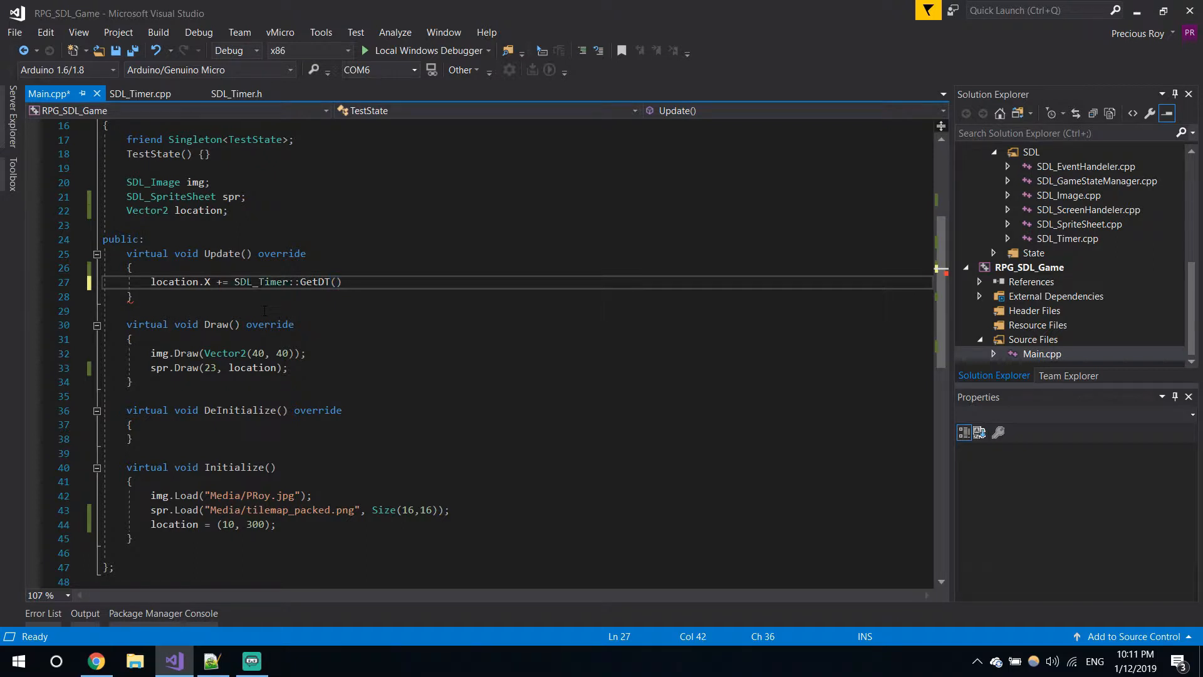
pyautogui.write('*')
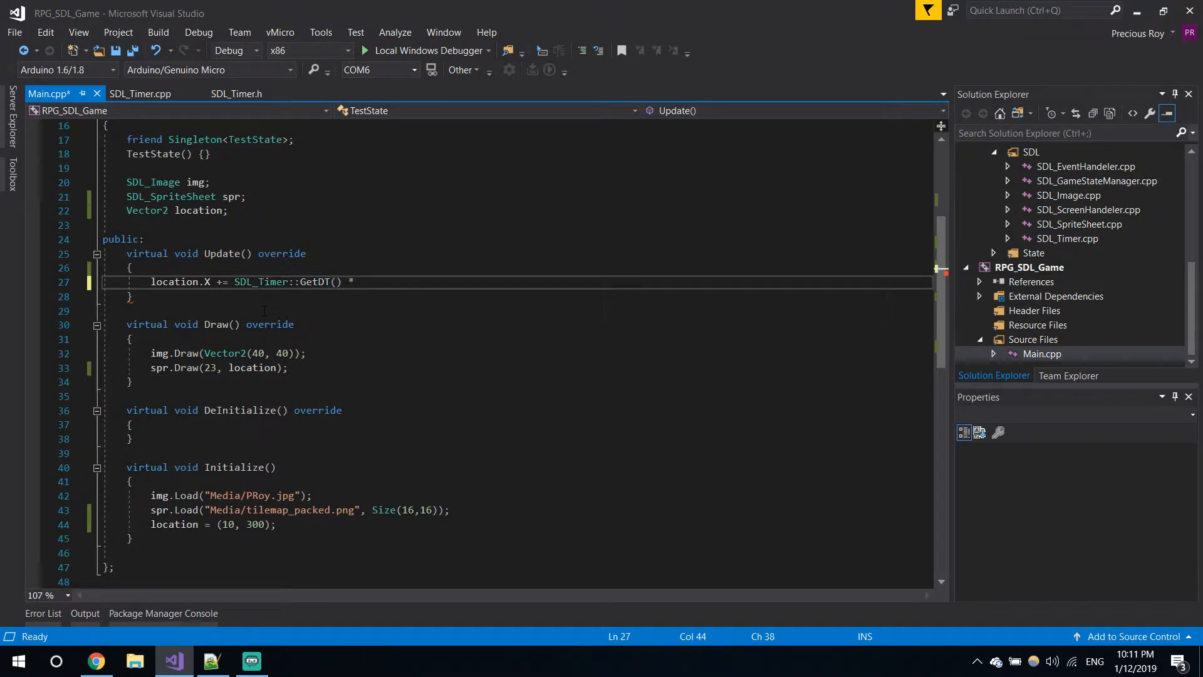
pyautogui.write('100')
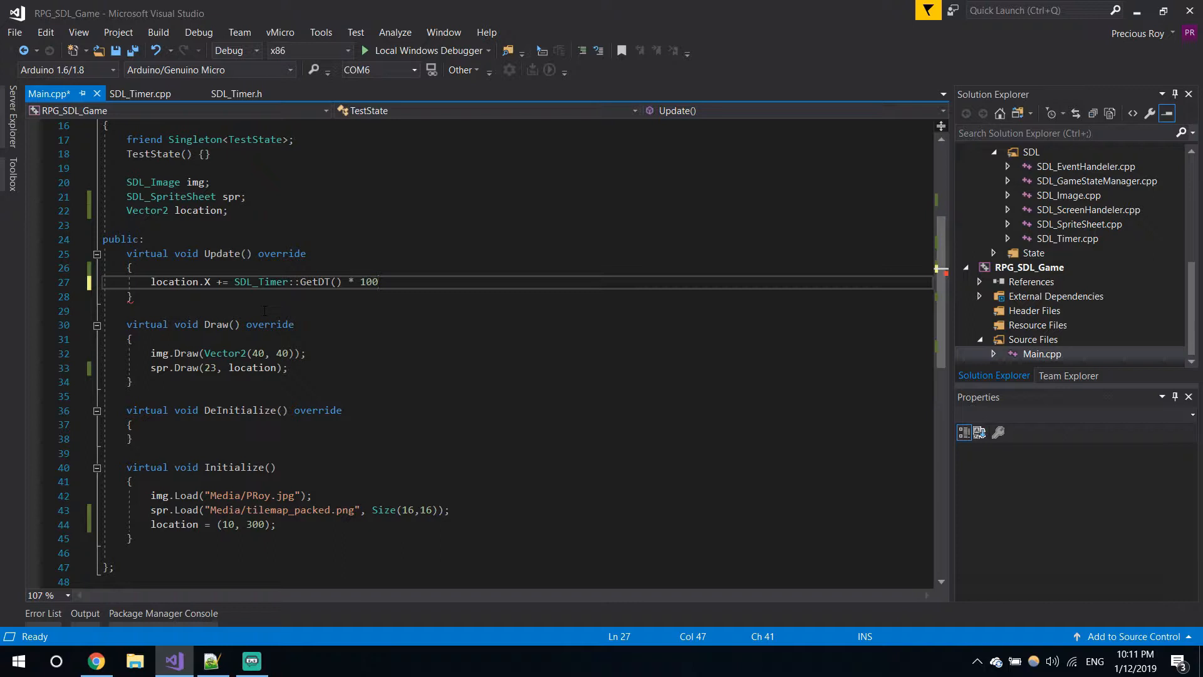
pyautogui.write(';')
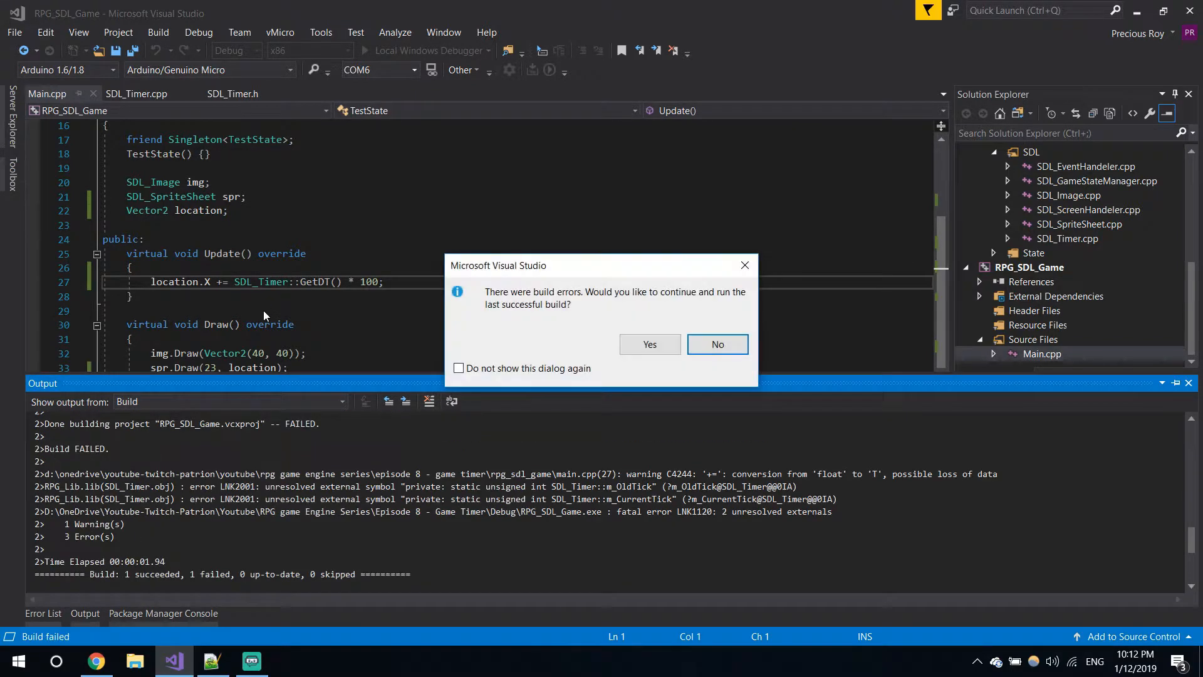
pyautogui.moveTo(717, 344)
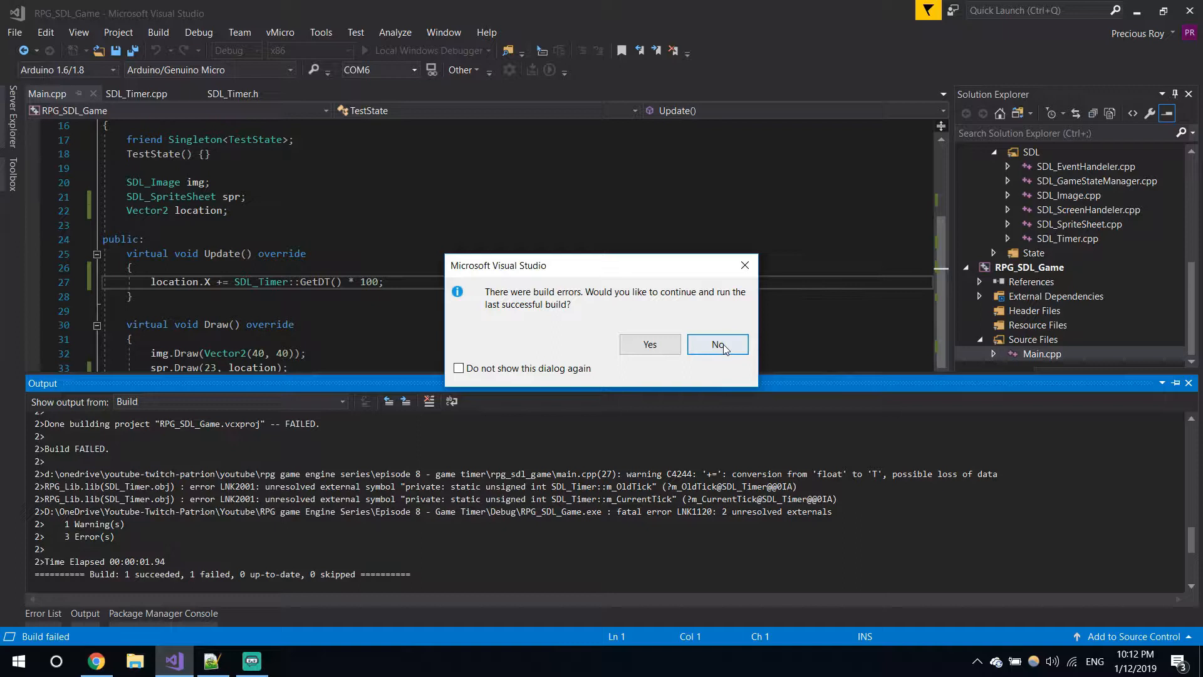
# Step: Decline running the last successful build and review the three SDL_Timer linker errors
pyautogui.click(715, 345)
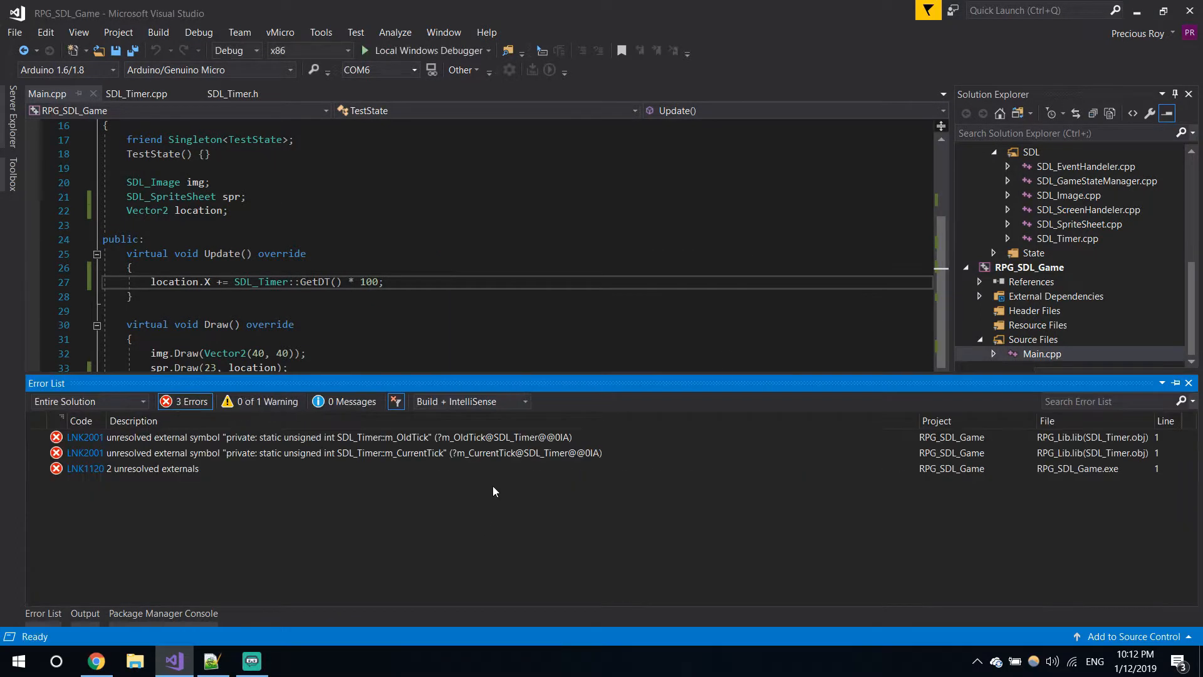
pyautogui.moveTo(322, 476)
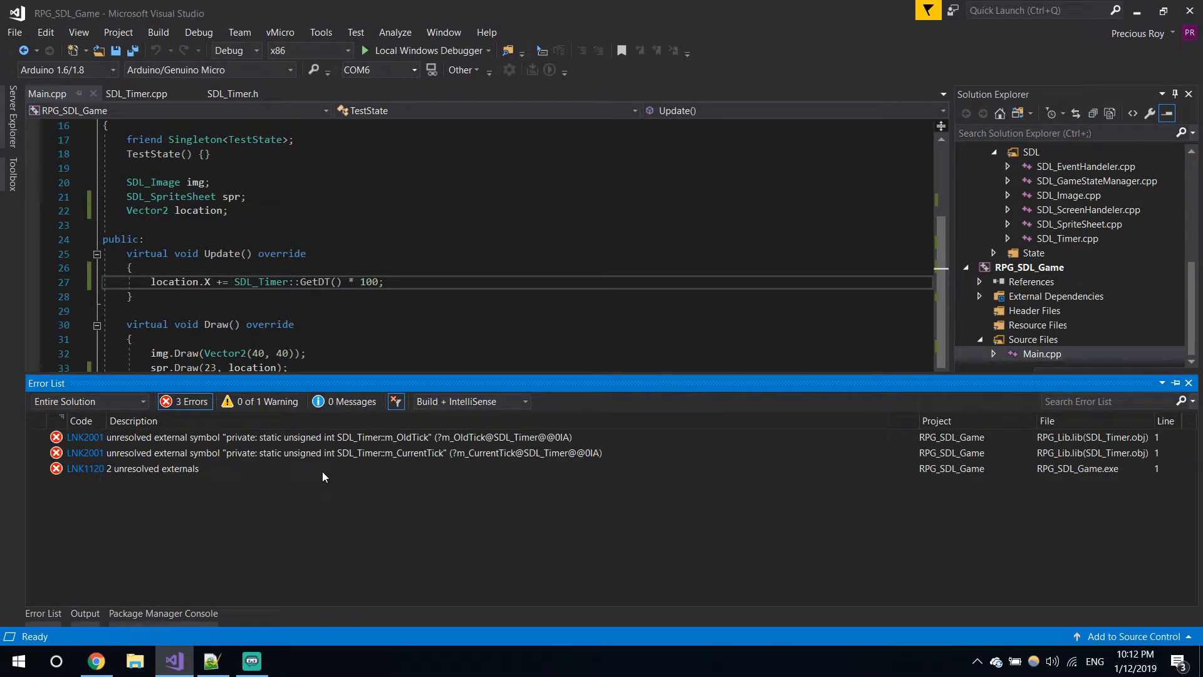
pyautogui.moveTo(353, 492)
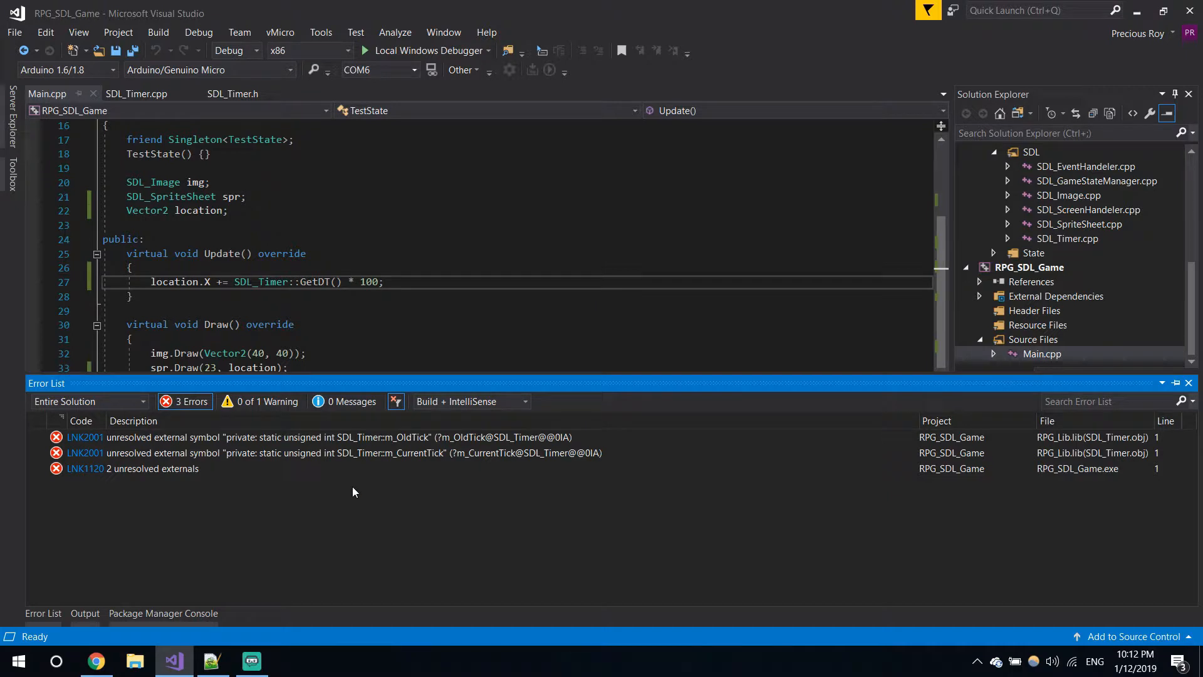
pyautogui.moveTo(352, 445)
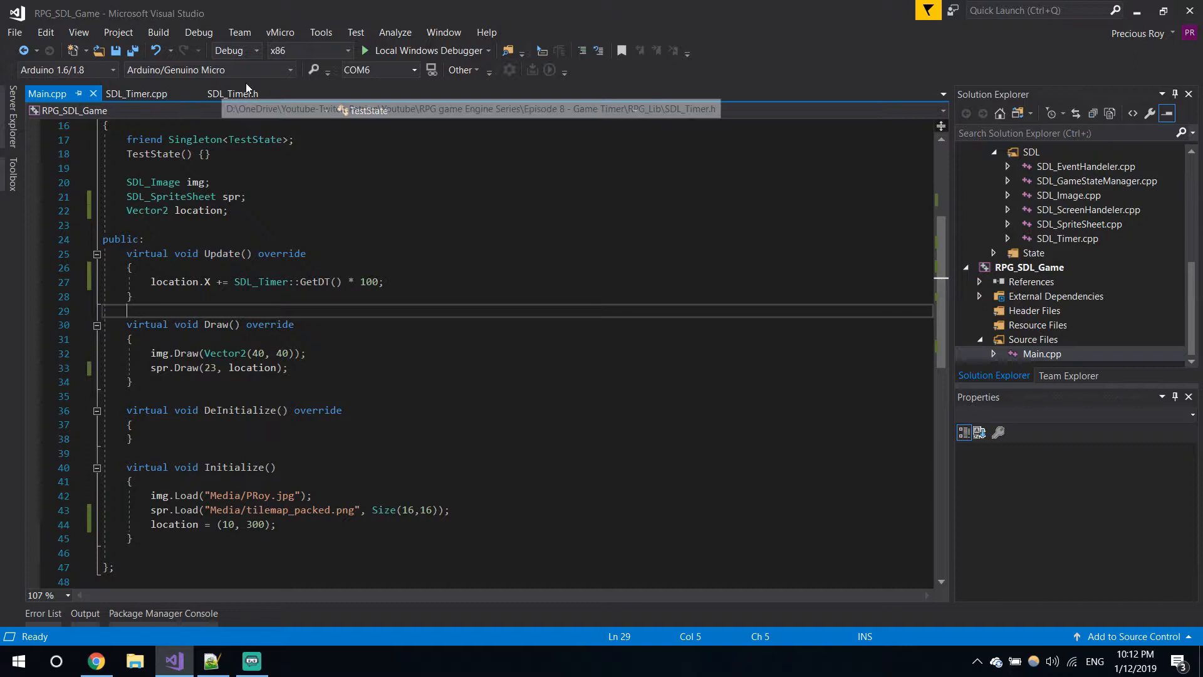
# Step: Copy the tick declarations into SDL_Timer.cpp as SDL_Timer::m_OldTick and m_CurrentTick, then build
pyautogui.click(233, 93)
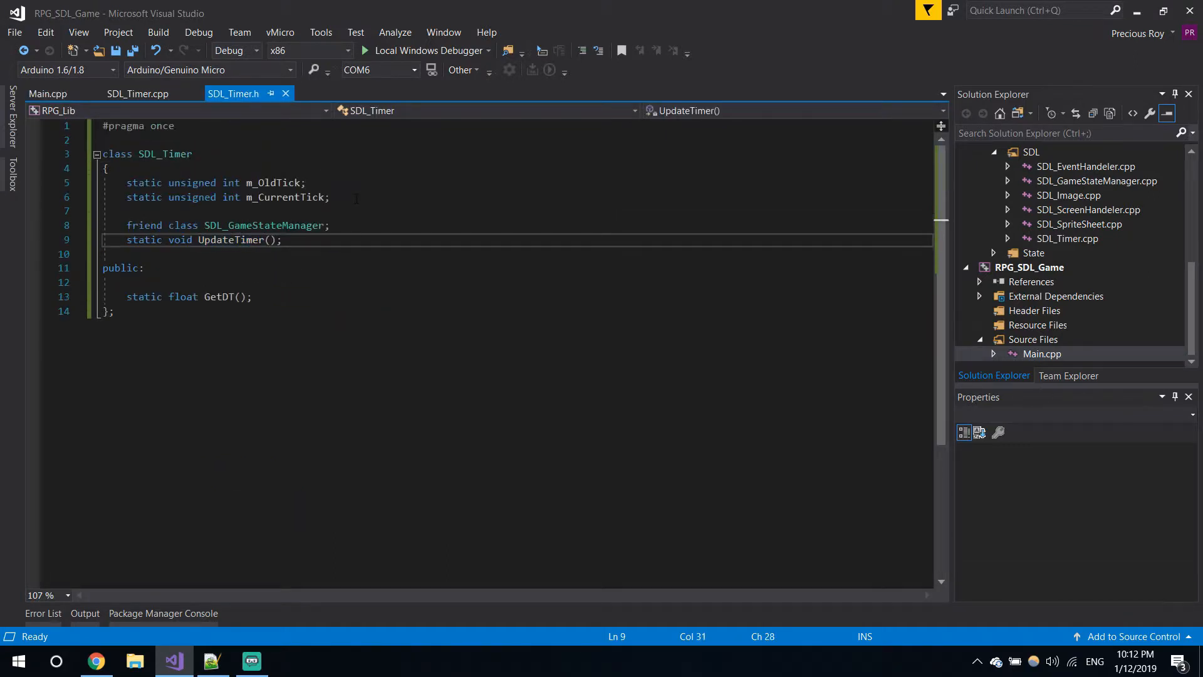
pyautogui.rightClick(230, 192)
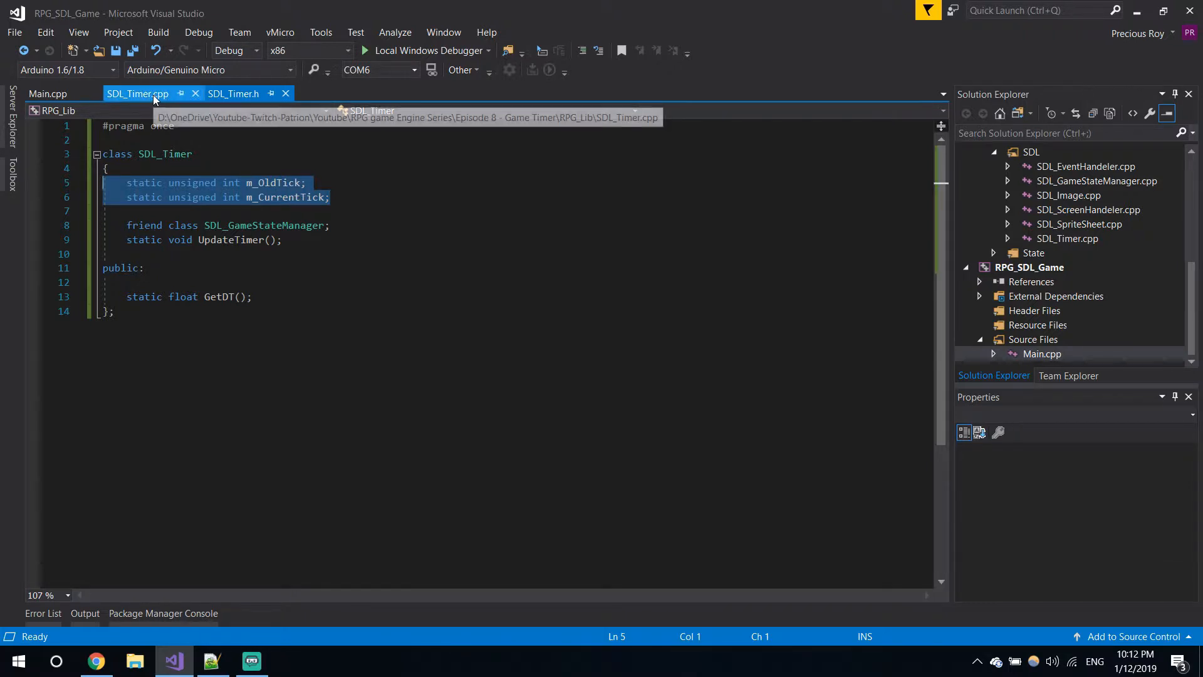
pyautogui.click(137, 93)
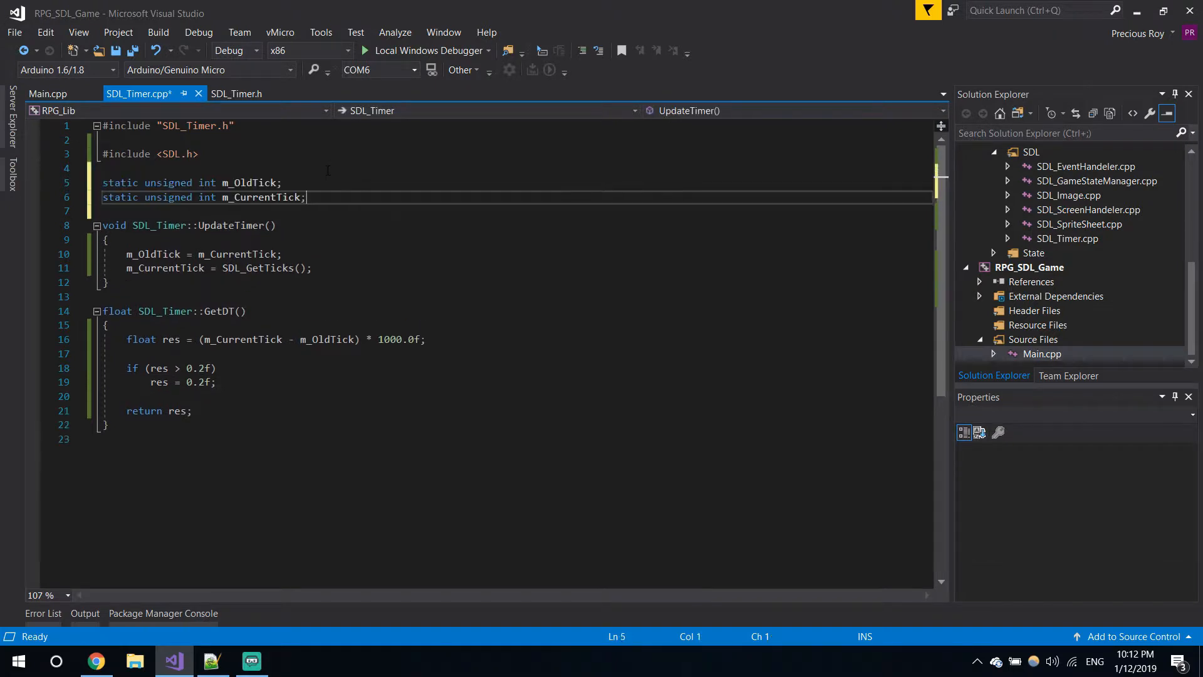
pyautogui.click(111, 182)
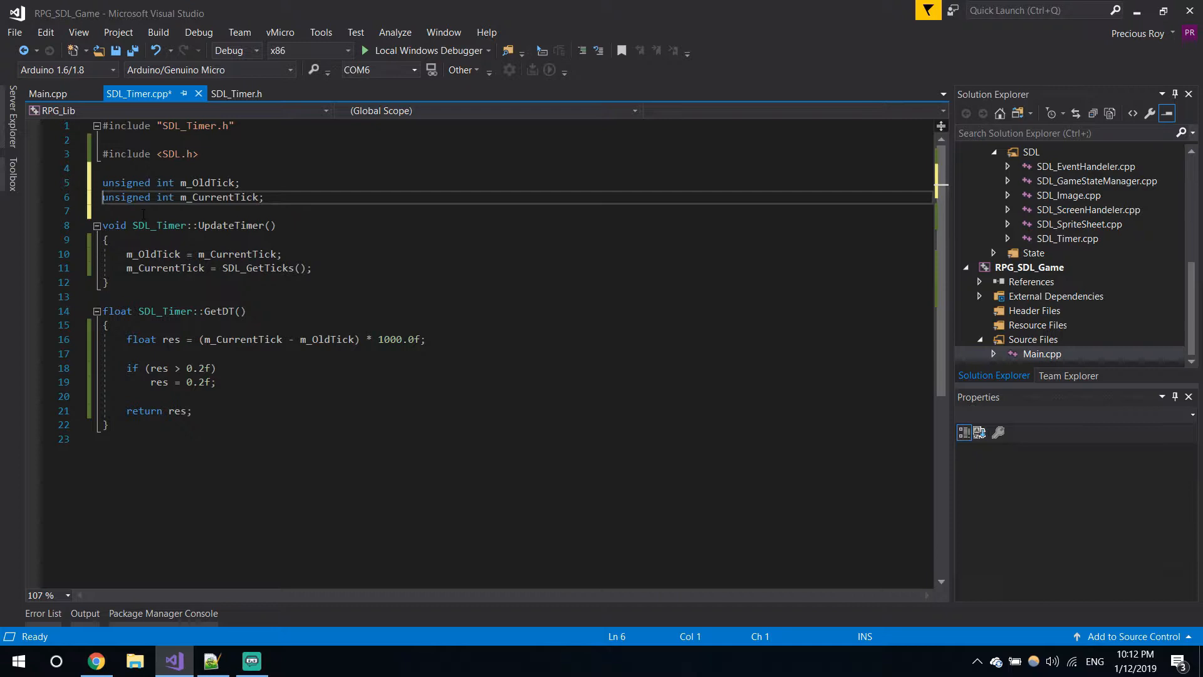
pyautogui.doubleClick(162, 225)
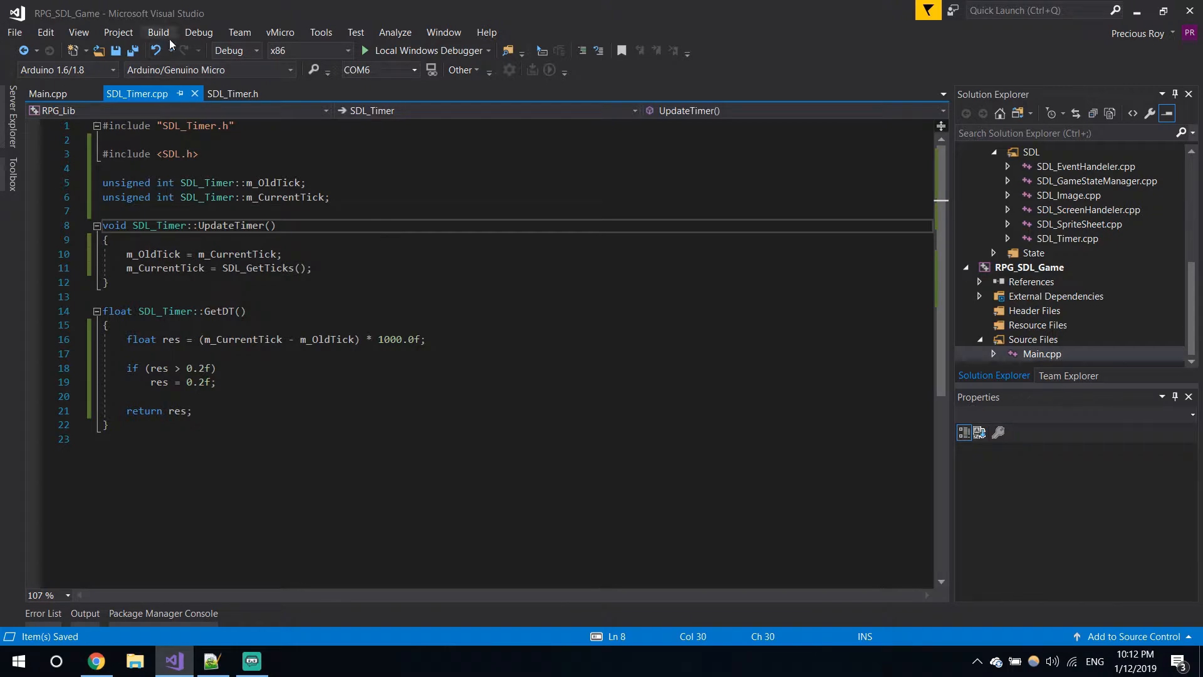
pyautogui.click(158, 32)
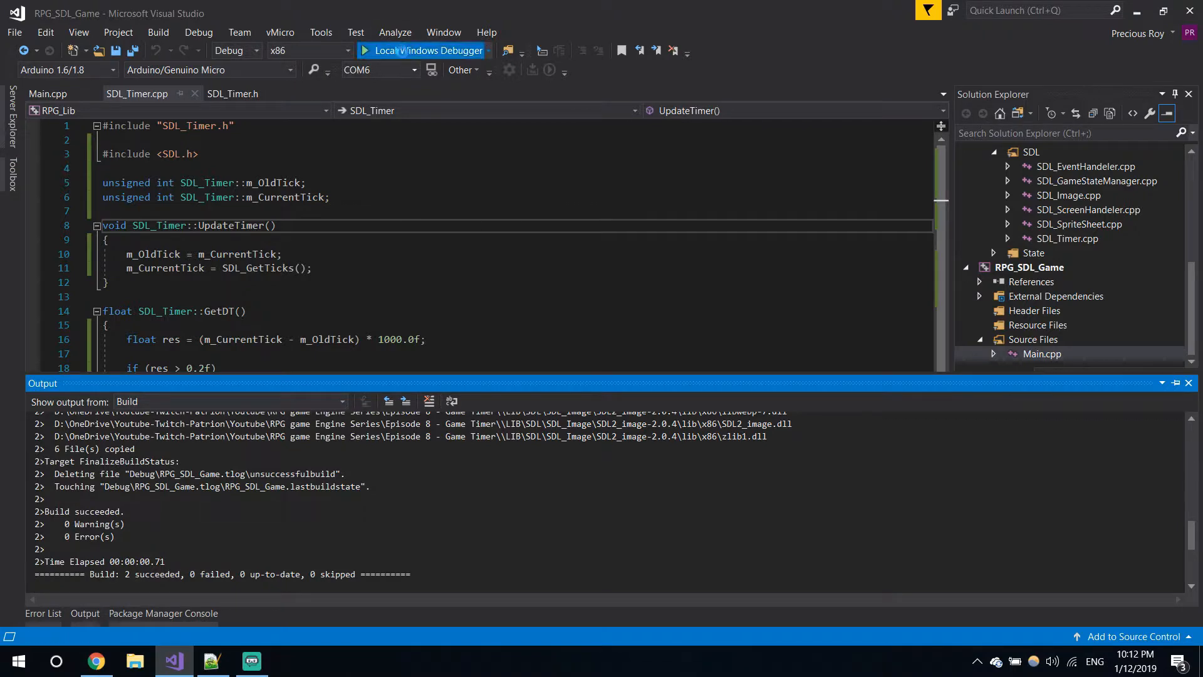
# Step: Run the game, read location X=236640 at the Main.cpp Draw breakpoint, then stop debugging
pyautogui.click(422, 50)
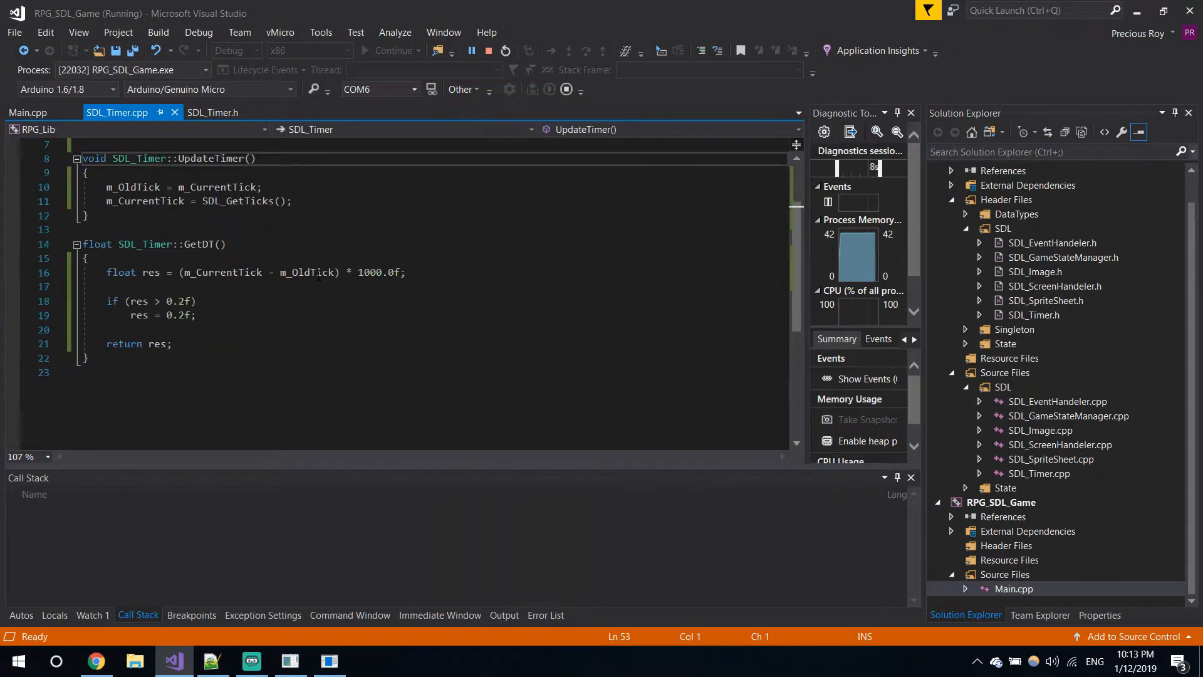
pyautogui.scroll(3)
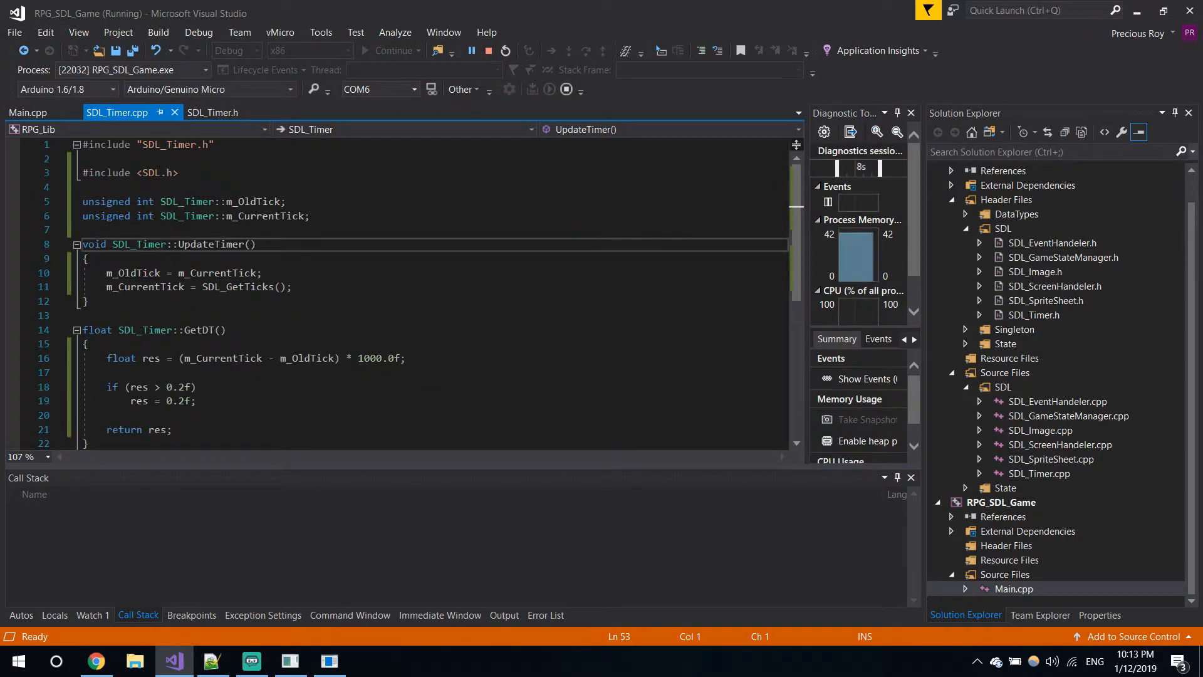
pyautogui.click(213, 112)
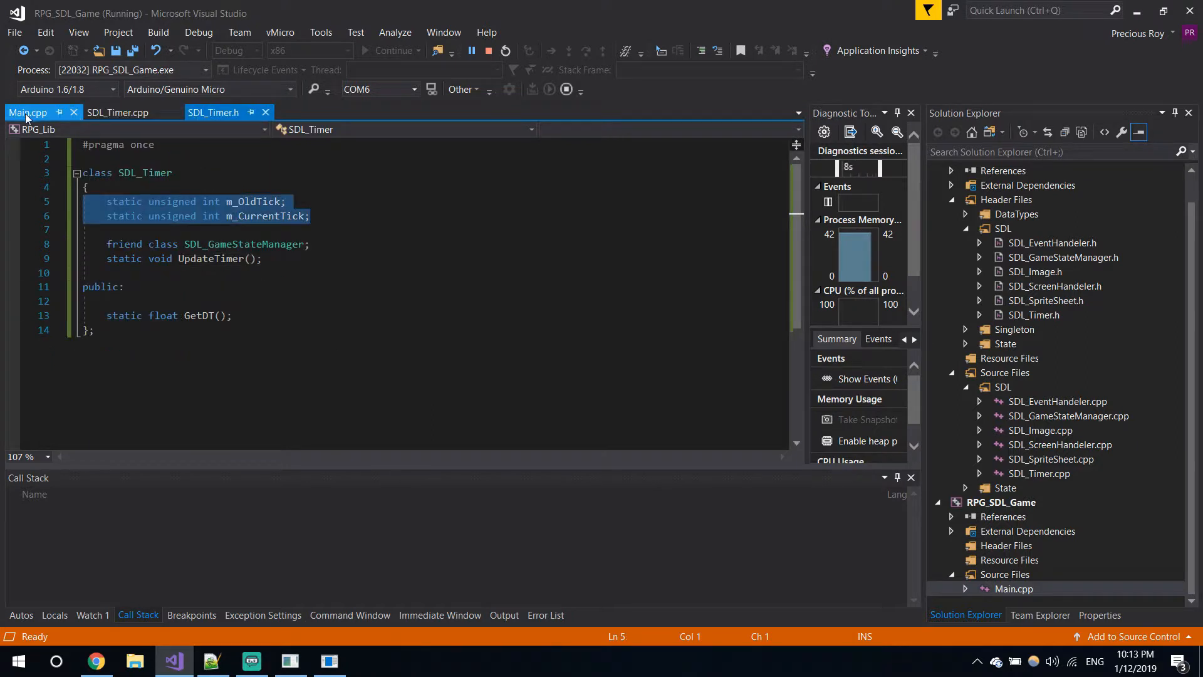
pyautogui.click(28, 113)
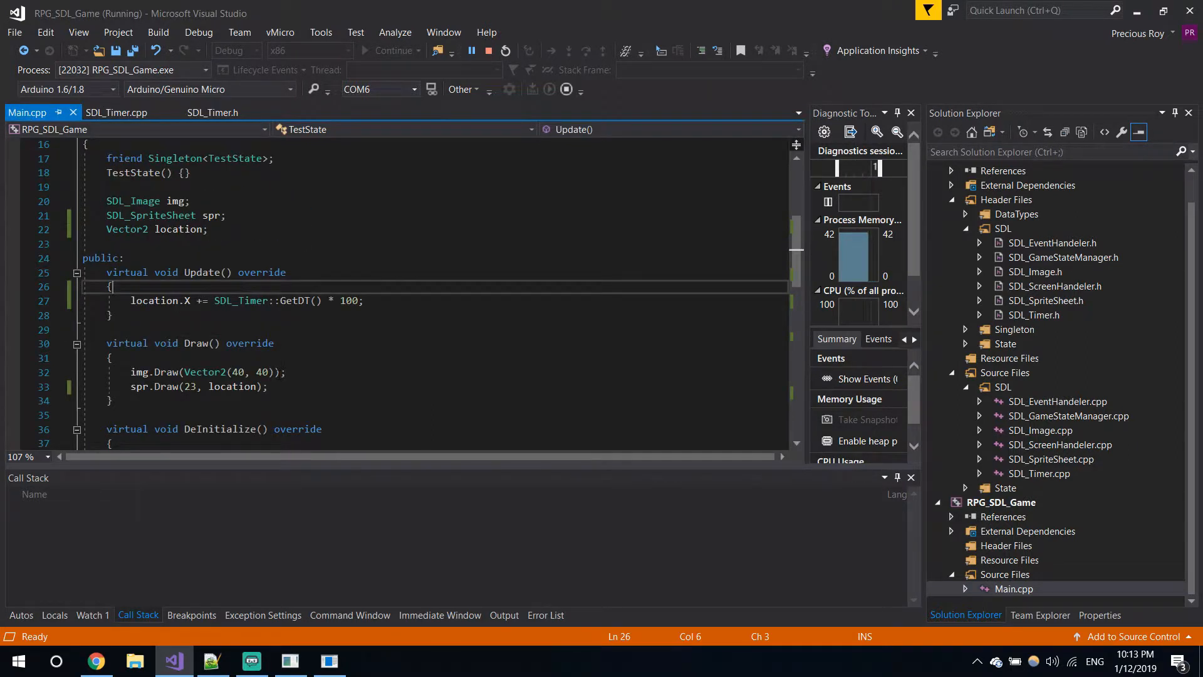
pyautogui.scroll(-3)
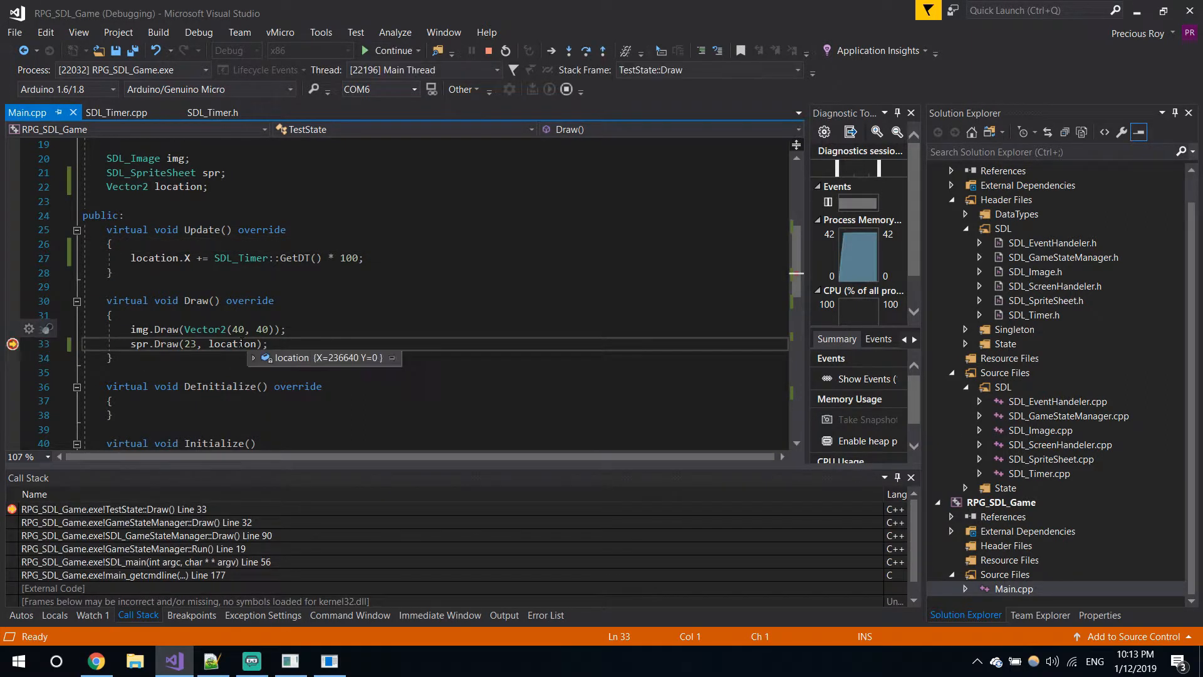
pyautogui.click(488, 51)
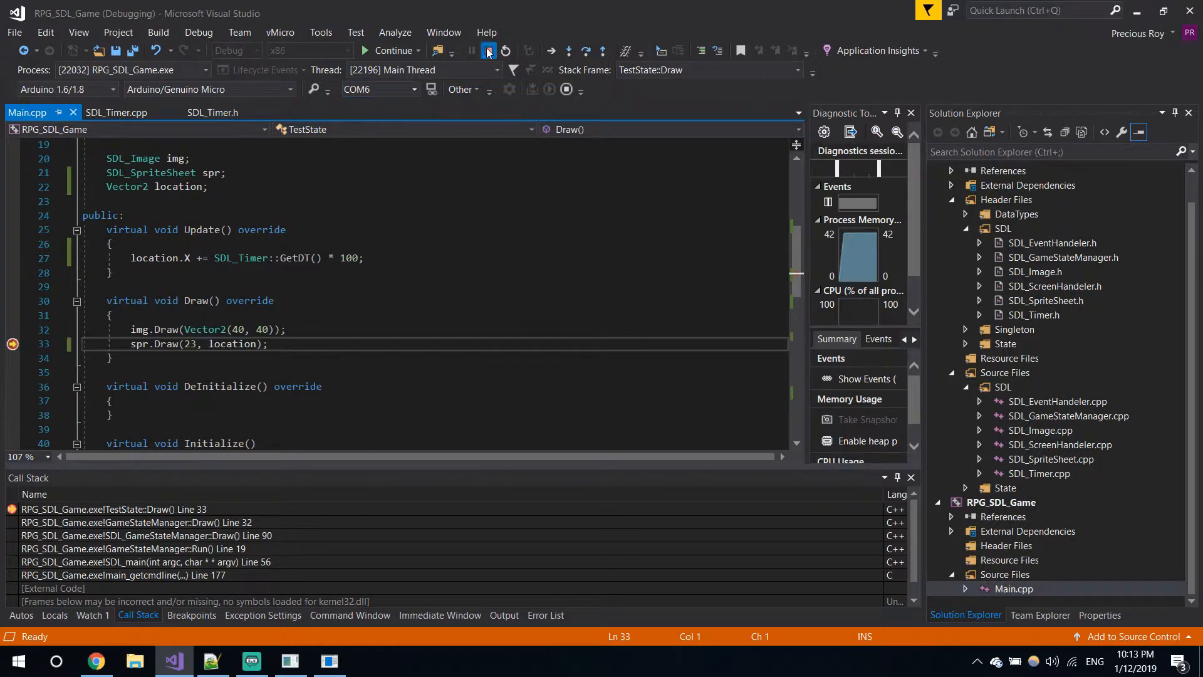
pyautogui.click(488, 51)
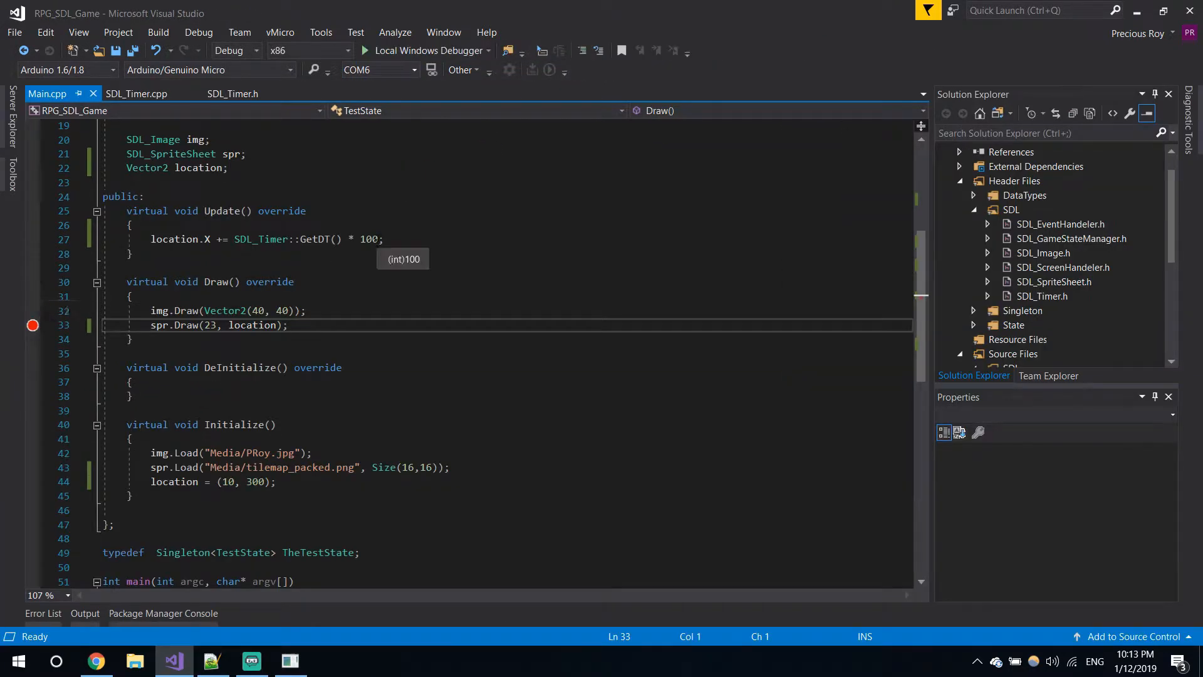
# Step: Change the Update speed multiplier to 5, rerun the game, and break in TestState::Draw
pyautogui.doubleClick(369, 239)
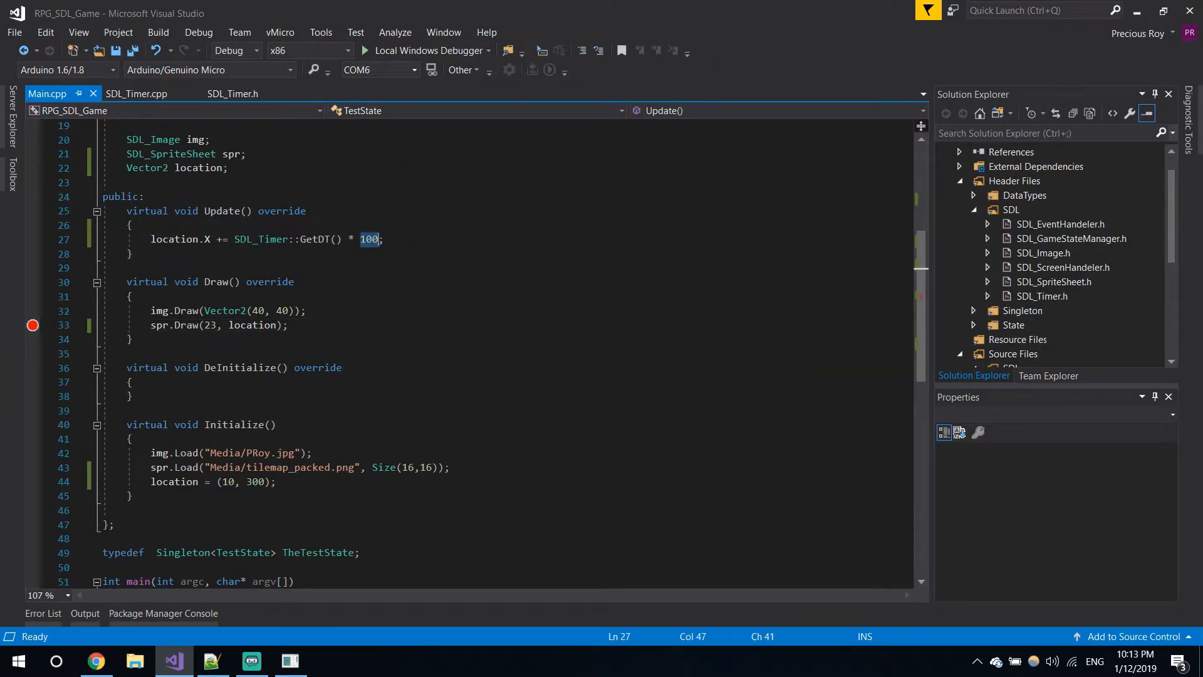
pyautogui.write('5')
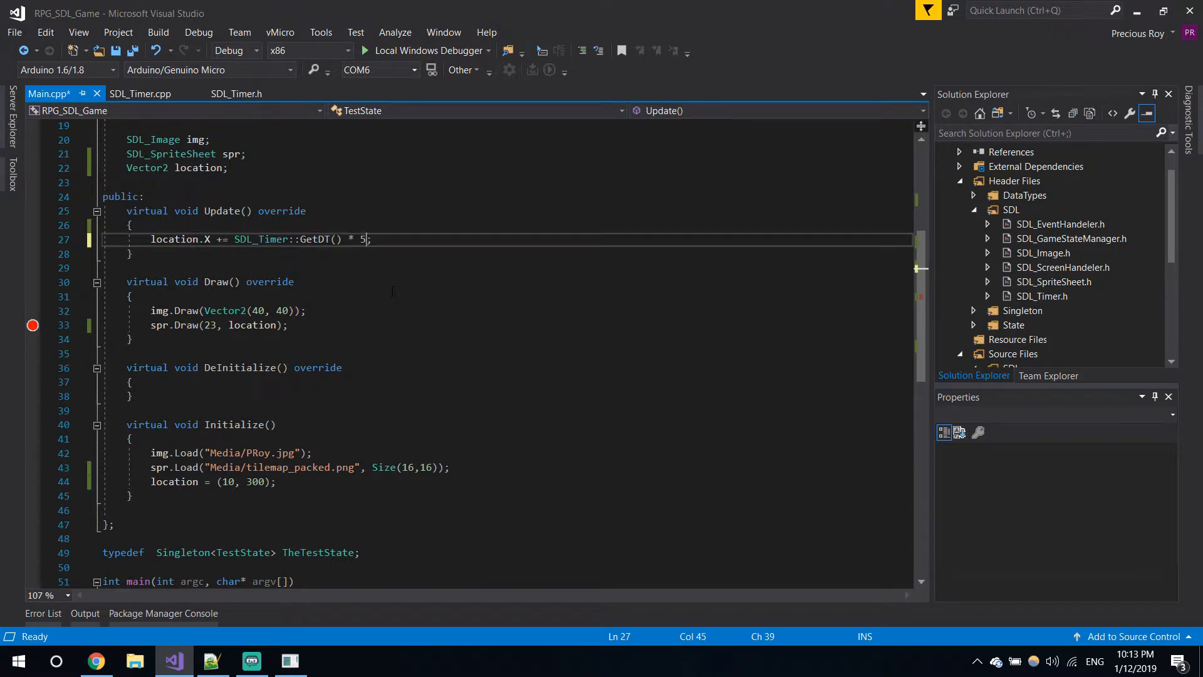
pyautogui.moveTo(424, 50)
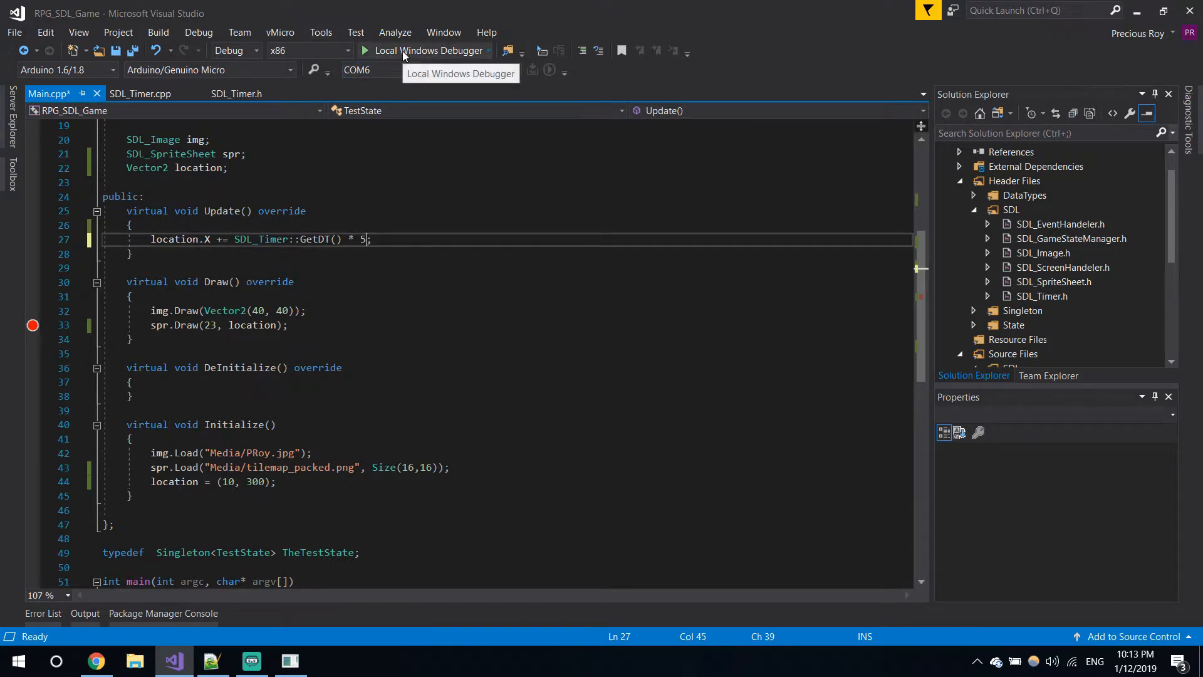
pyautogui.click(205, 325)
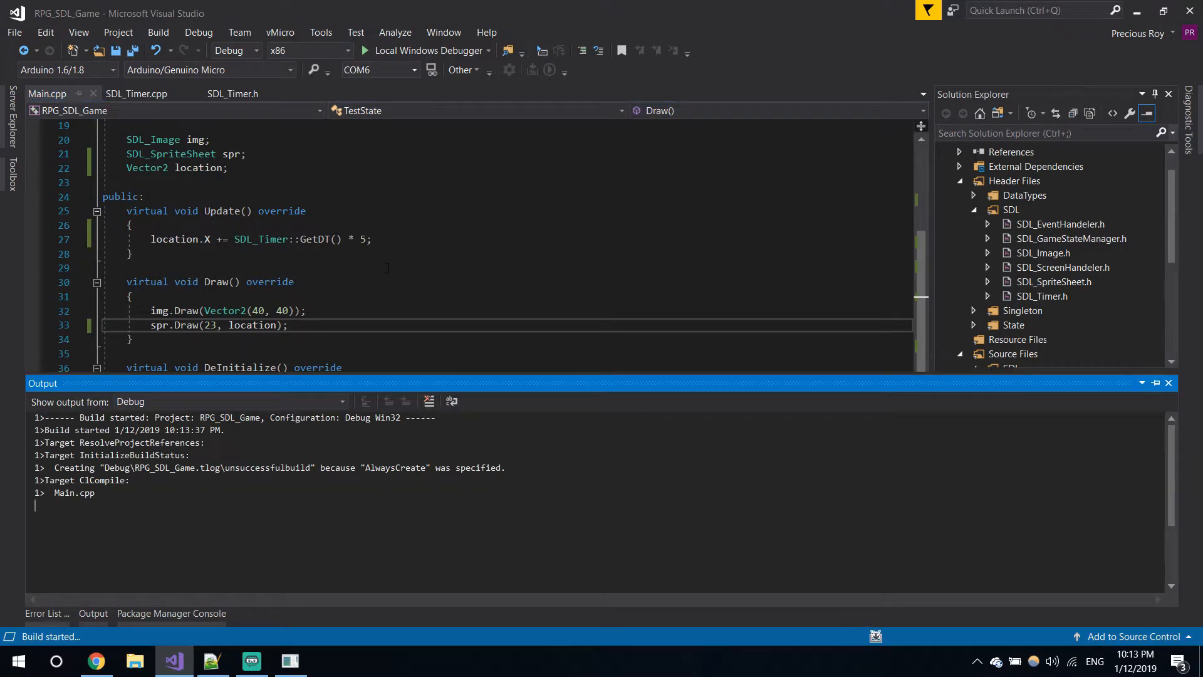
pyautogui.click(366, 51)
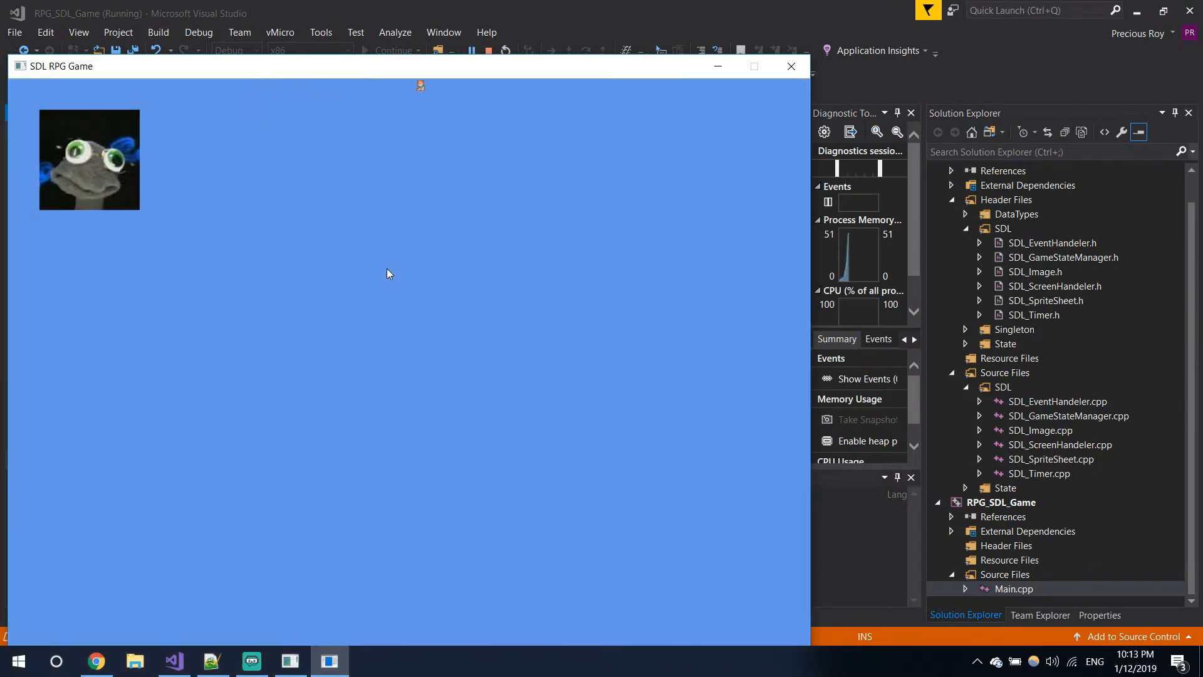
pyautogui.click(470, 51)
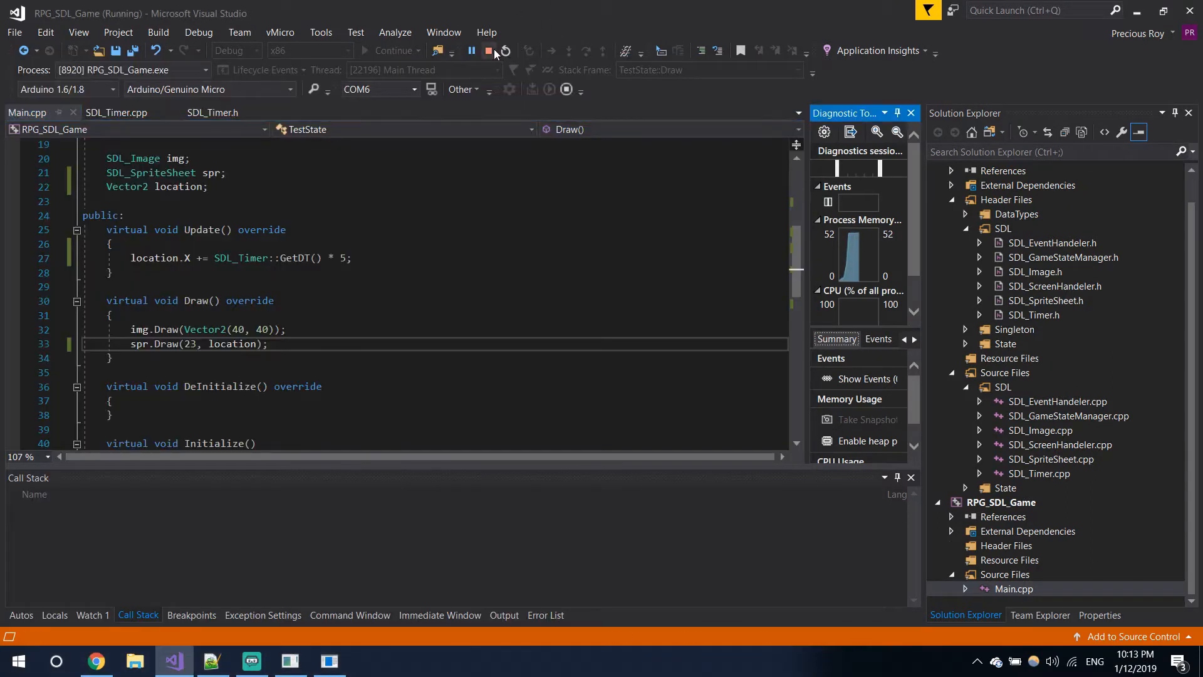
pyautogui.click(488, 51)
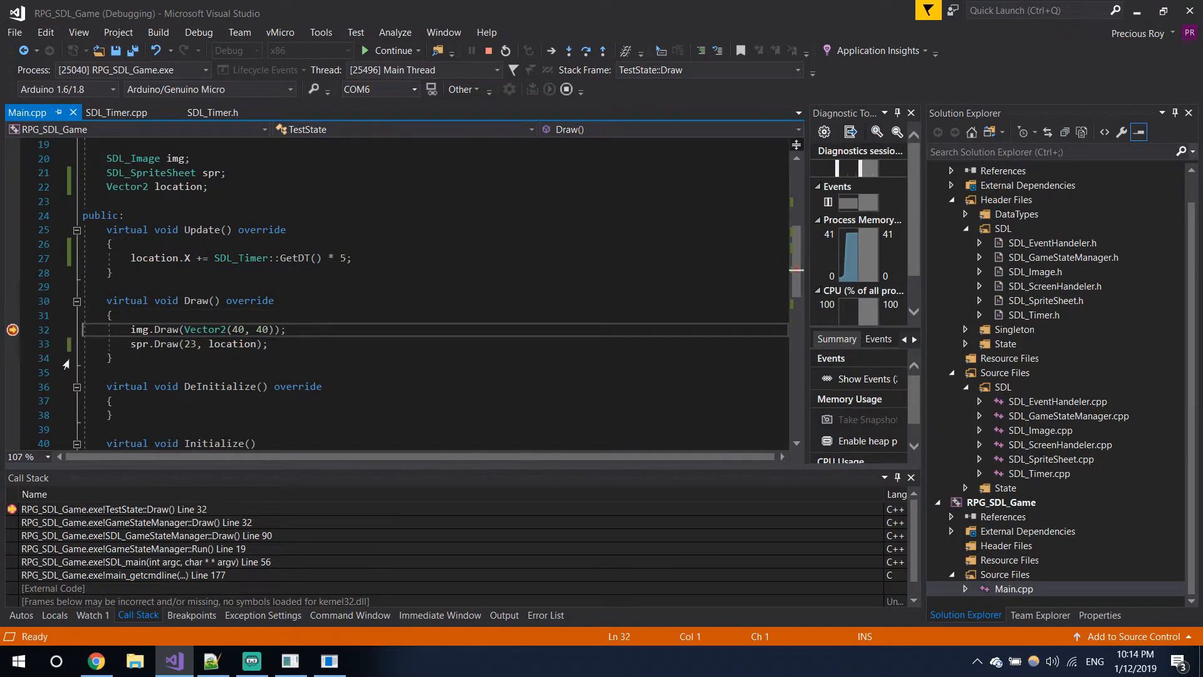
pyautogui.moveTo(232, 343)
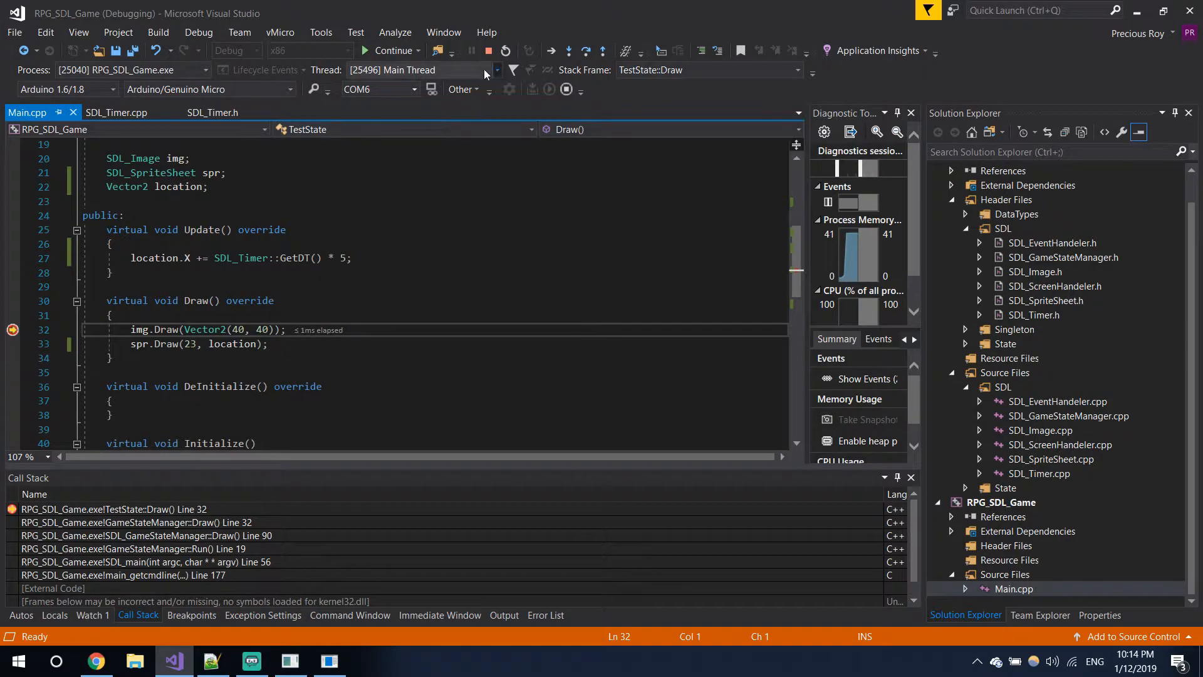
# Step: Stop debugging and change TestState's location member from Vector2 to Vector2F
pyautogui.click(485, 50)
pyautogui.write('F')
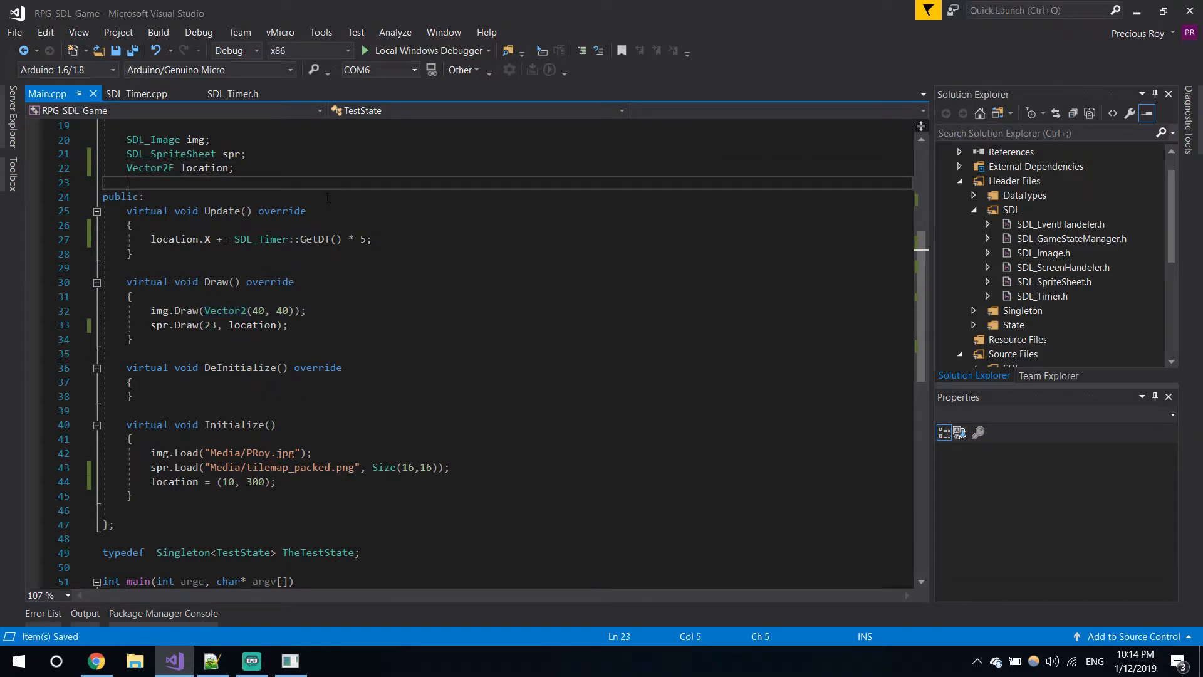
# Step: Change the speed multiplier from 5 to 2, run the game to watch the sprite, then stop
pyautogui.click(234, 168)
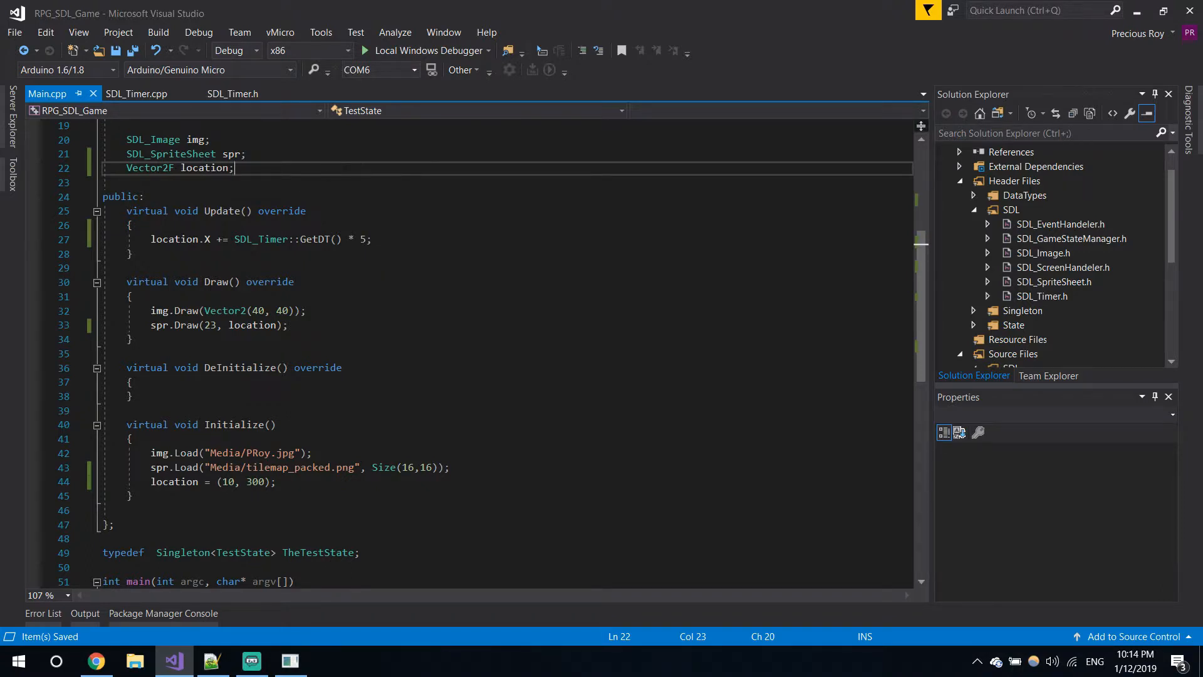
pyautogui.doubleClick(244, 239)
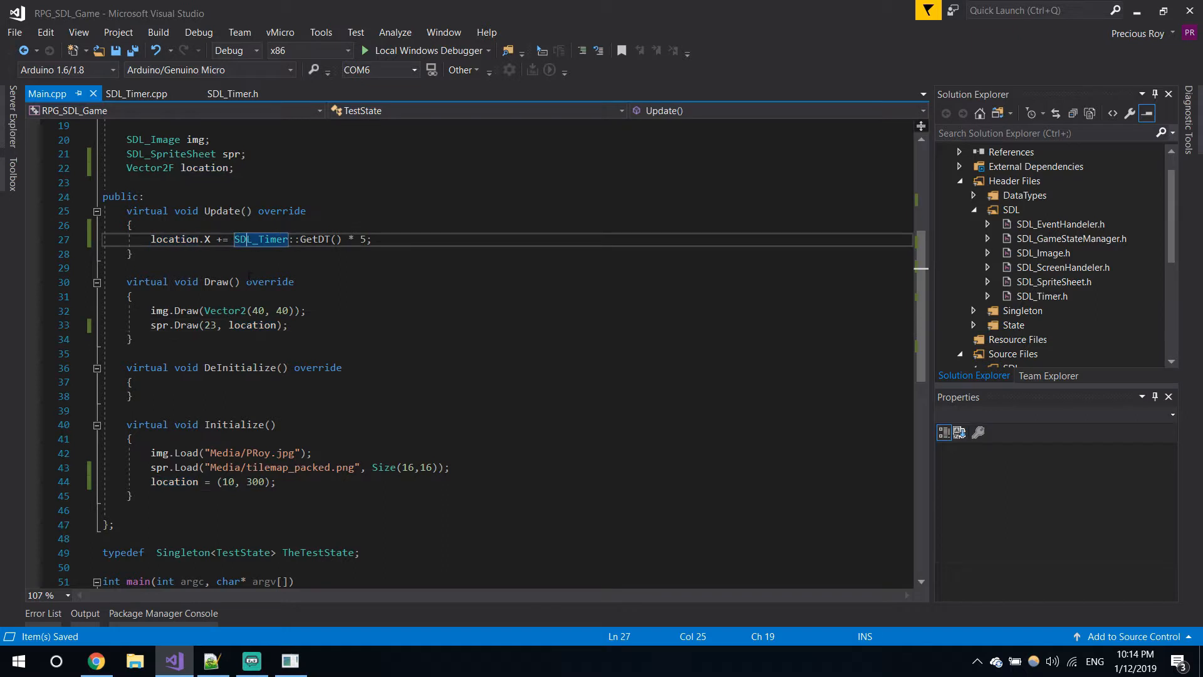
pyautogui.click(132, 254)
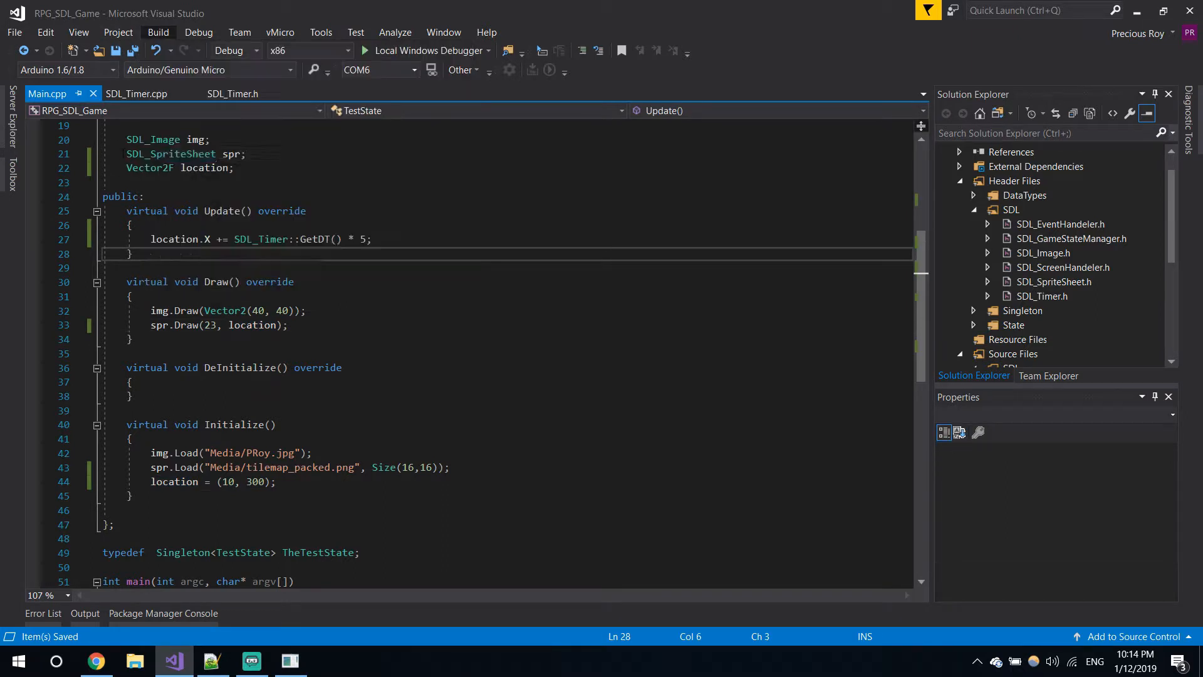
pyautogui.click(233, 168)
pyautogui.write('2')
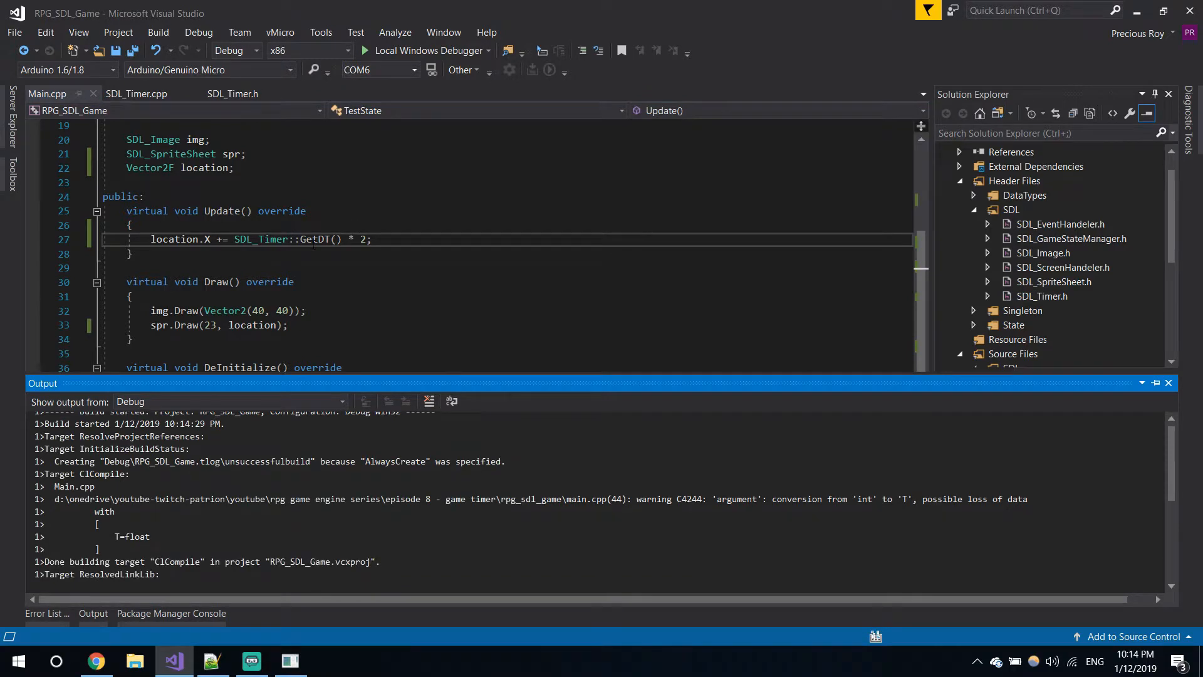
pyautogui.click(366, 50)
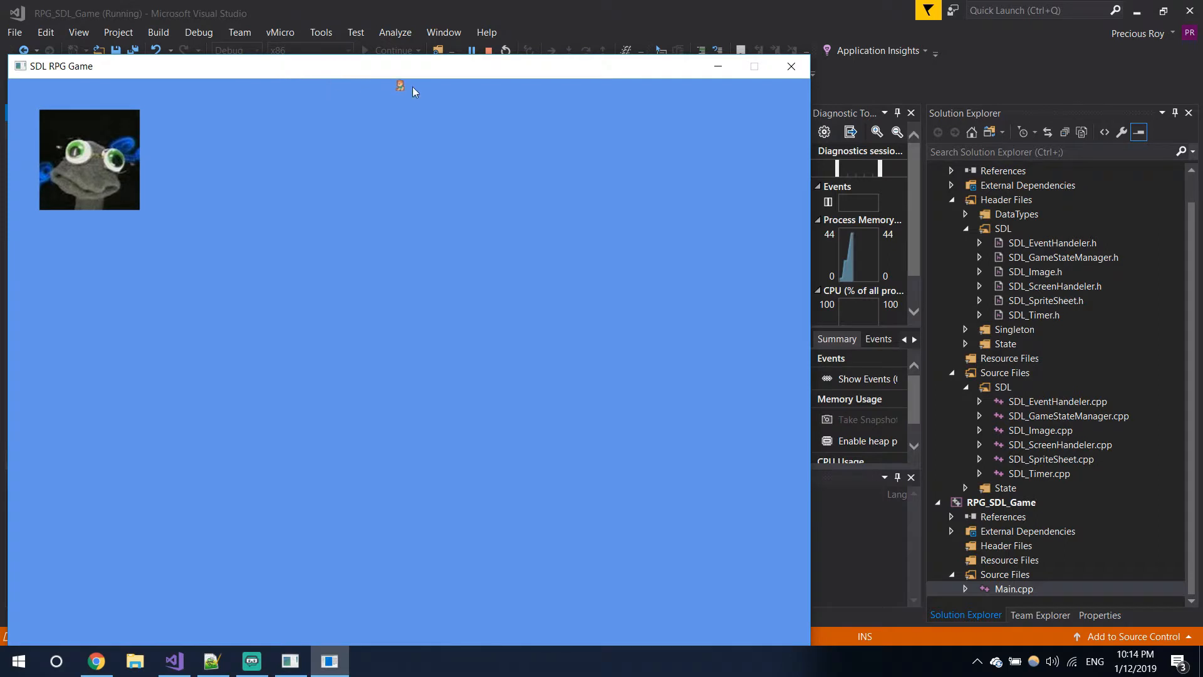
pyautogui.moveTo(591, 101)
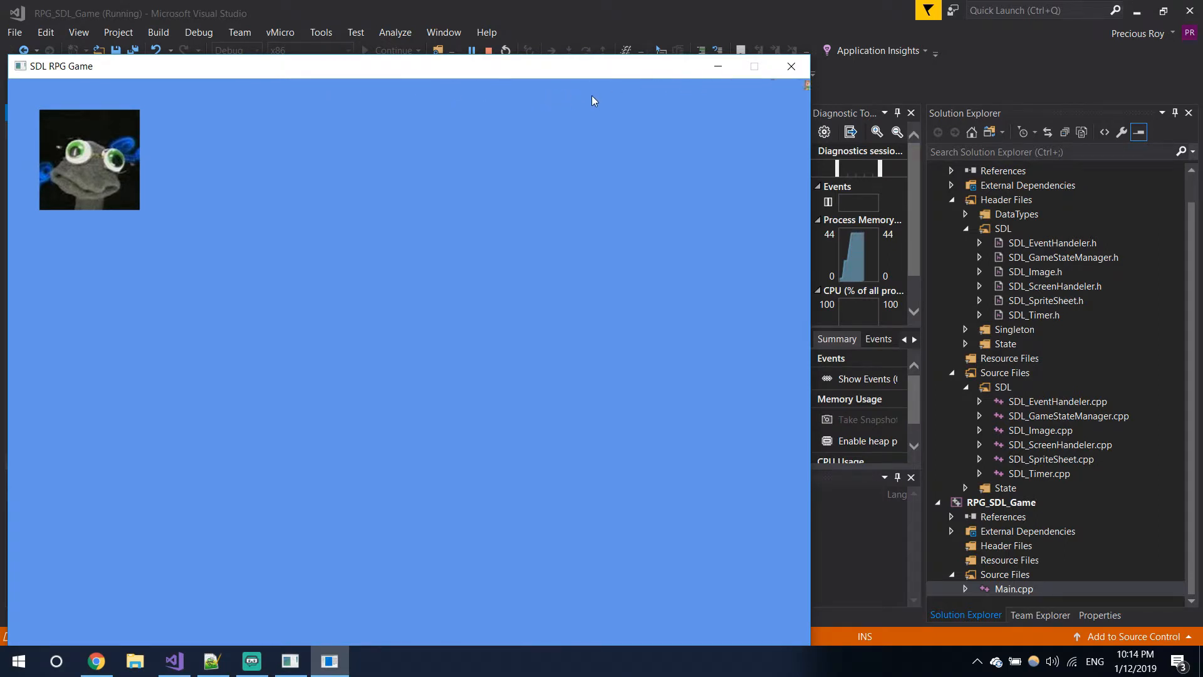
pyautogui.click(488, 51)
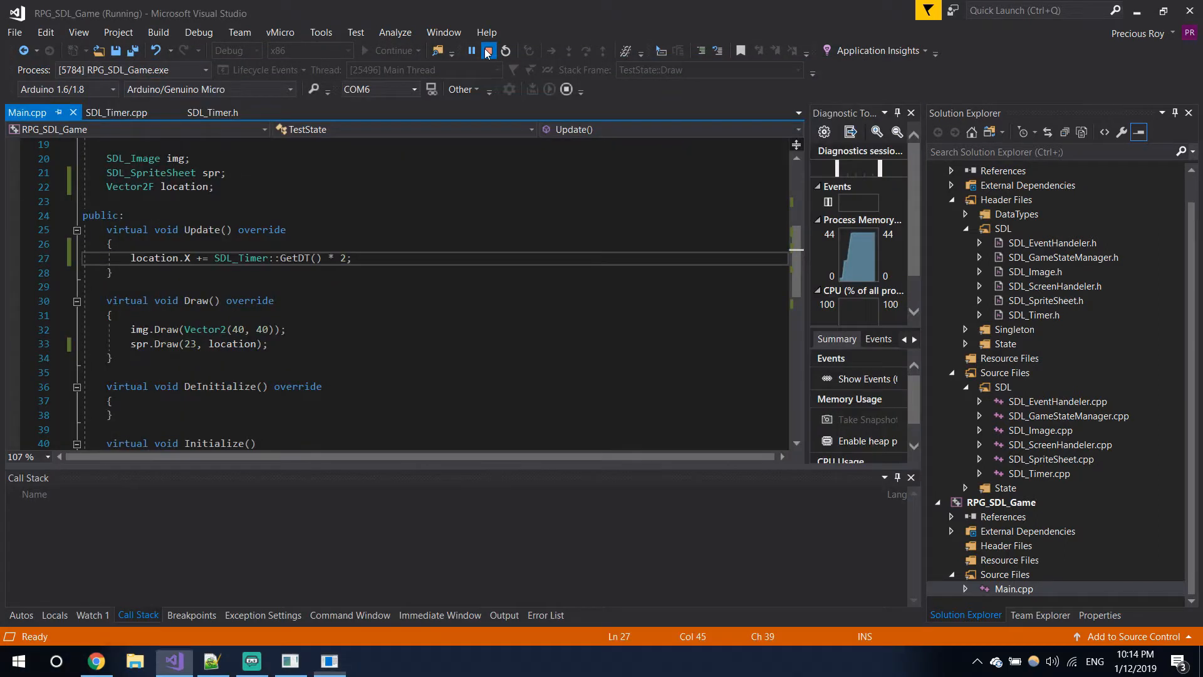
pyautogui.click(486, 51)
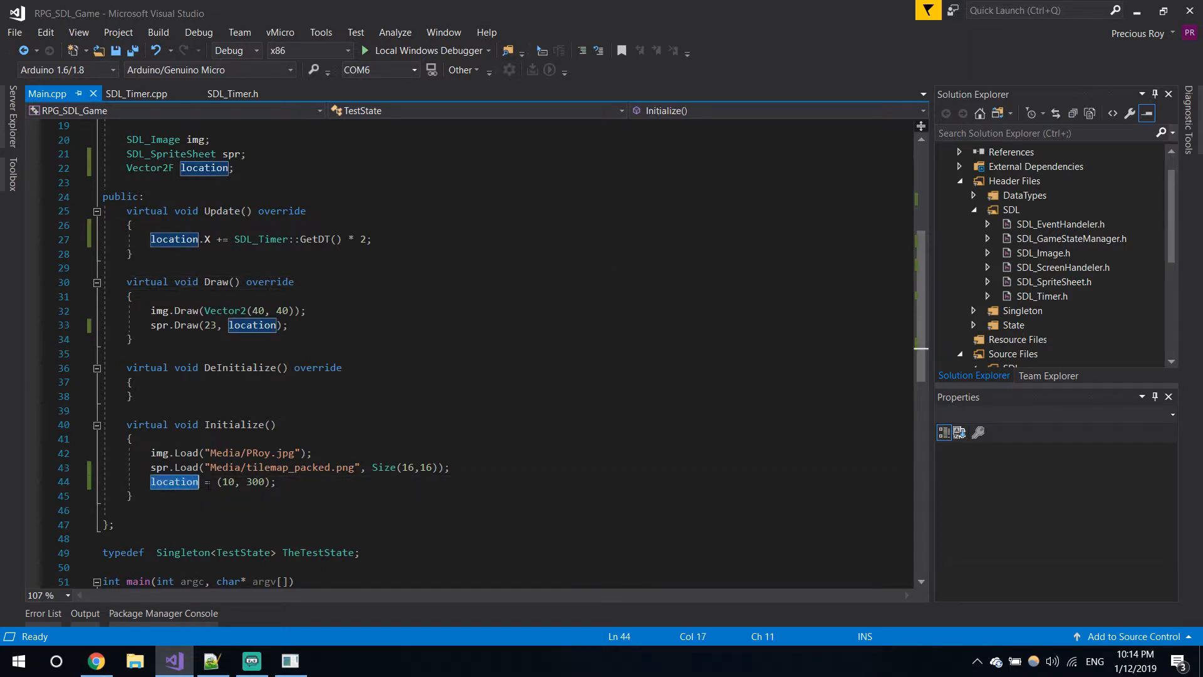
# Step: Replace Vector2F(10, 300) with {10, 300} in Initialize and save Main.cpp
pyautogui.doubleClick(150, 168)
pyautogui.write('Vector2F')
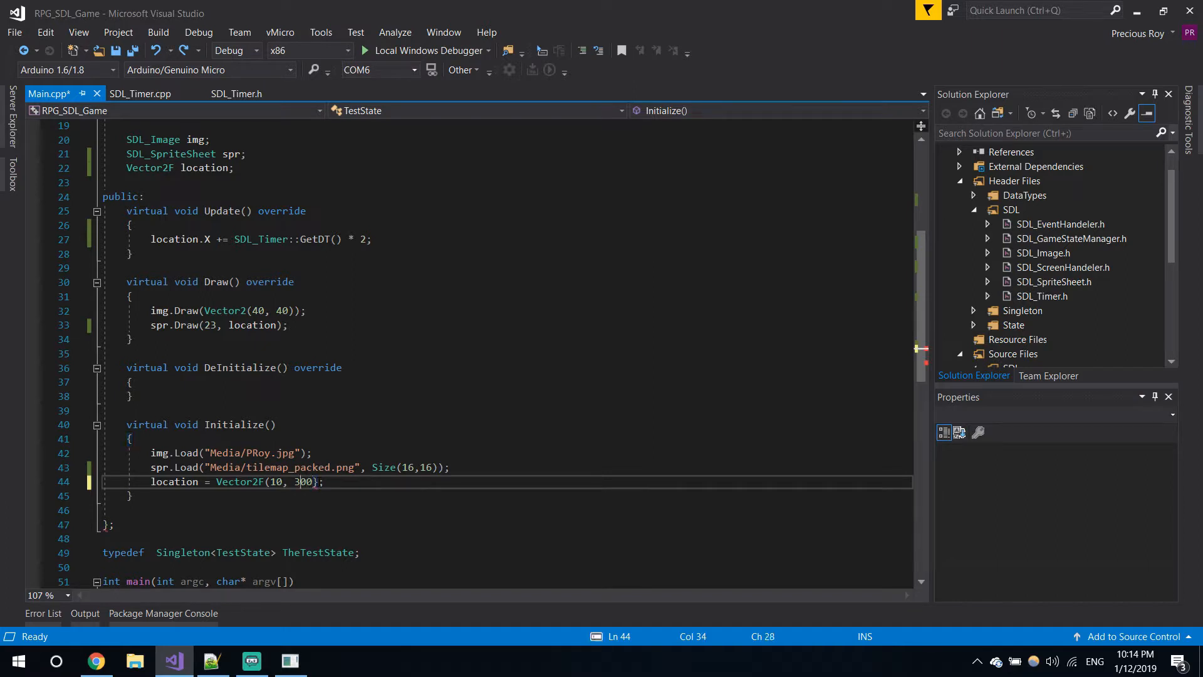
pyautogui.doubleClick(239, 481)
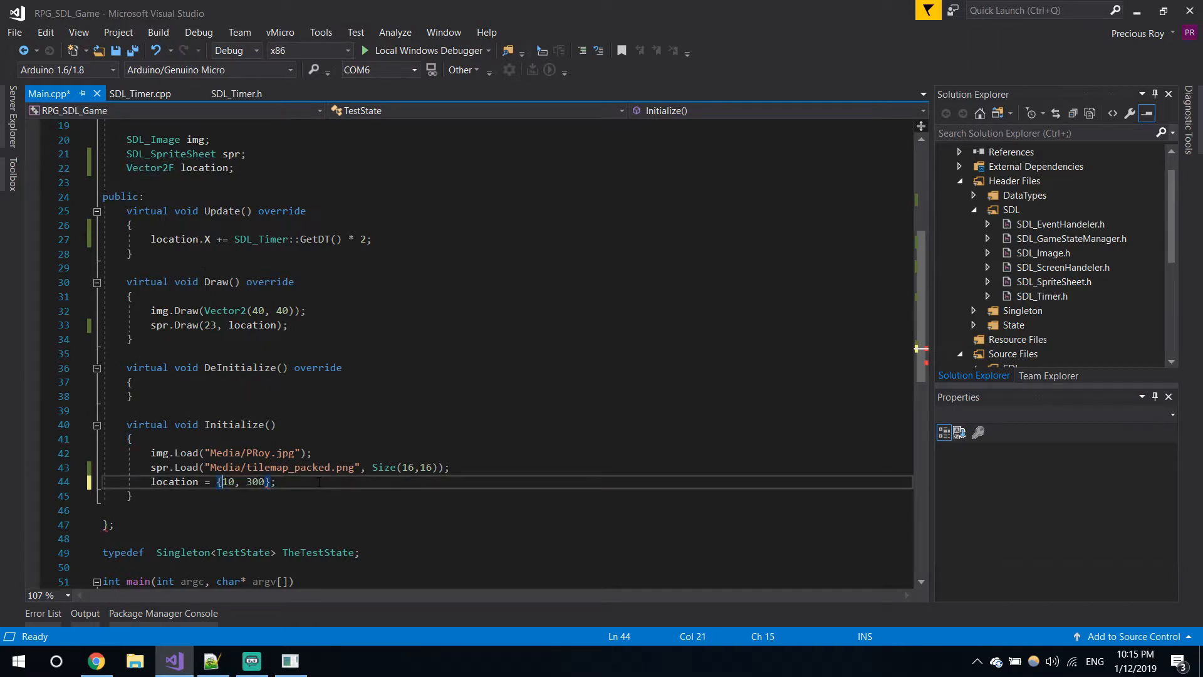
pyautogui.press('ctrl+s')
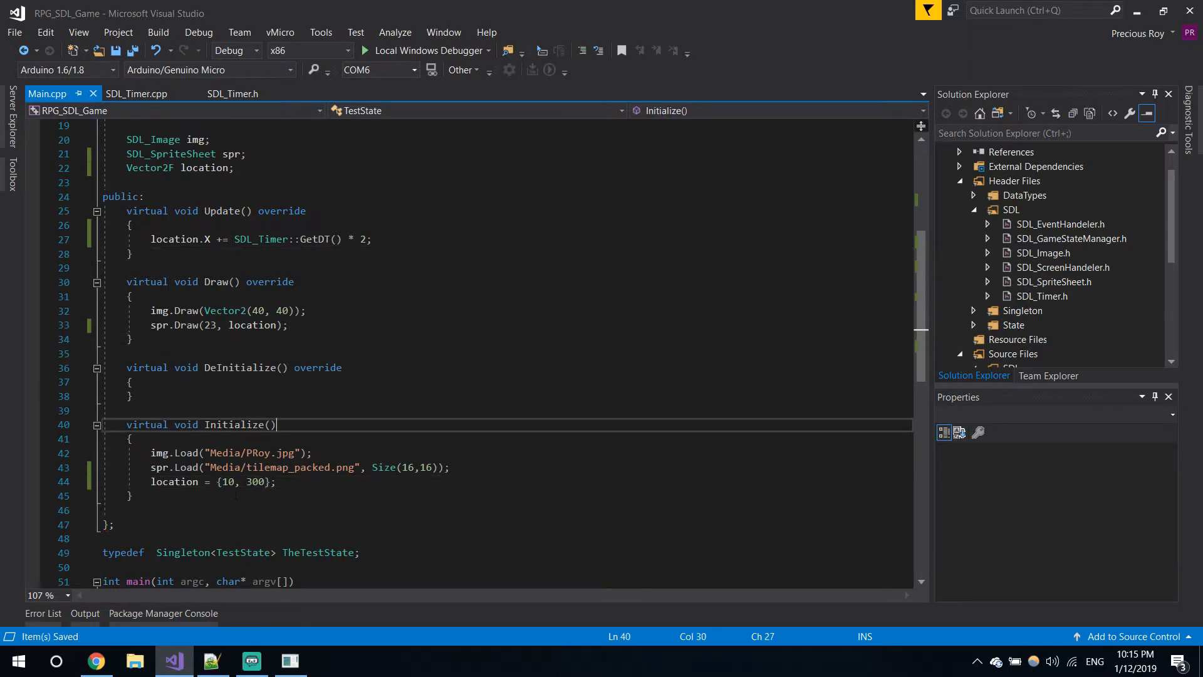
pyautogui.click(32, 497)
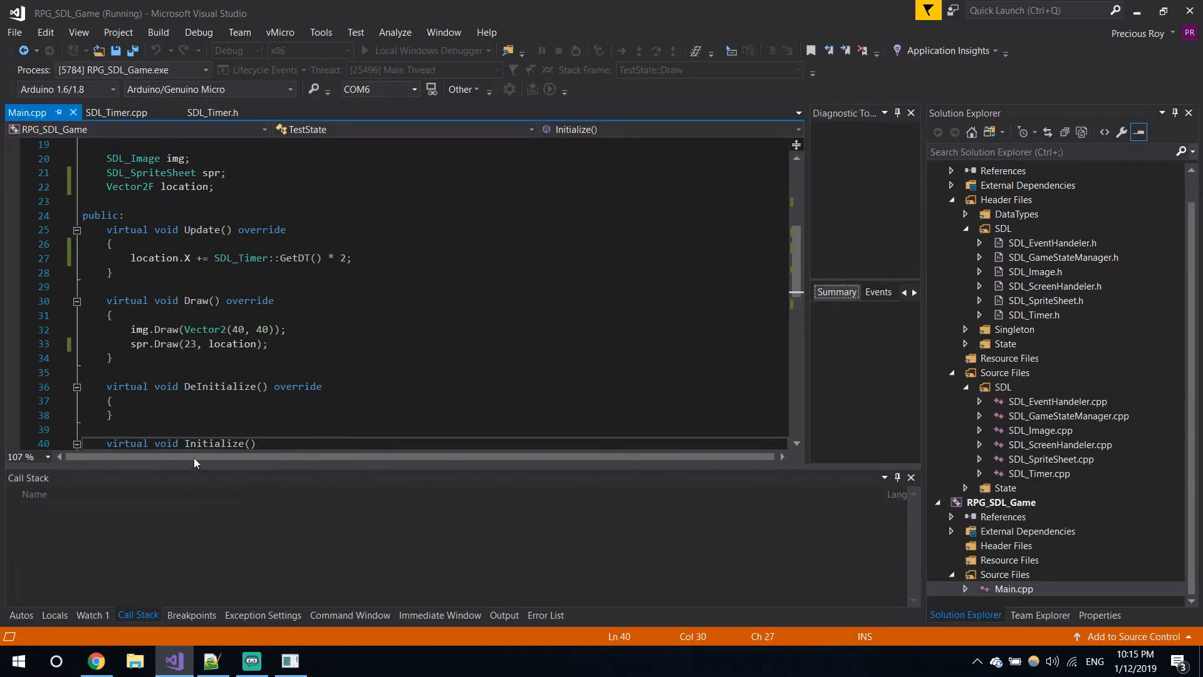
# Step: Let the rebuilt game break at line 45 in Initialize, then stop debugging
pyautogui.click(398, 50)
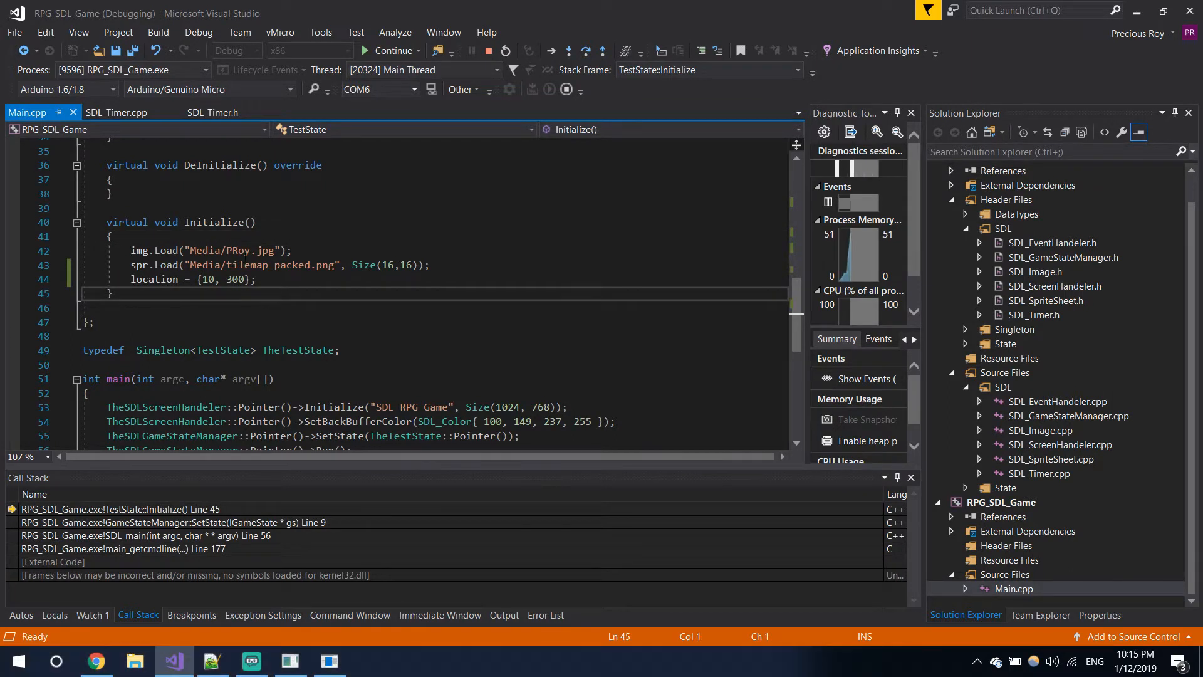
pyautogui.click(390, 50)
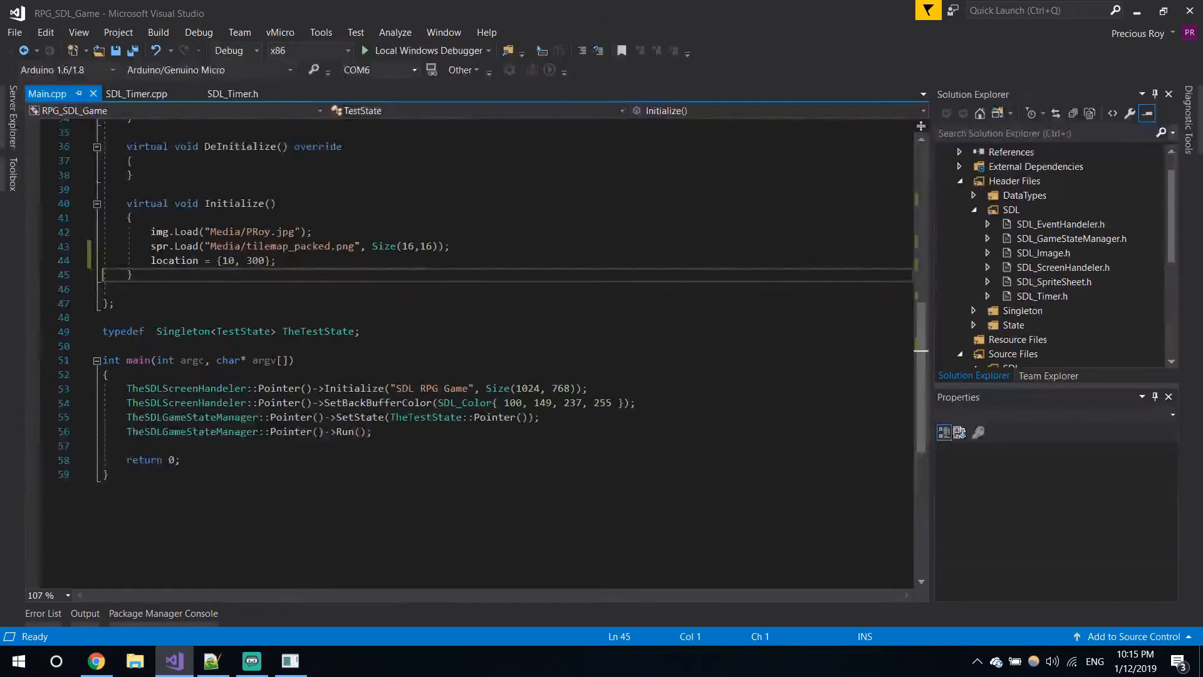
pyautogui.scroll(3)
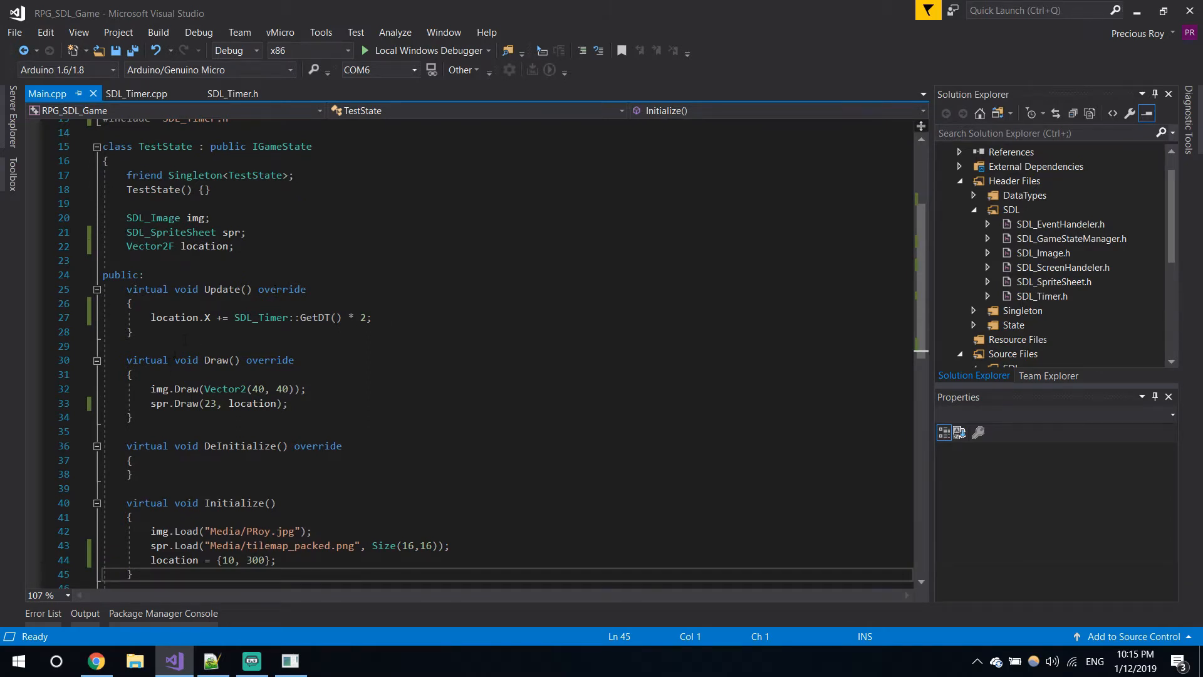
pyautogui.moveTo(34, 330)
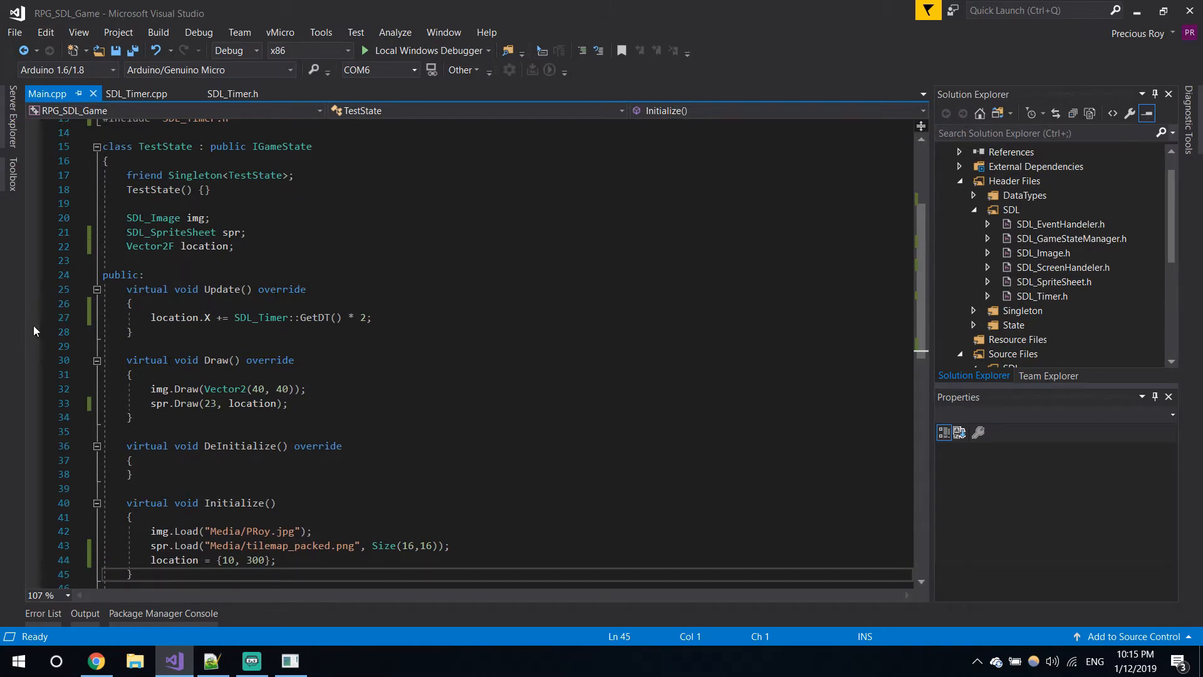
# Step: Run the game and inspect res (0.200000003) and both tick values at GetDT's return
pyautogui.click(230, 93)
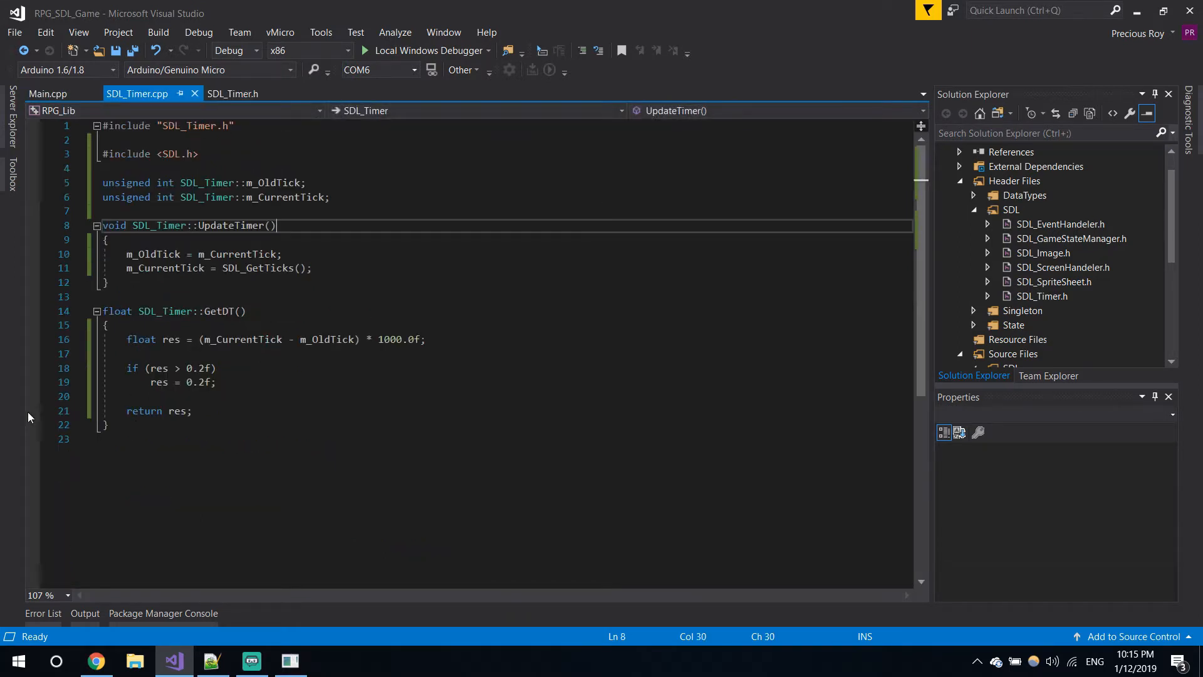
pyautogui.moveTo(305, 443)
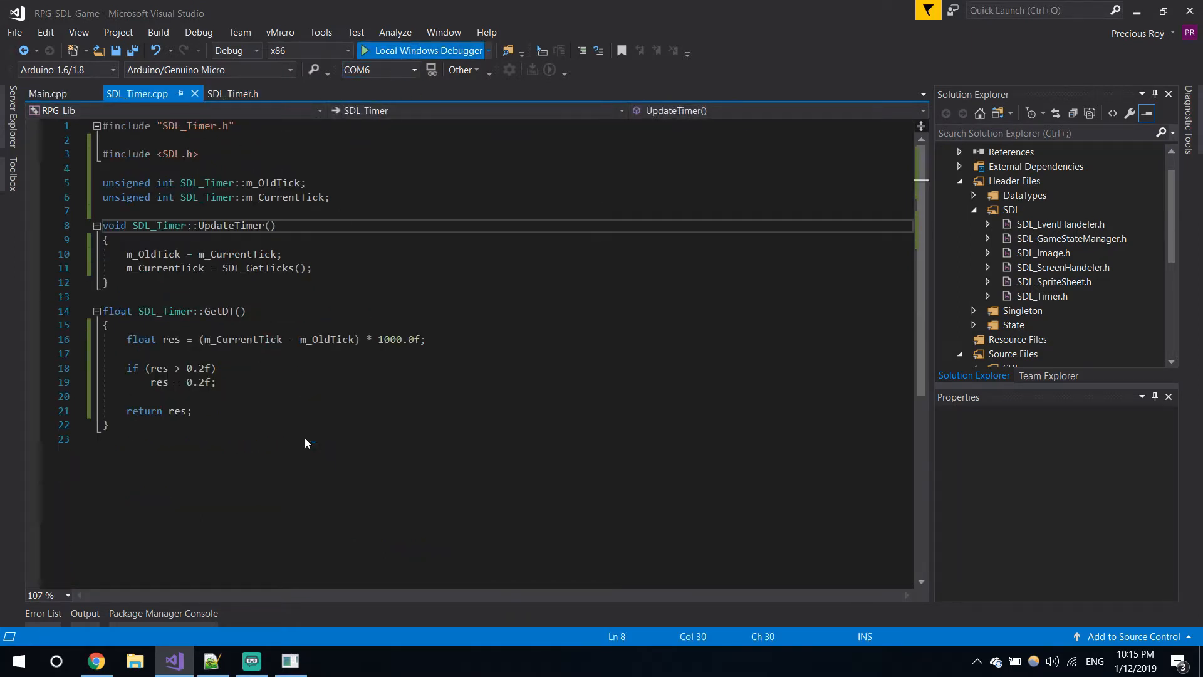
pyautogui.click(421, 51)
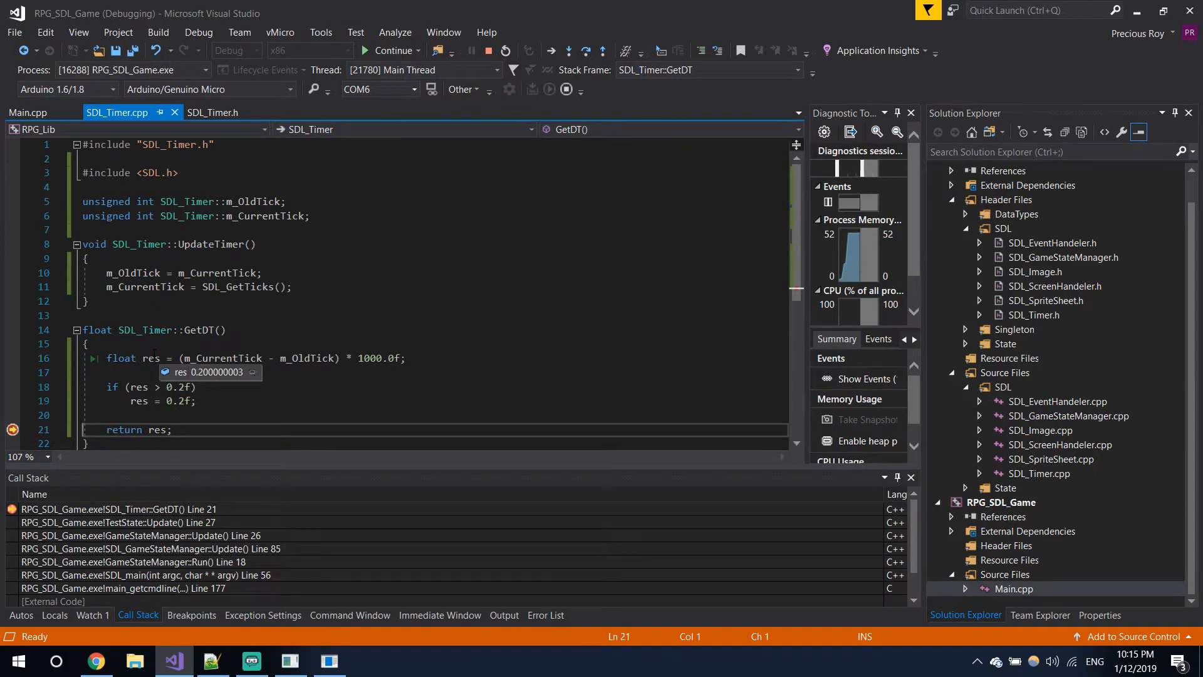
pyautogui.moveTo(230, 359)
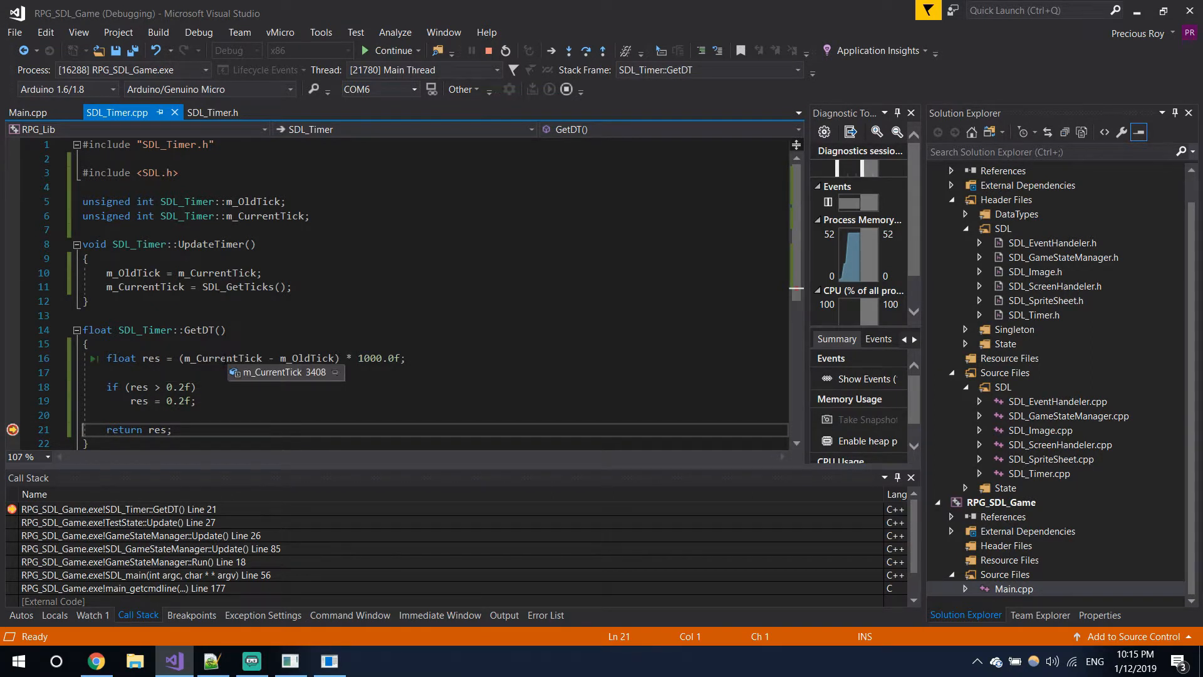
pyautogui.moveTo(314, 358)
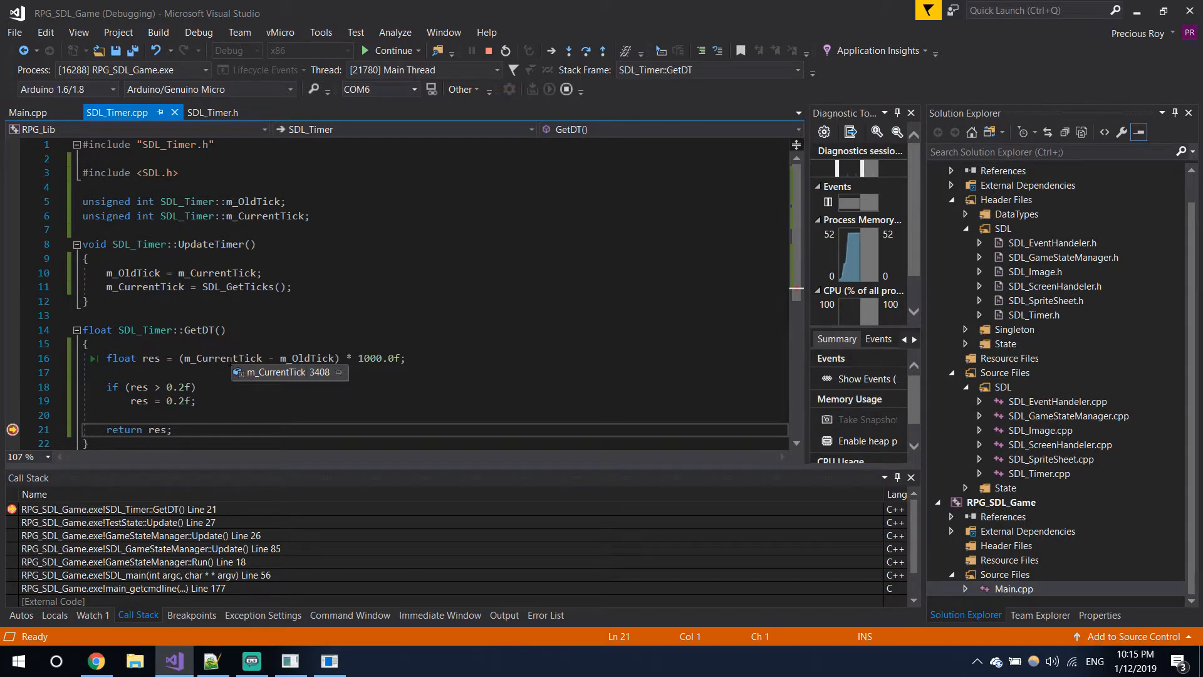
pyautogui.moveTo(299, 358)
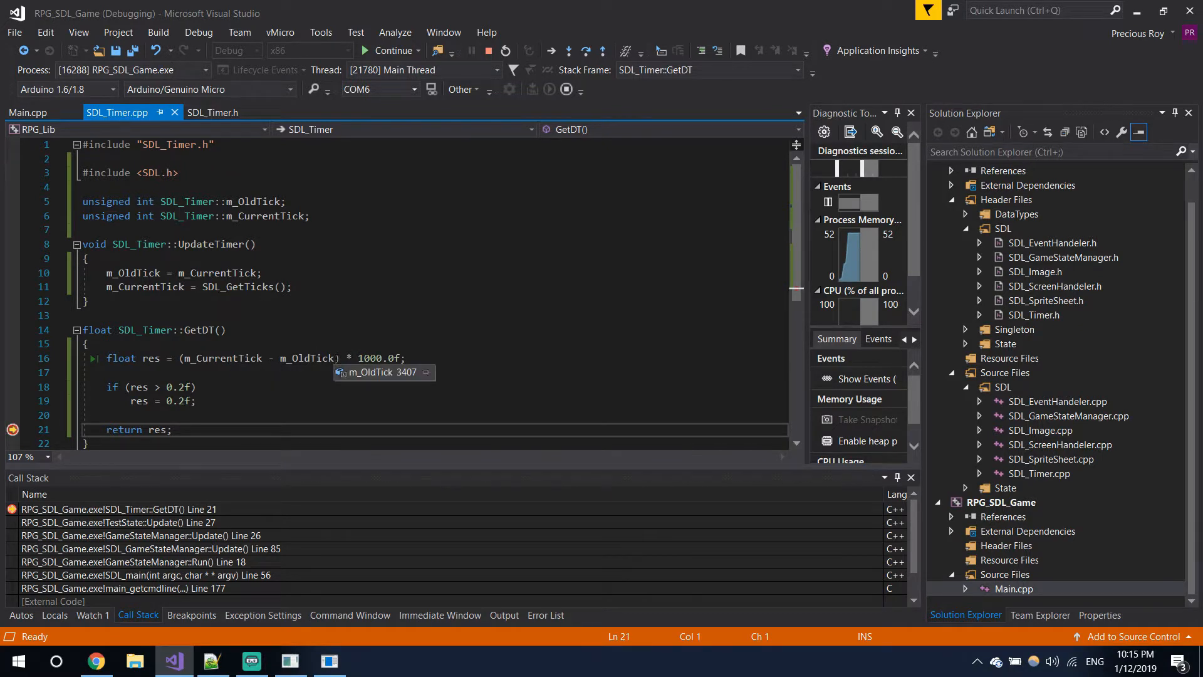
# Step: Add a watch on (m_CurrentTick - m_OldTick) and change GetDT's * 1000.0f to / 1000.0f
pyautogui.doubleClick(223, 358)
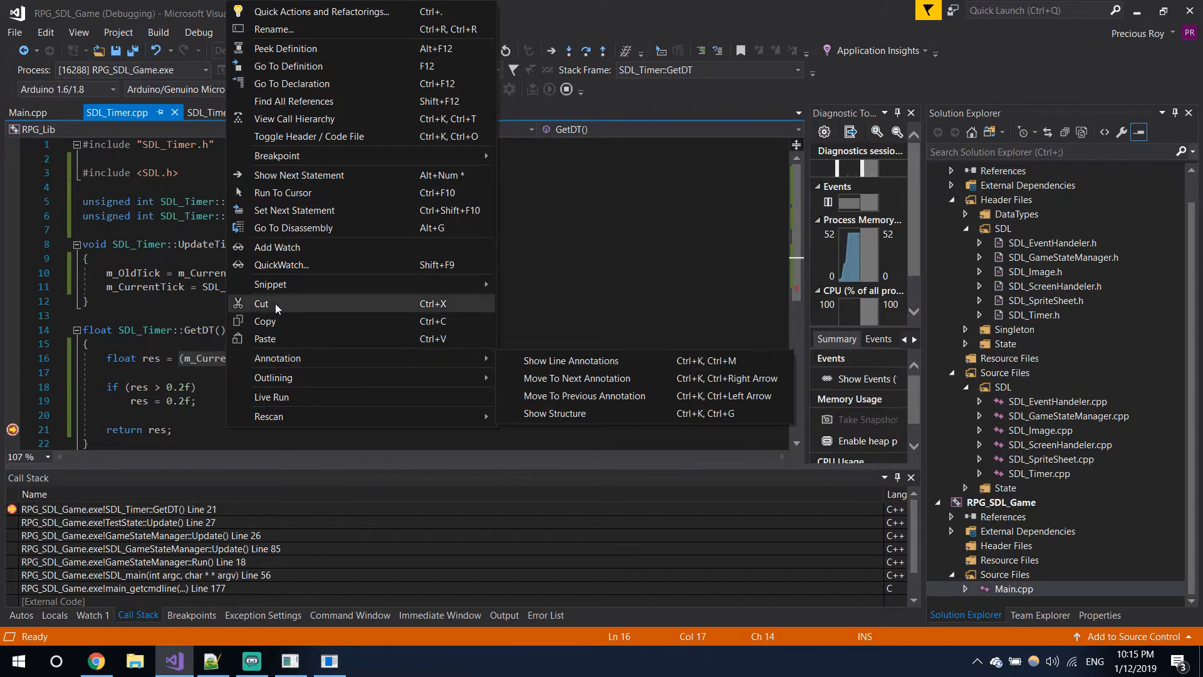
pyautogui.moveTo(294, 211)
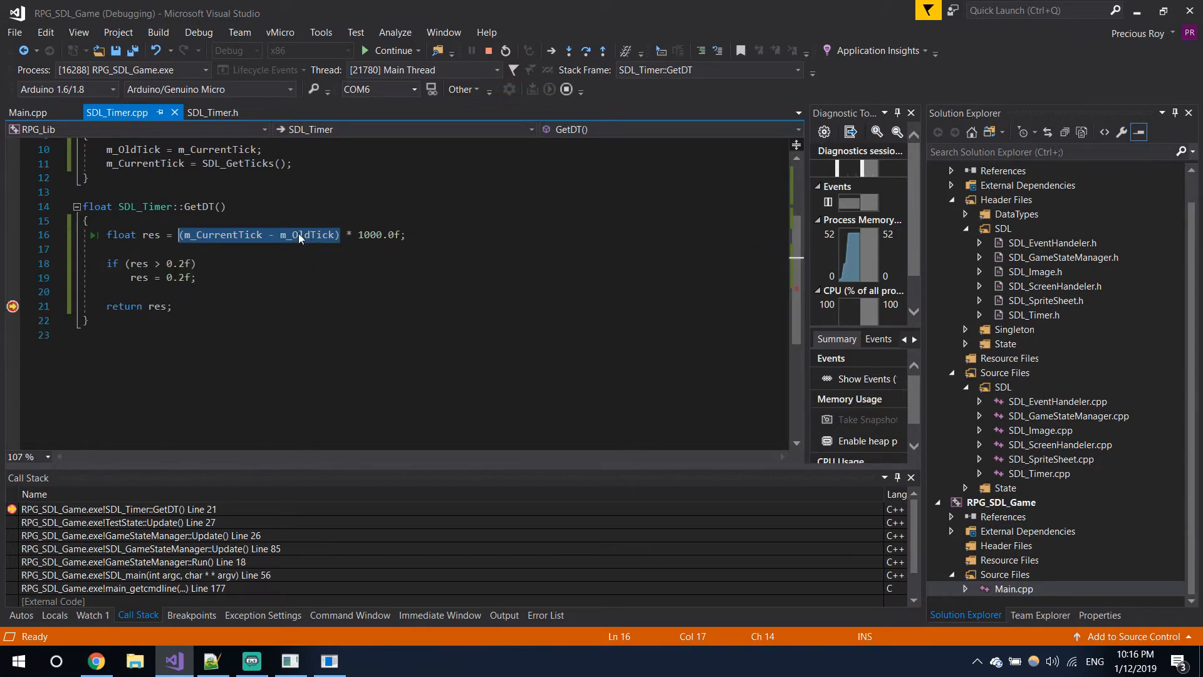
pyautogui.rightClick(300, 235)
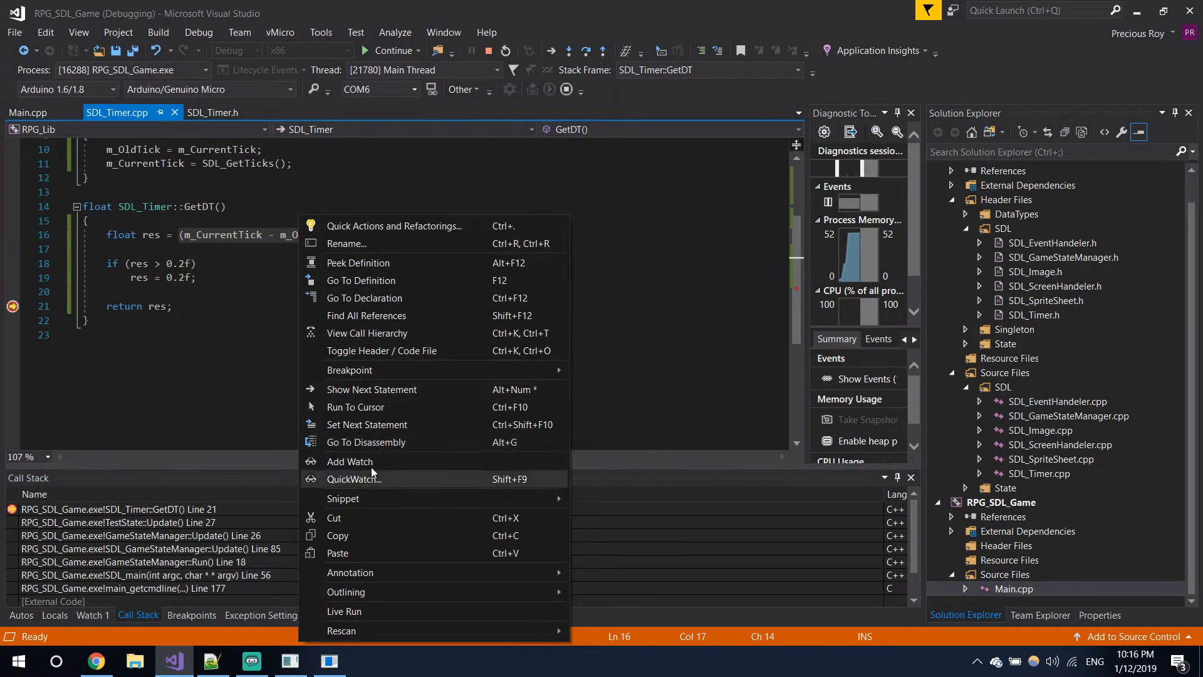
pyautogui.click(350, 461)
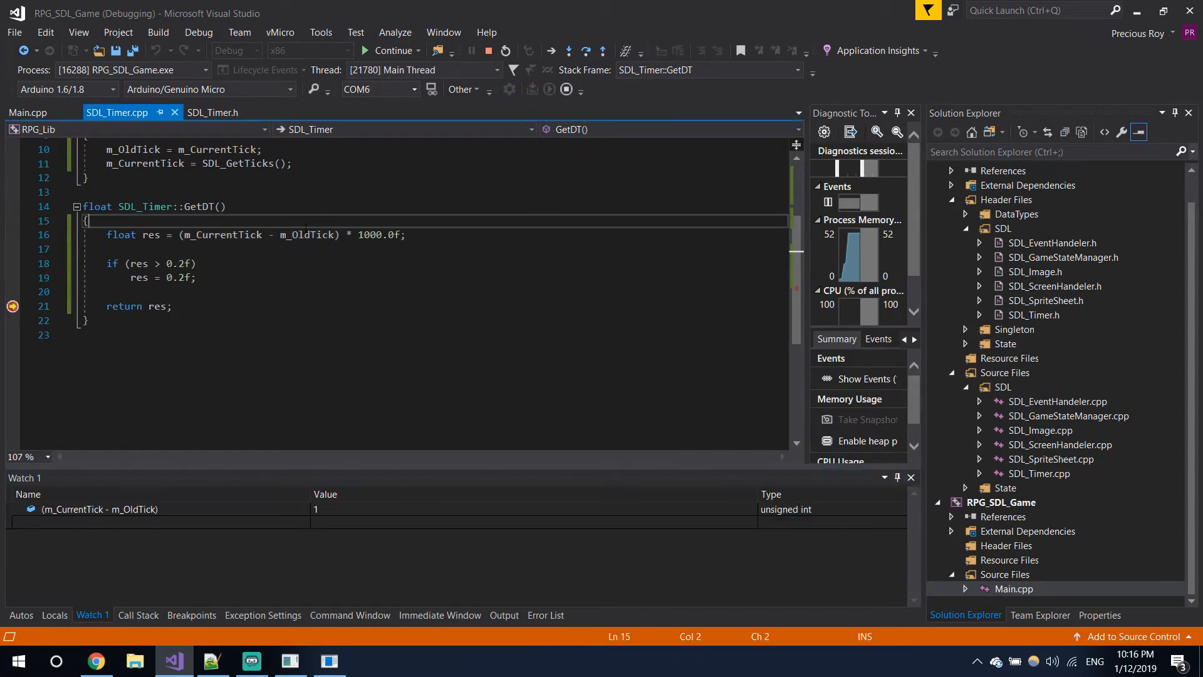
pyautogui.doubleClick(369, 235)
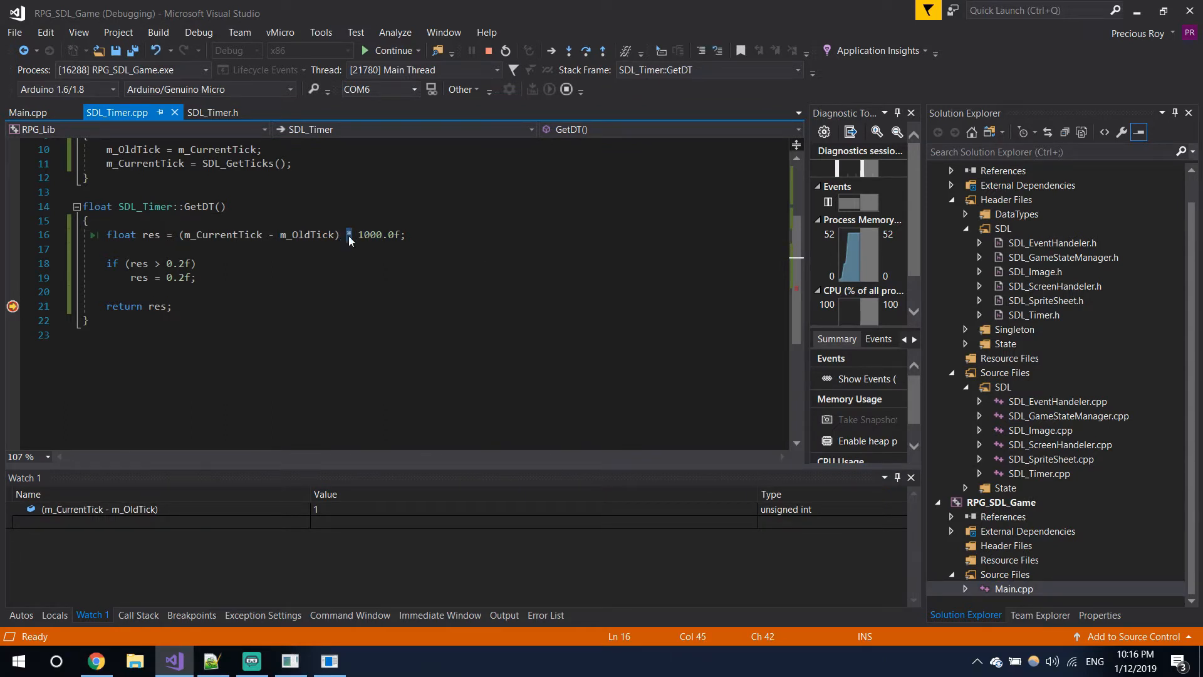
pyautogui.write('/')
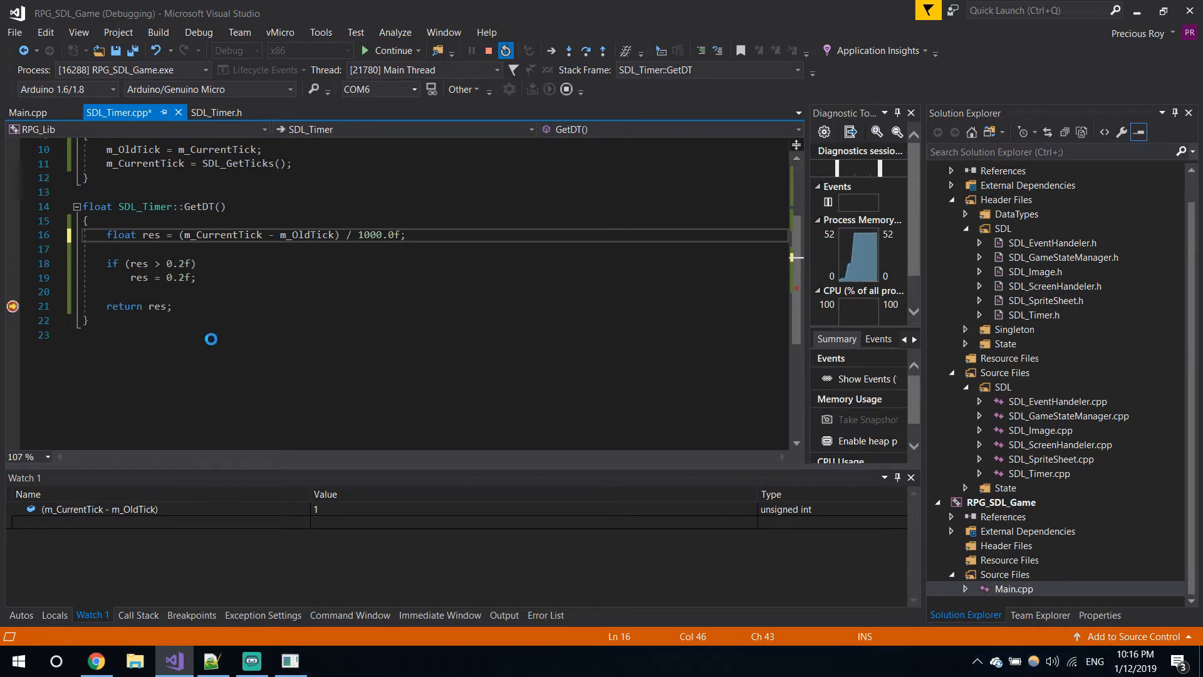
# Step: Stop debugging and change the Main.cpp speed multiplier from GetDT() * 2 to * 100
pyautogui.click(567, 50)
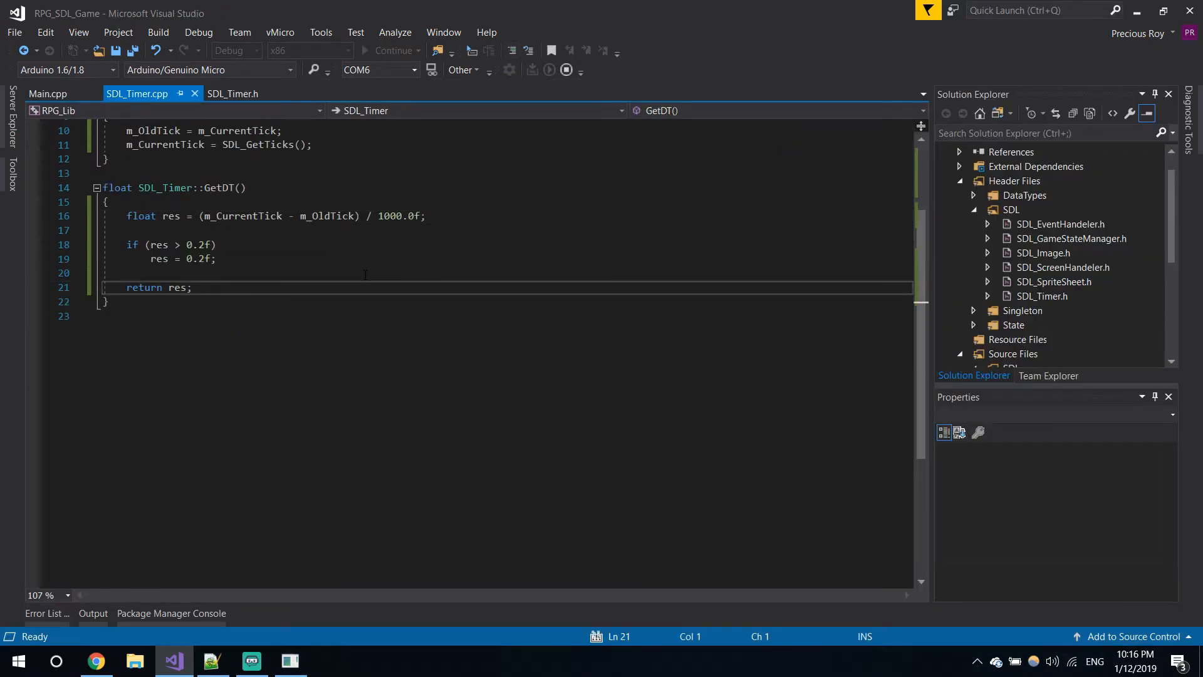
pyautogui.click(366, 50)
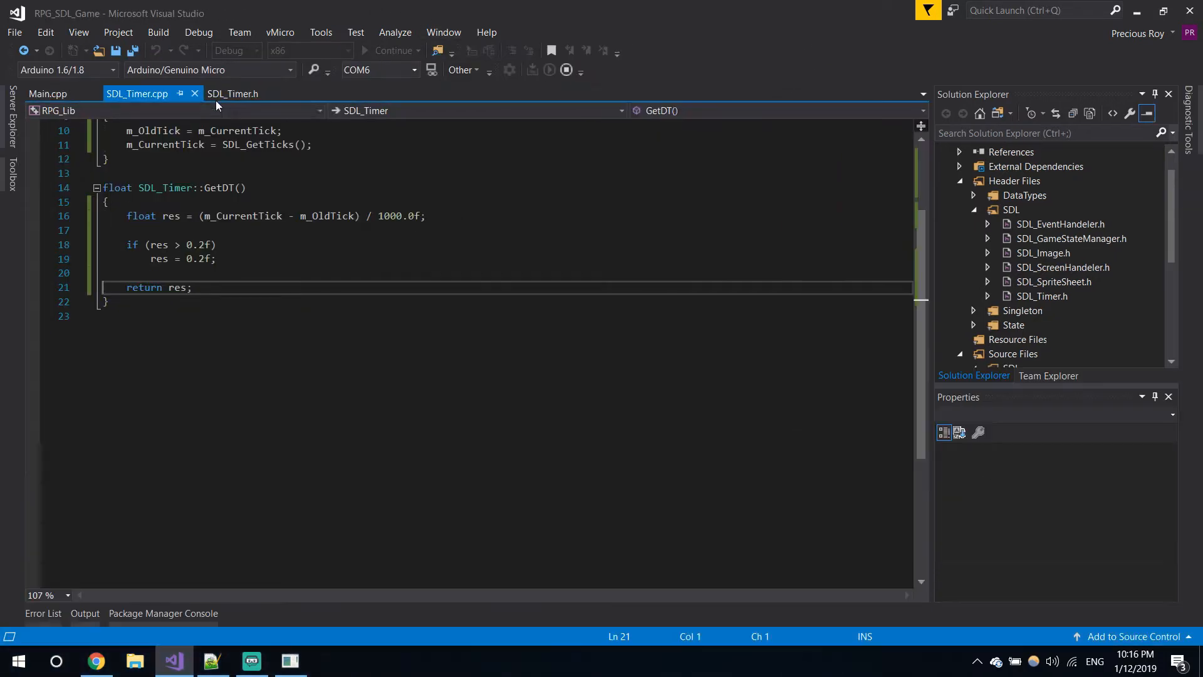
pyautogui.click(47, 93)
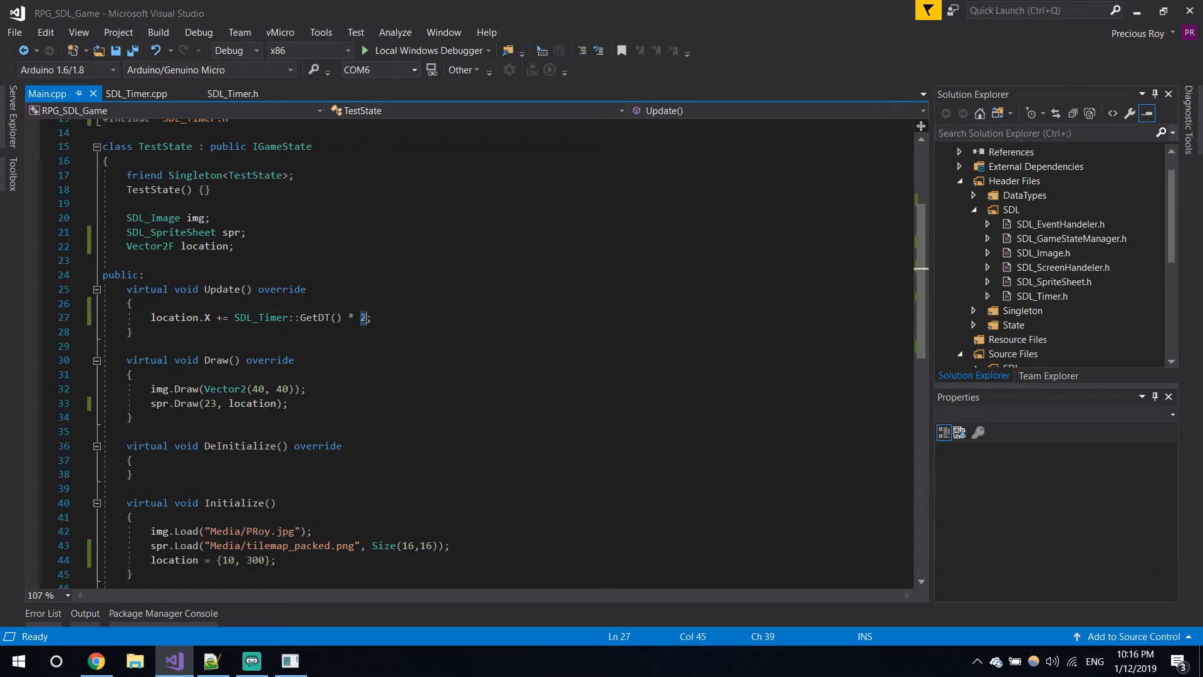
pyautogui.write('100')
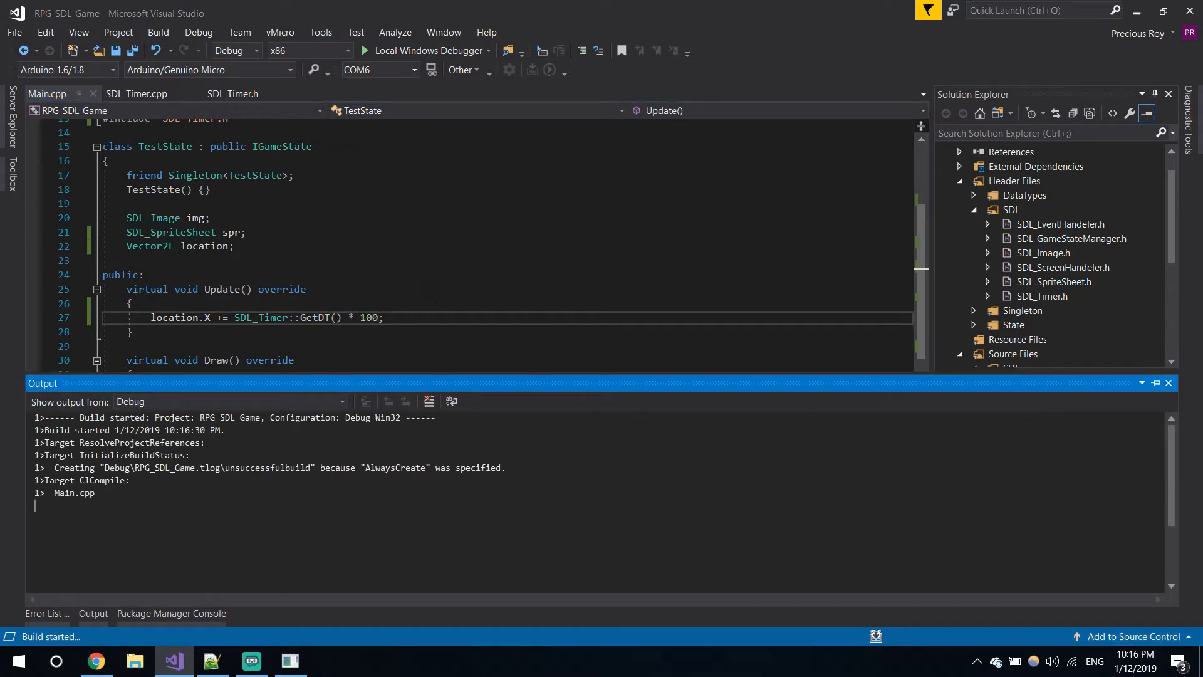
# Step: Run the game with the Local Windows Debugger, move its window, then close it
pyautogui.click(368, 51)
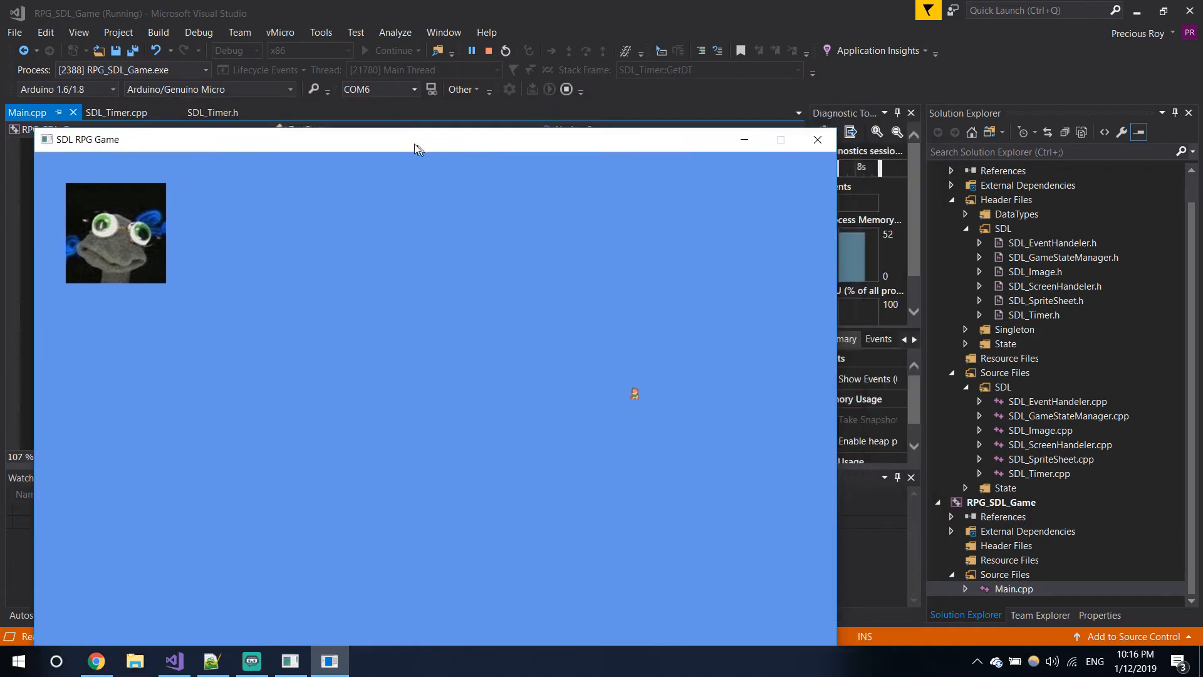
pyautogui.moveTo(418, 139); pyautogui.dragTo(441, 97)
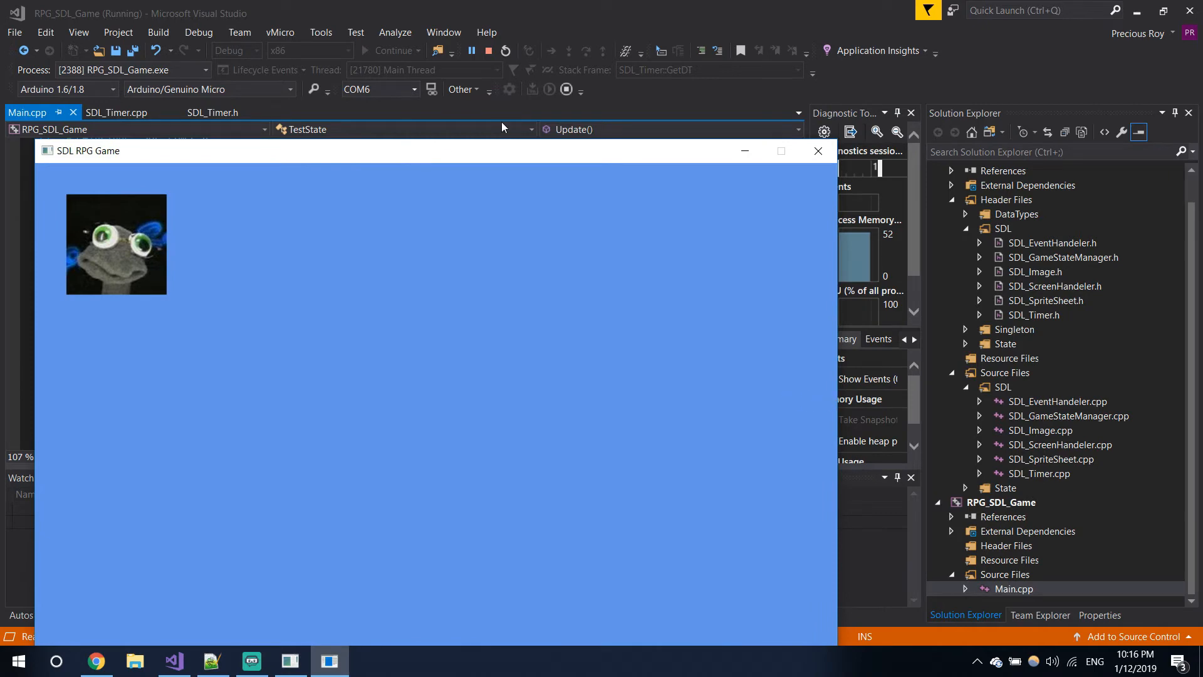
pyautogui.click(487, 51)
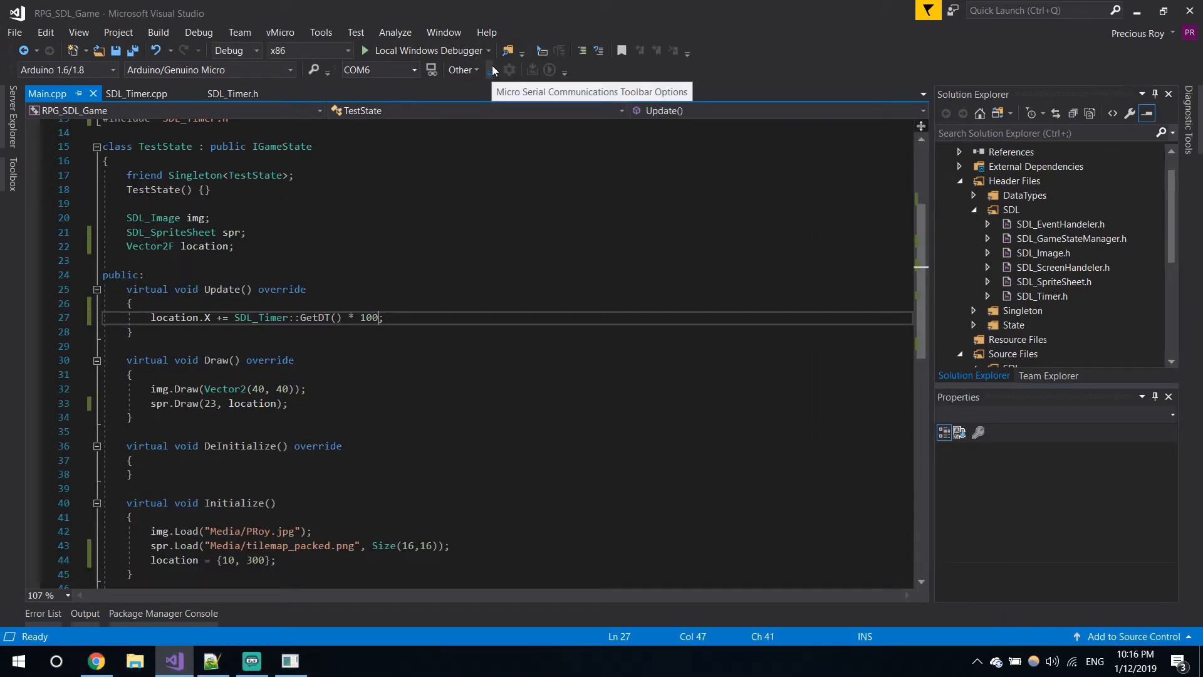
pyautogui.moveTo(513, 68)
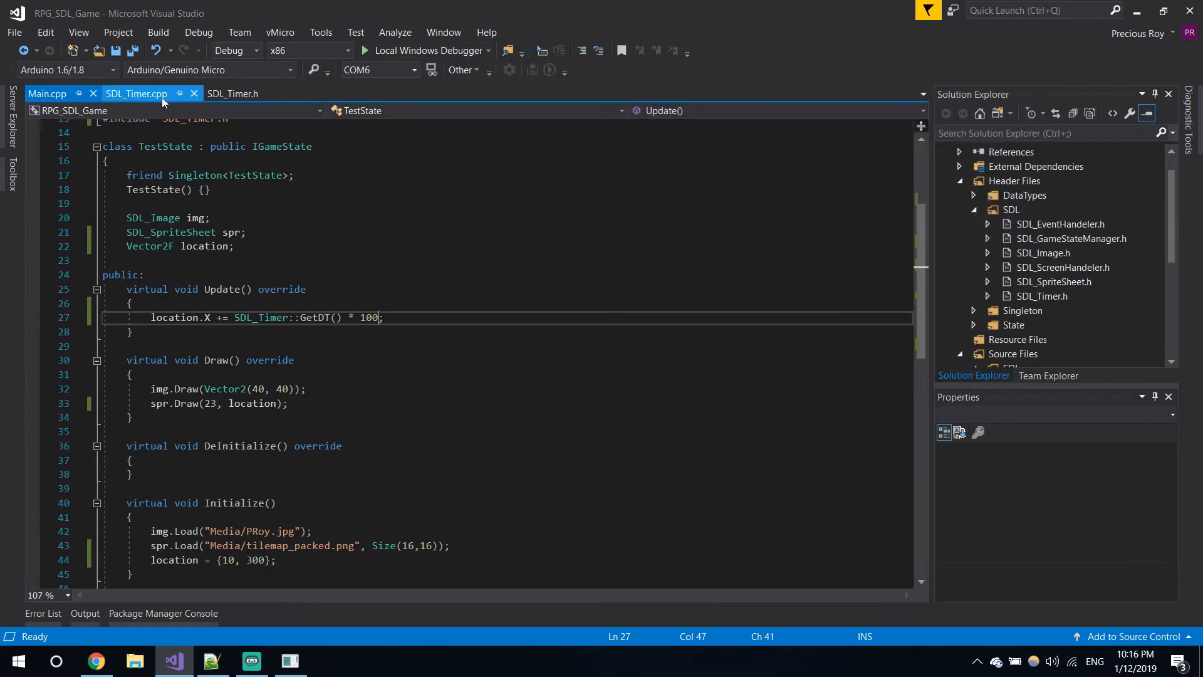
# Step: Review GetDT in SDL_Timer.cpp, then switch to the SDL-Game-ToDoList.txt window
pyautogui.click(136, 93)
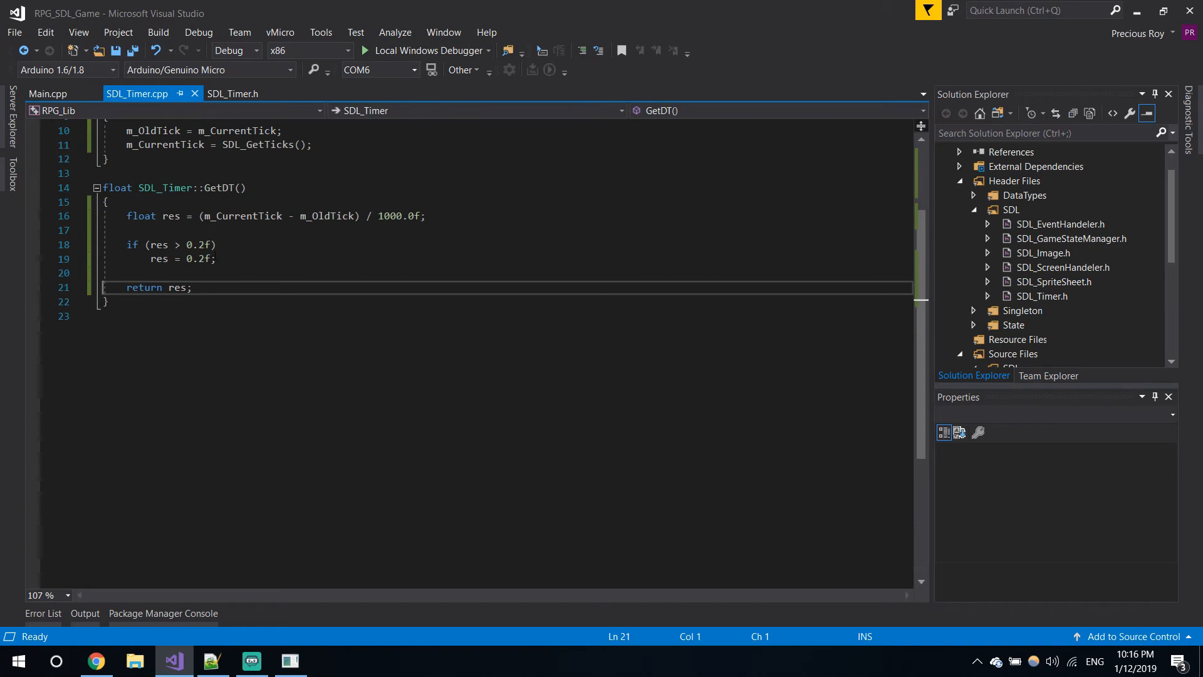
pyautogui.click(48, 93)
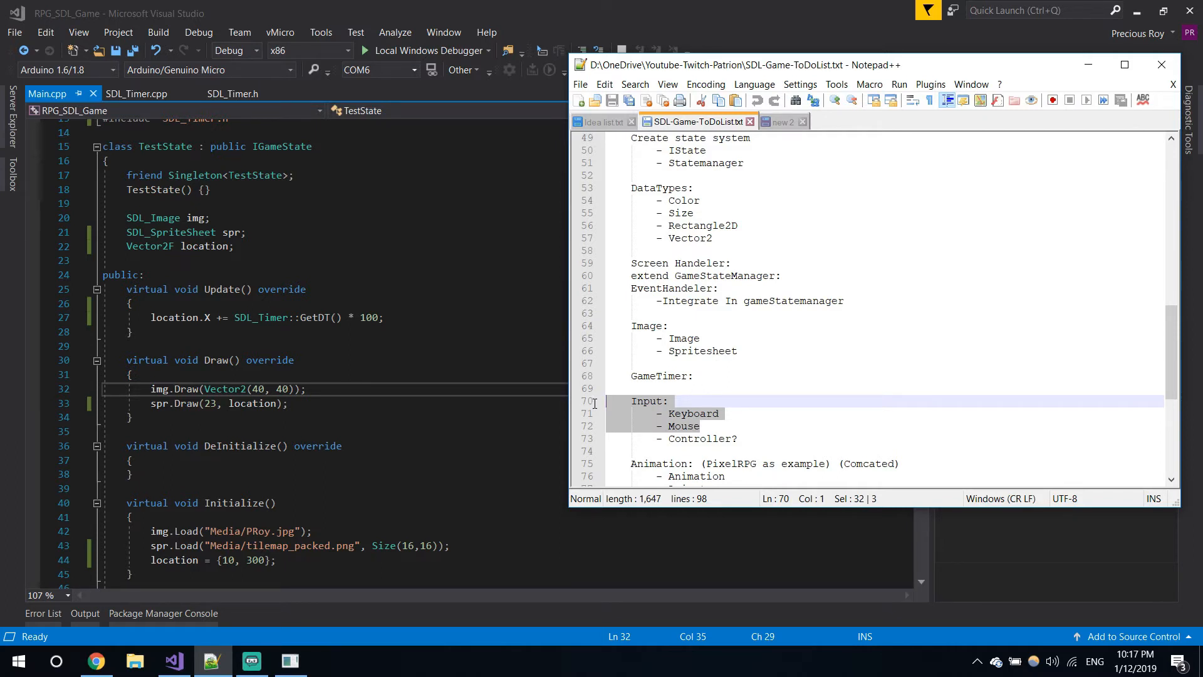
pyautogui.click(698, 438)
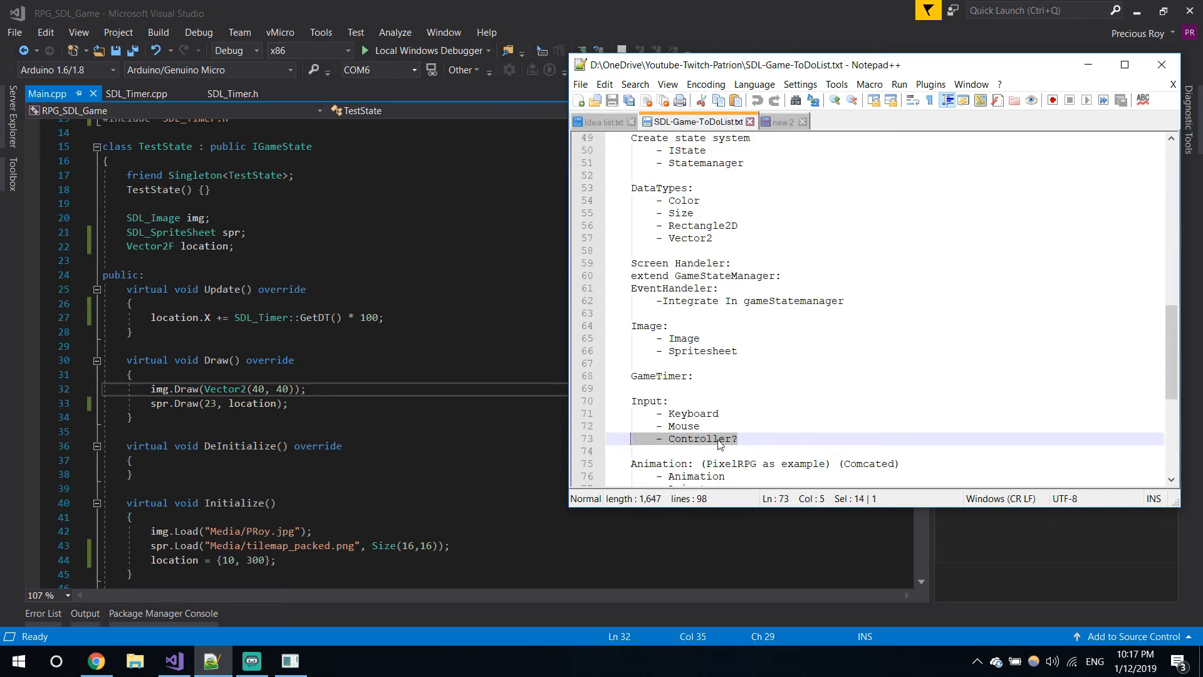
pyautogui.moveTo(717, 431)
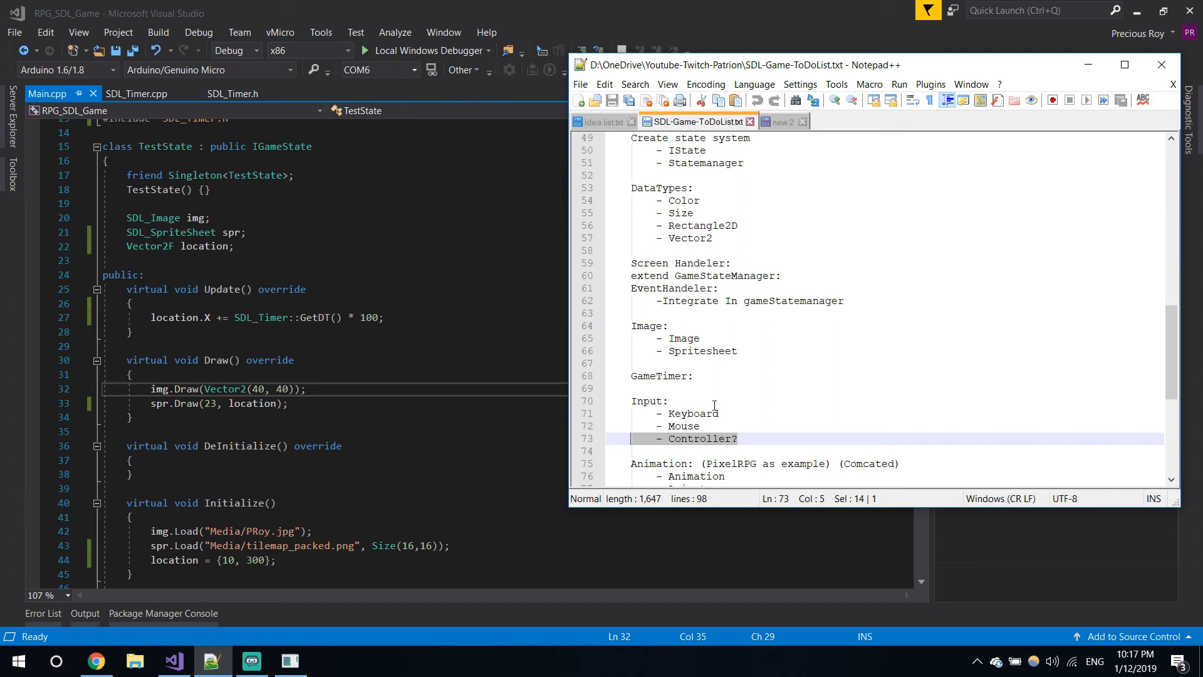
pyautogui.click(702, 438)
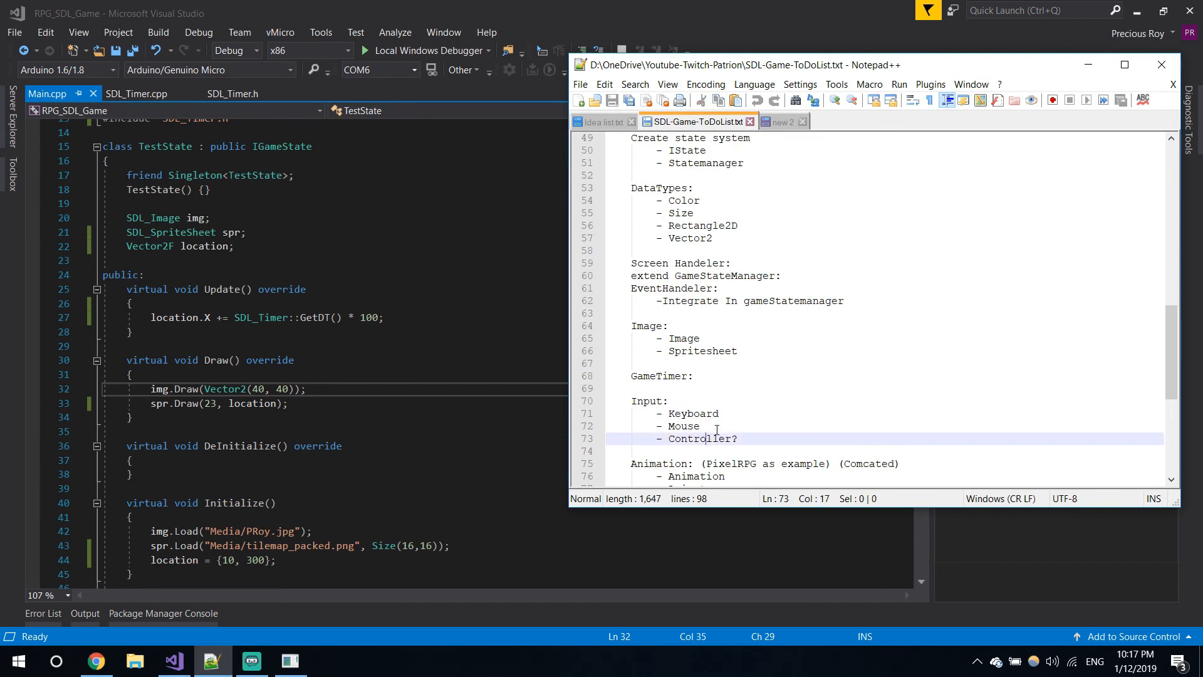
pyautogui.click(694, 427)
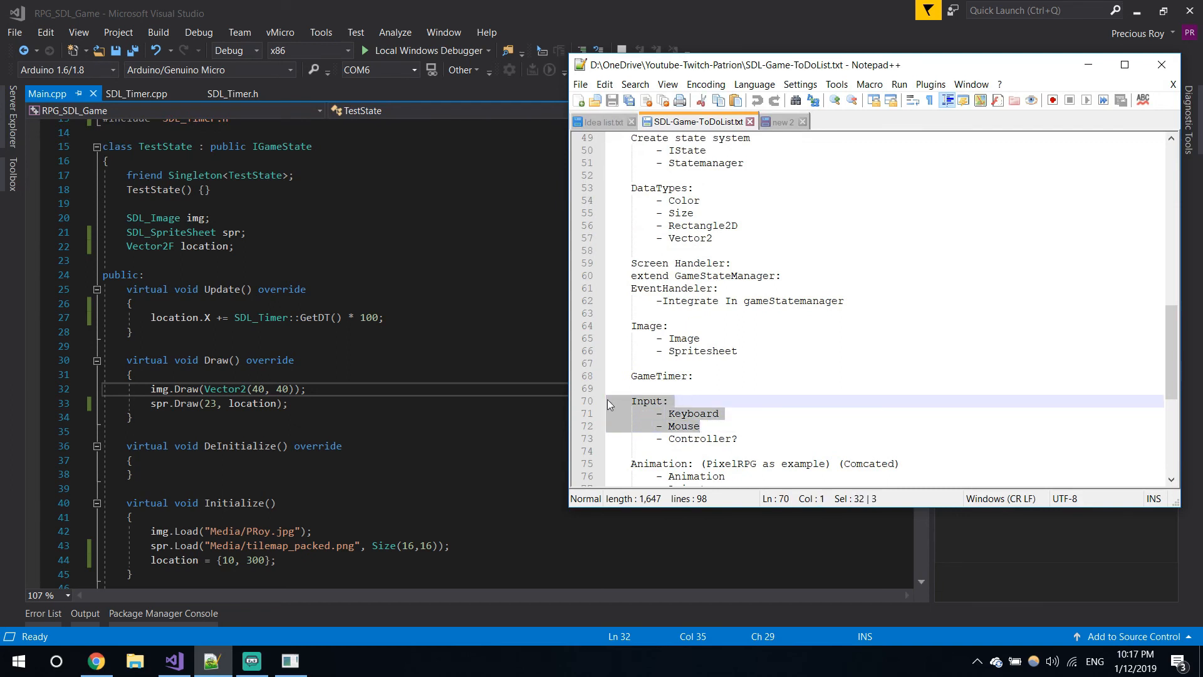
pyautogui.click(668, 400)
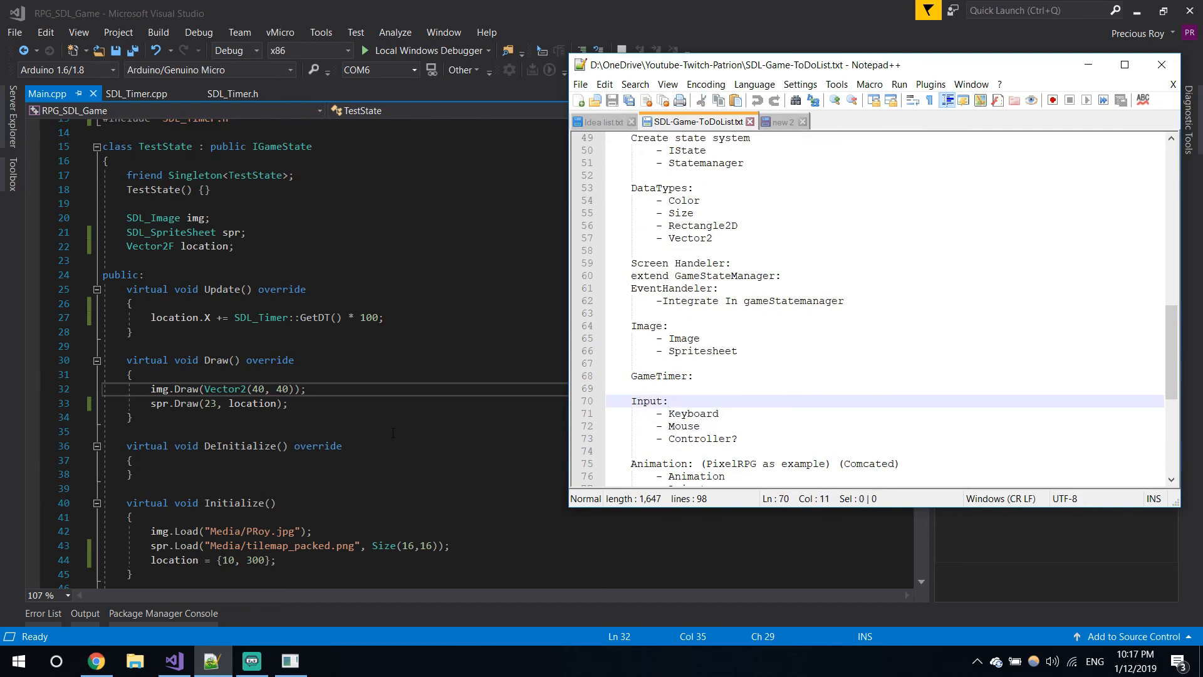